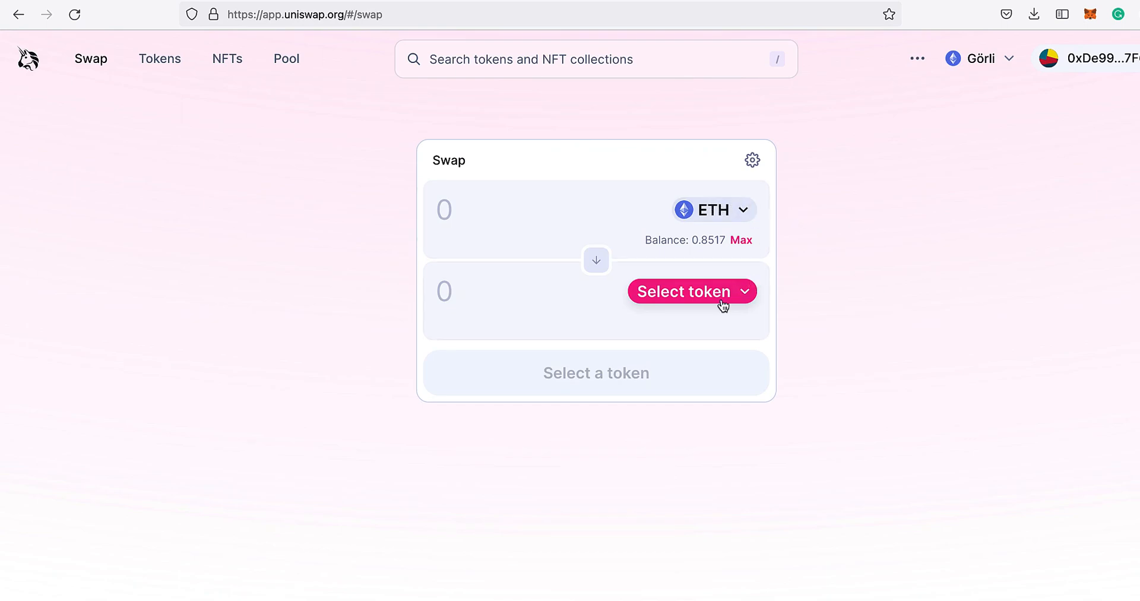
Step: Choose UNI as the token to receive in the Uniswap swap form's lower field
left_click(684, 291)
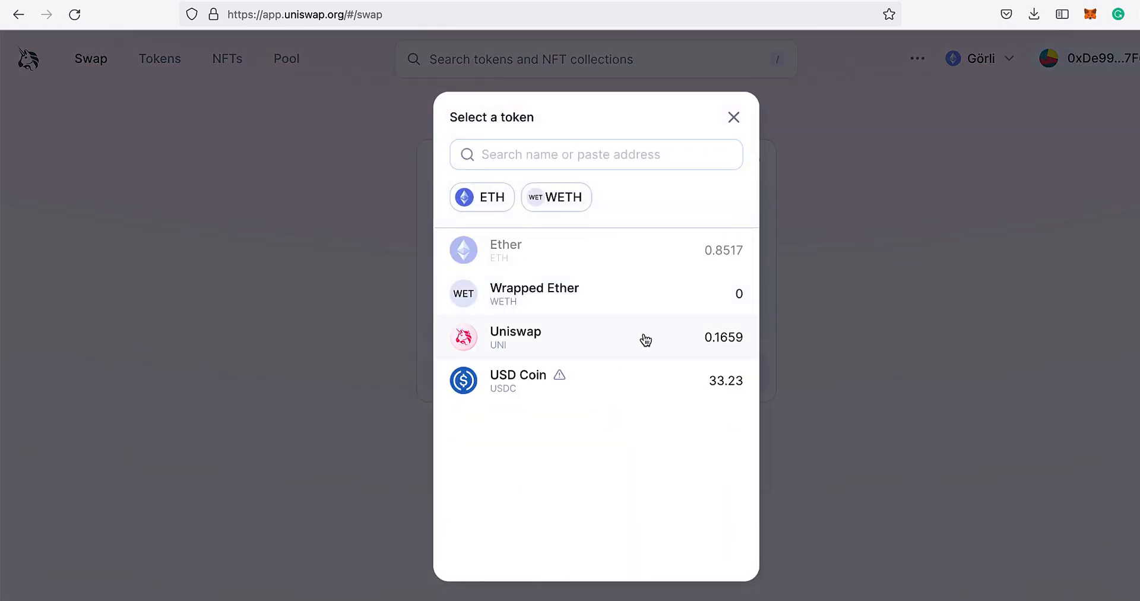
left_click(514, 338)
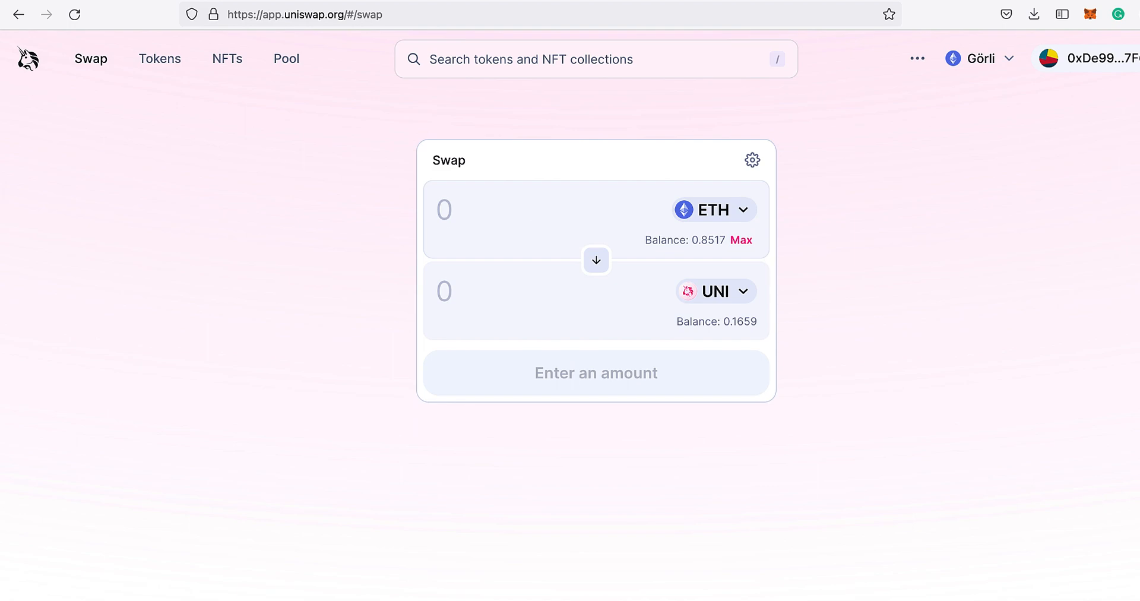
type("1")
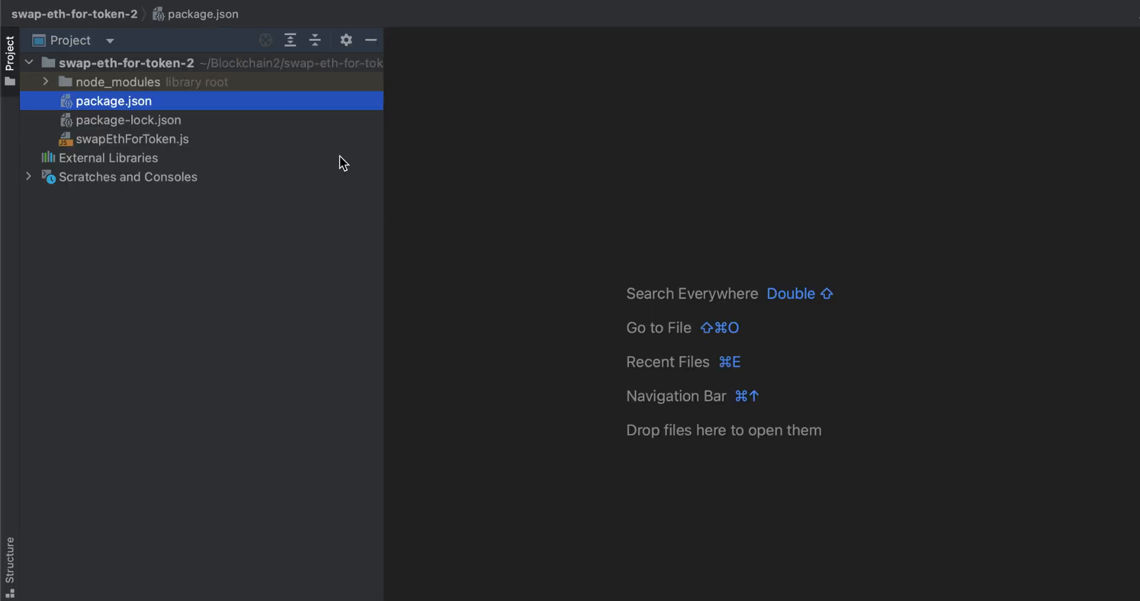
mouse_move(305, 173)
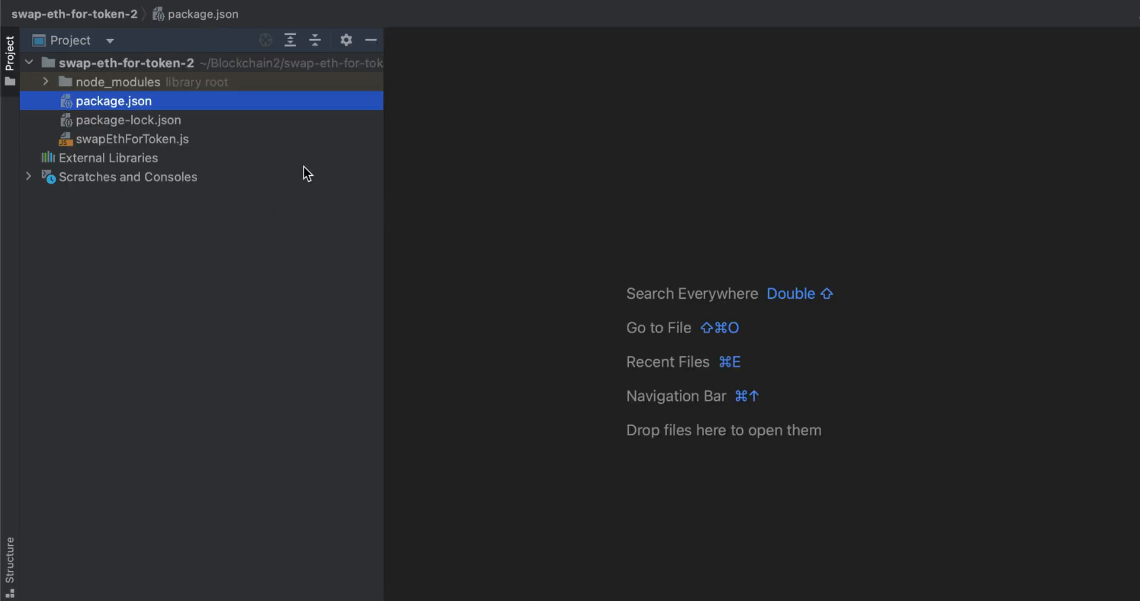
mouse_move(169, 101)
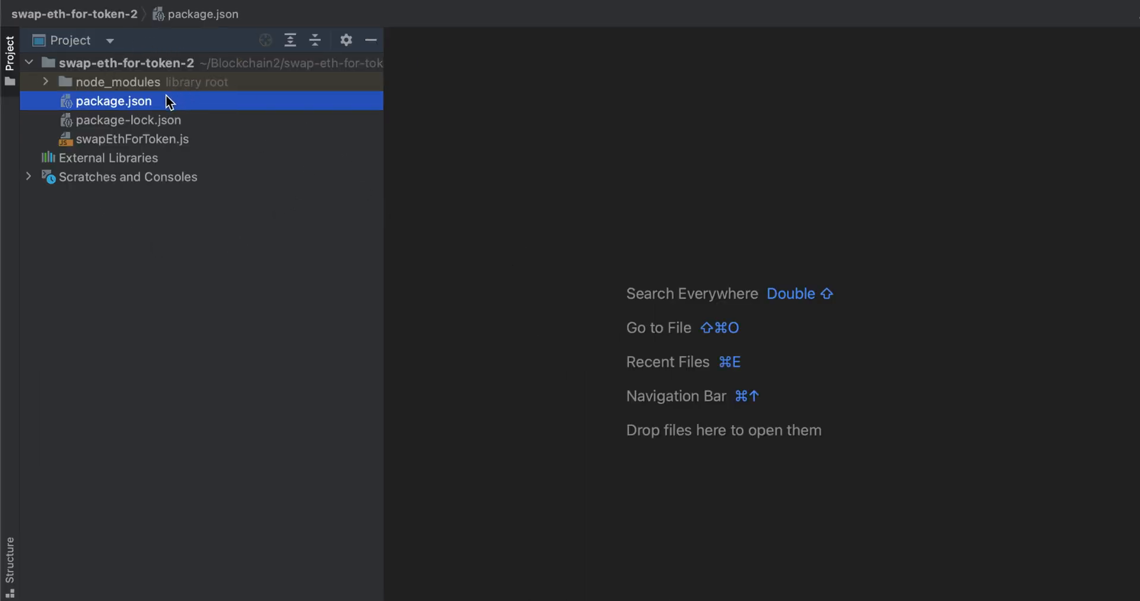
mouse_move(154, 106)
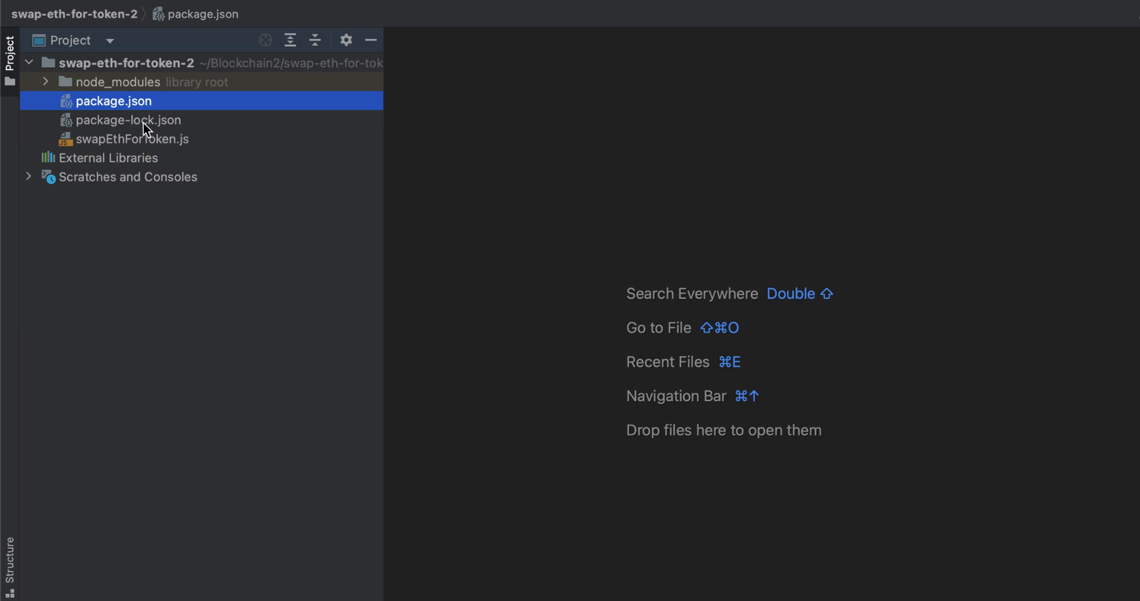
mouse_move(113, 154)
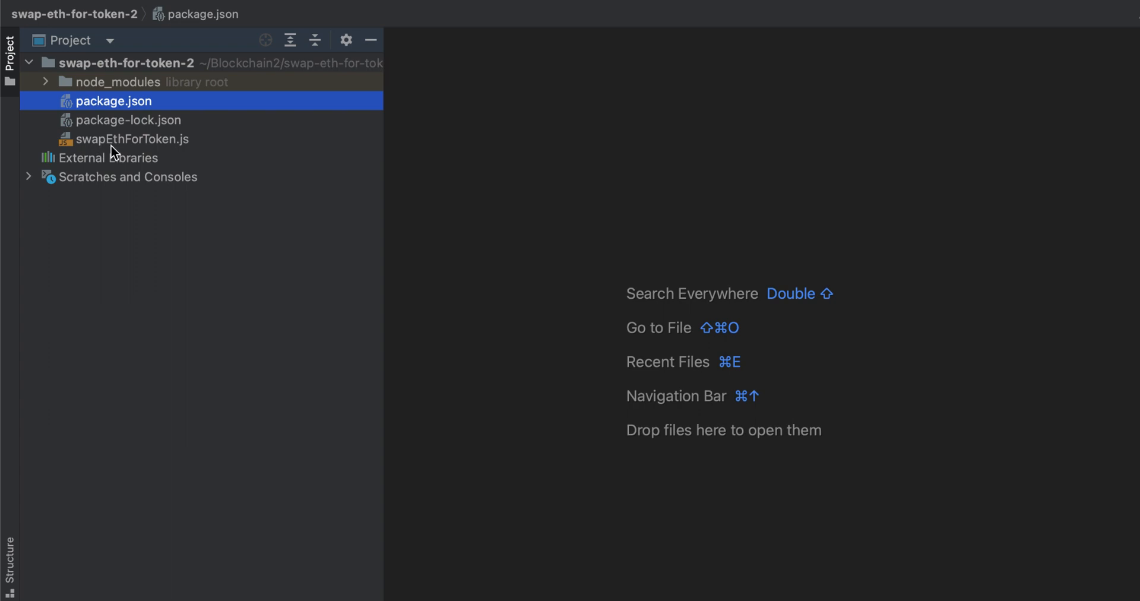
mouse_move(164, 156)
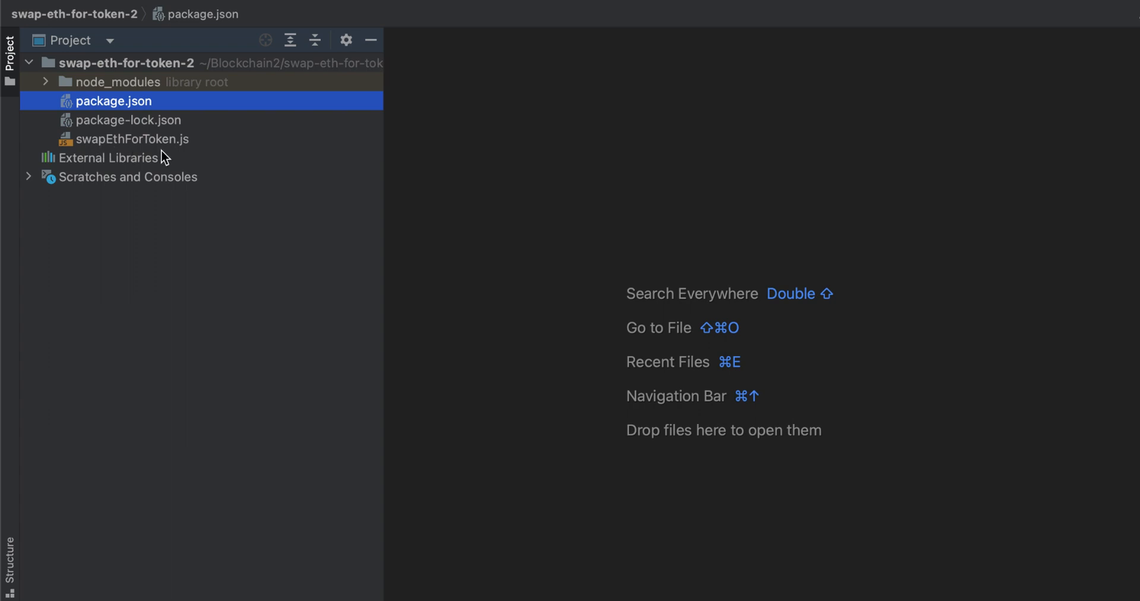
Step: Show package.json in the editor with its Uniswap v3 and ethers dependencies
double_click(114, 101)
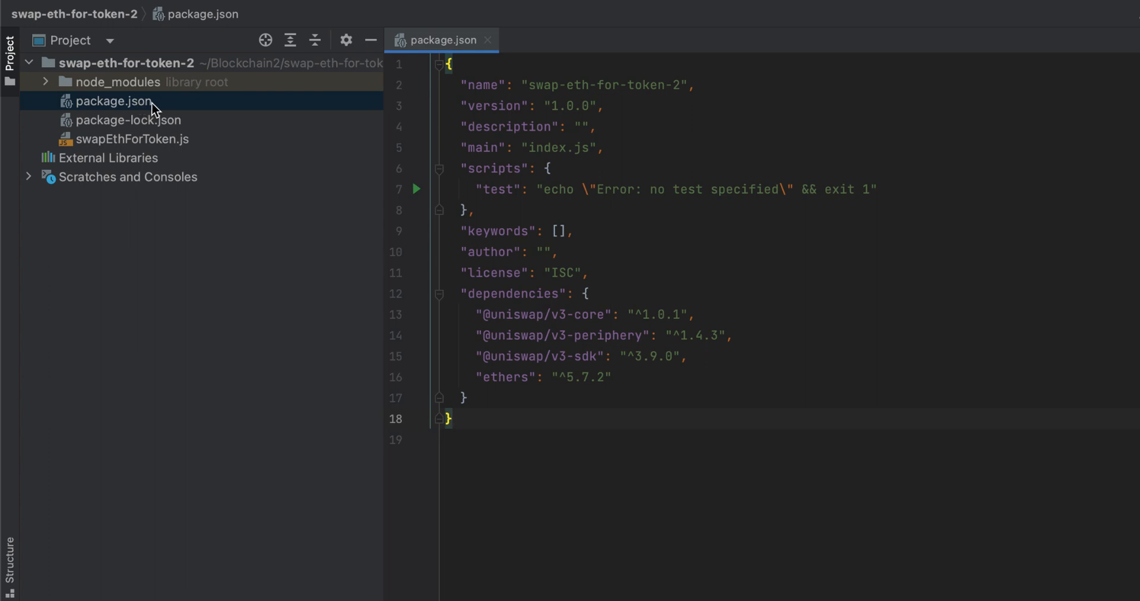
mouse_move(768, 275)
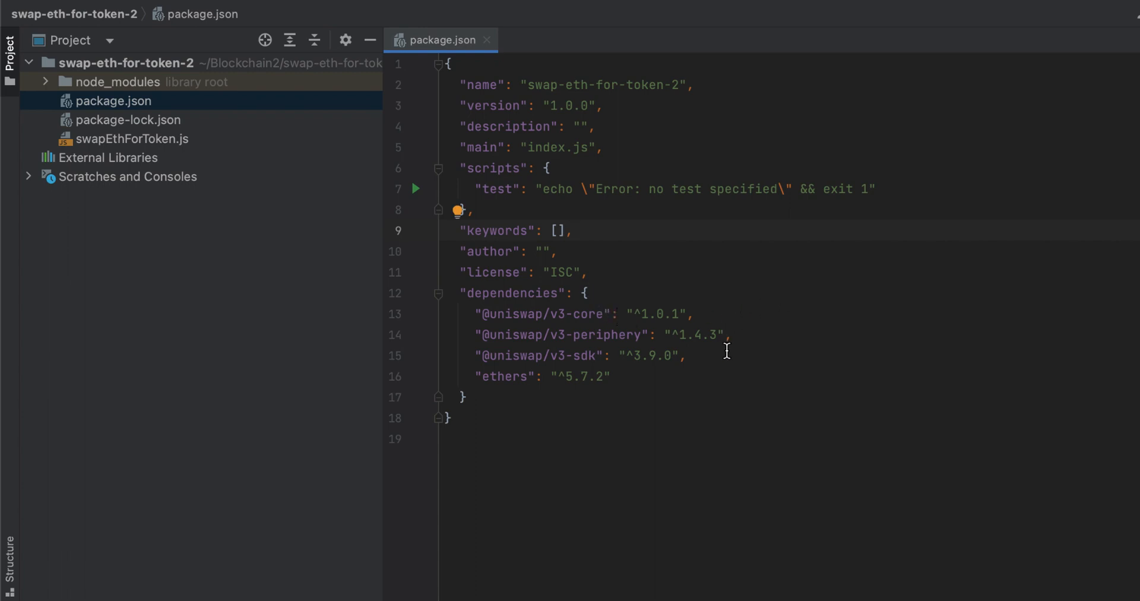
mouse_move(722, 361)
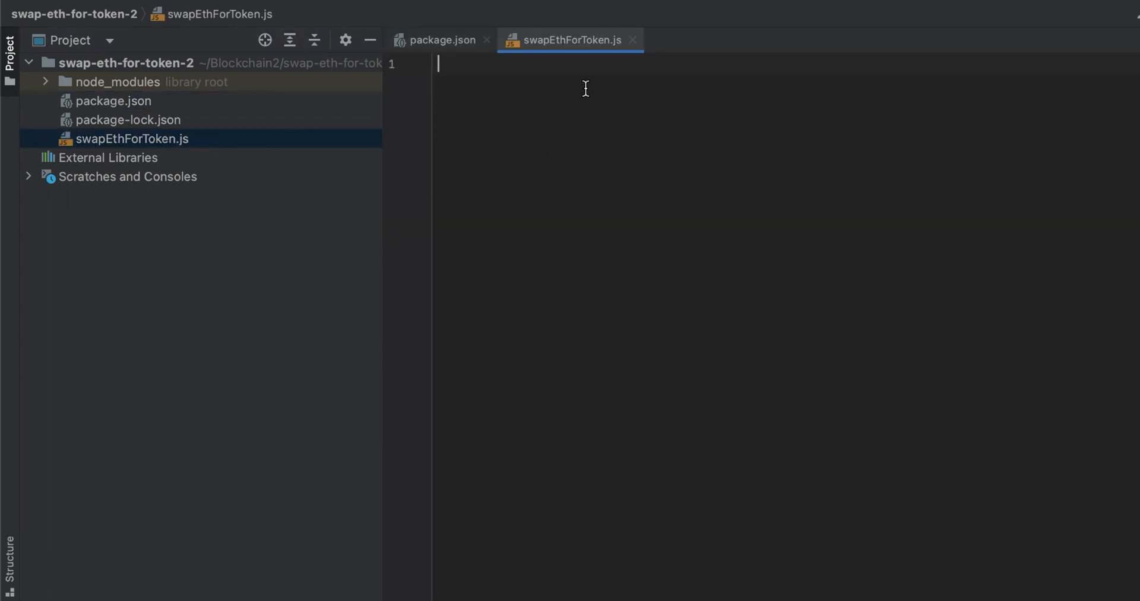
mouse_move(634, 90)
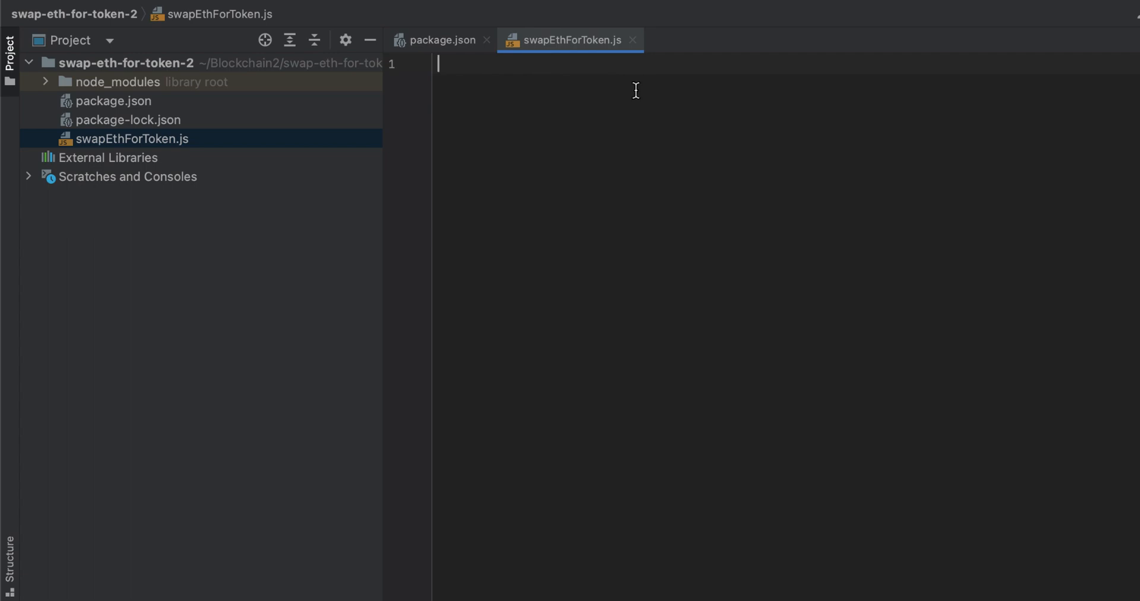
mouse_move(571, 242)
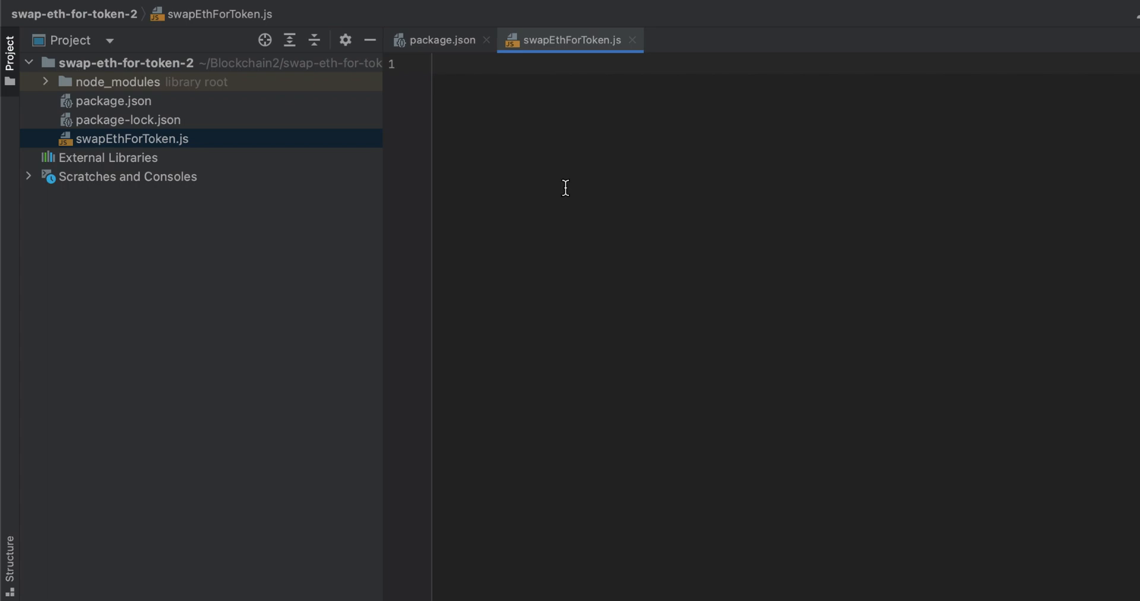
Step: Write const { ethers } = require('ethers') at the top of swapEthForToken.js
type("const {}")
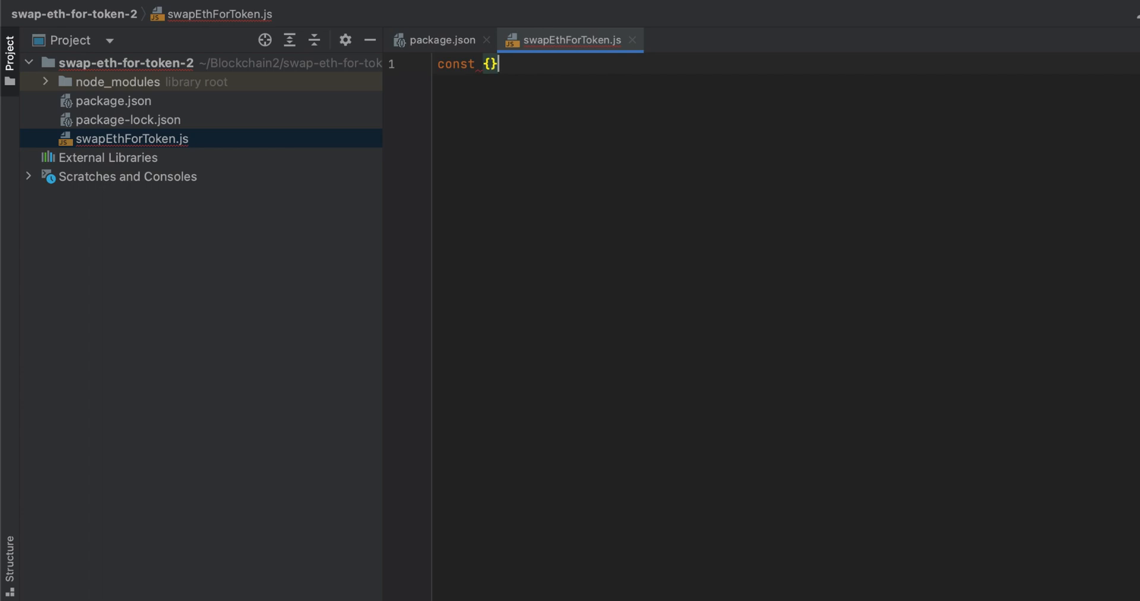
type("ethers")
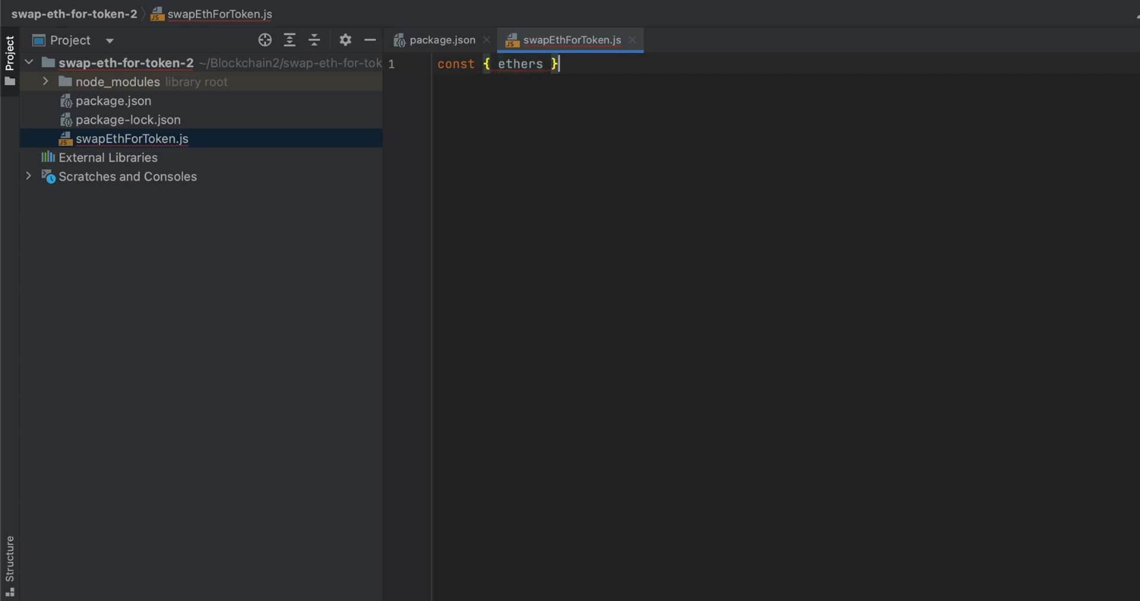
type("= require")
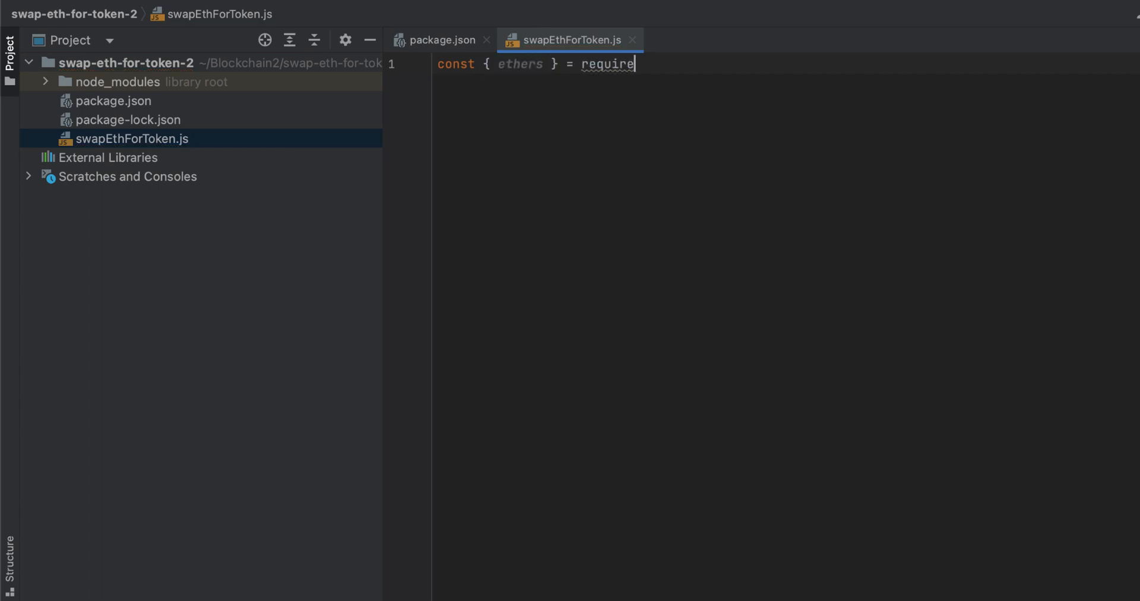
type("('ethers')")
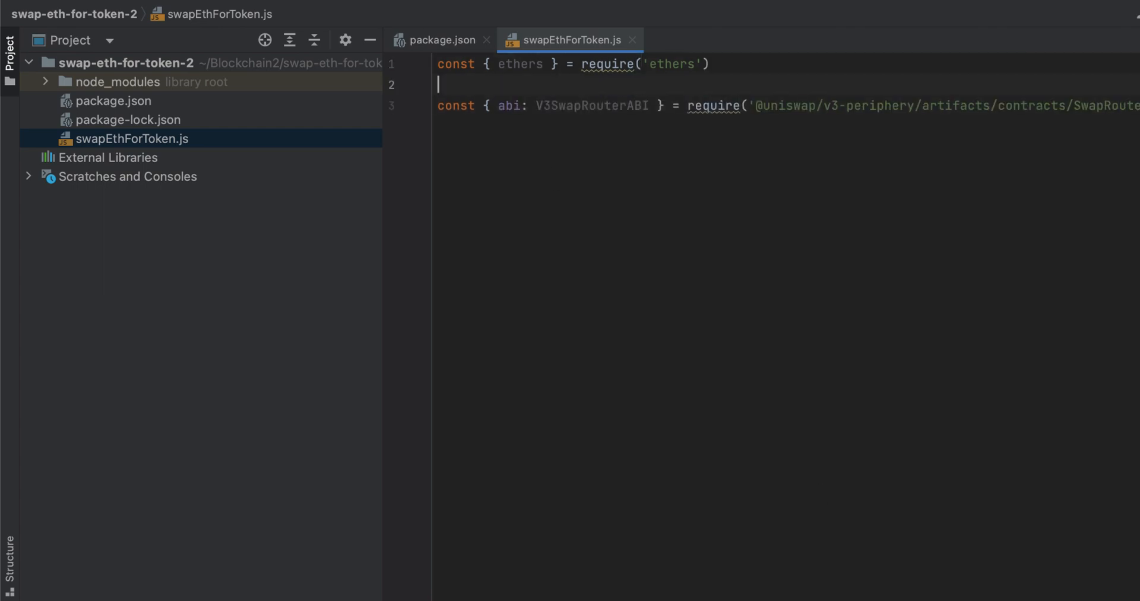
key("Enter")
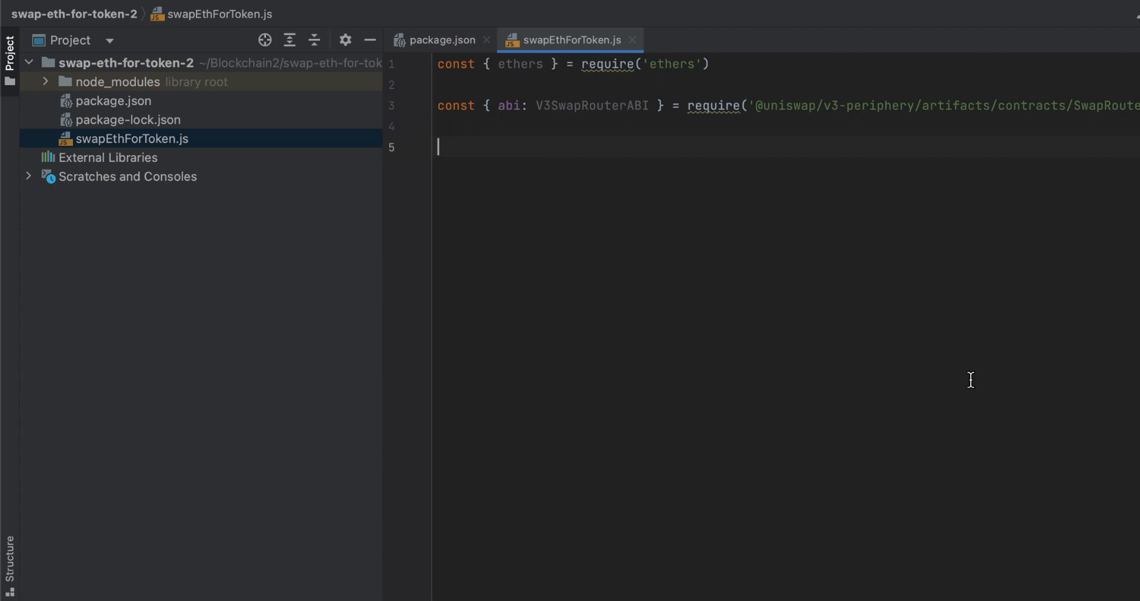
Step: Declare ROUTER_ADDRESS = '0xE592427A0AEce92De3Edee1F18E0157C05861564' along with WETH and UNI addresses
type("const ROUTER_ADDRESS = '0xE592427A0AEce92De3Edee1F18E0157C05861564'")
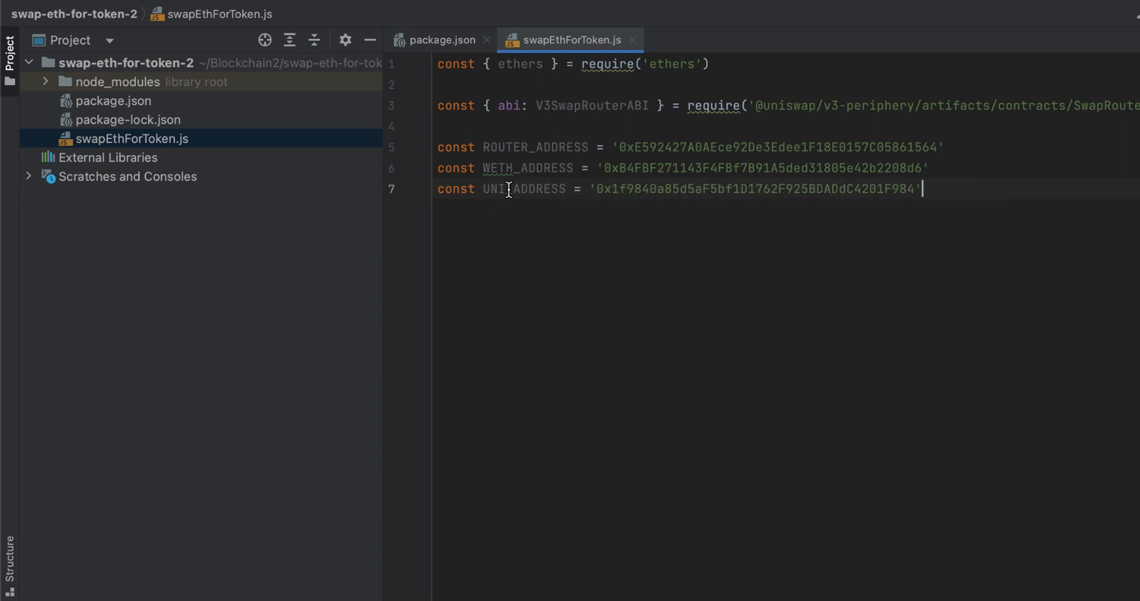
mouse_move(1131, 242)
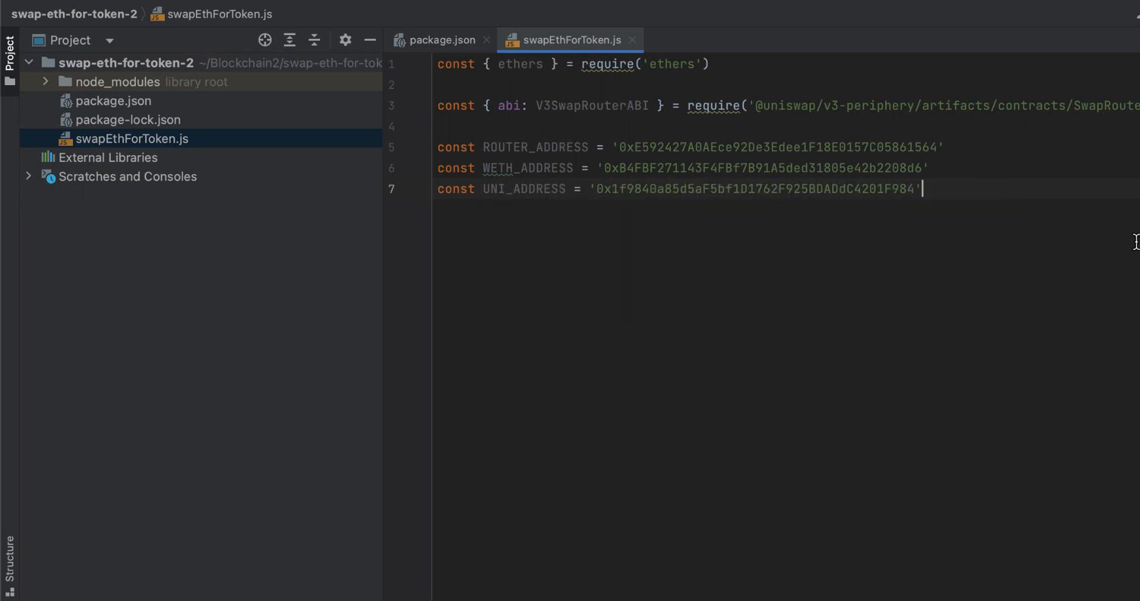
key("Enter")
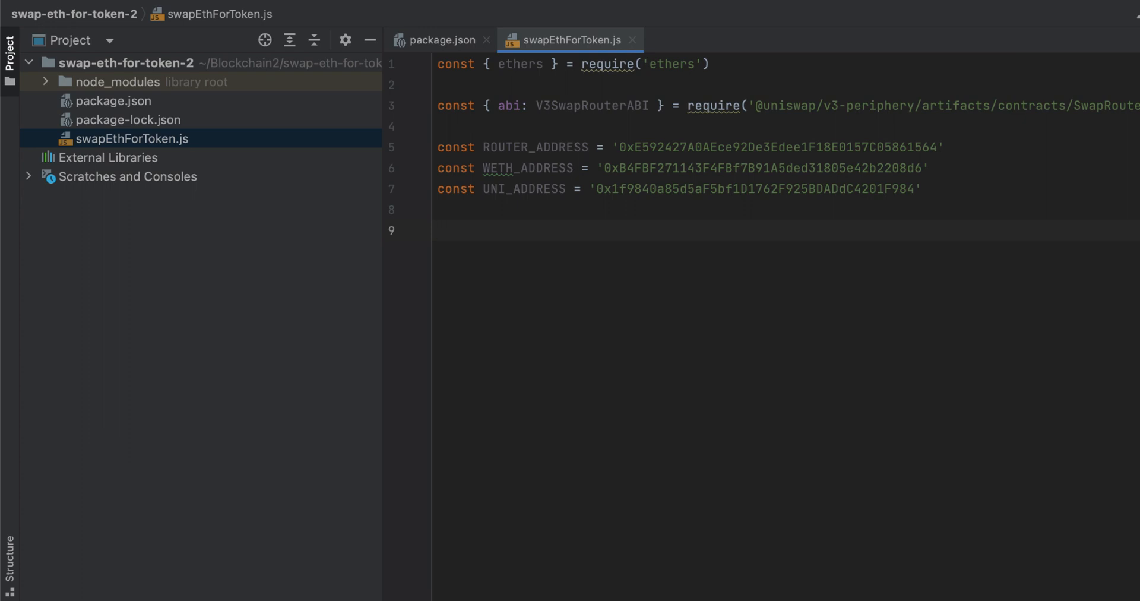
Step: Declare WALLET_ADDRESS, WALLET_SECRET and INFURA_URL with placeholder string values
type("WAL")
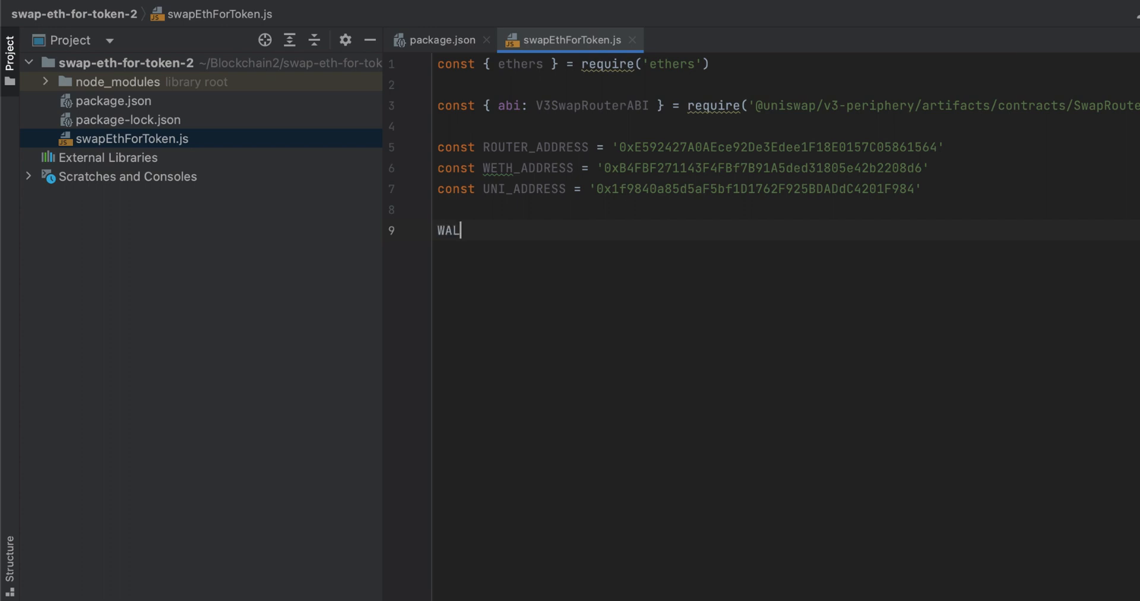
type("LET_ADDR")
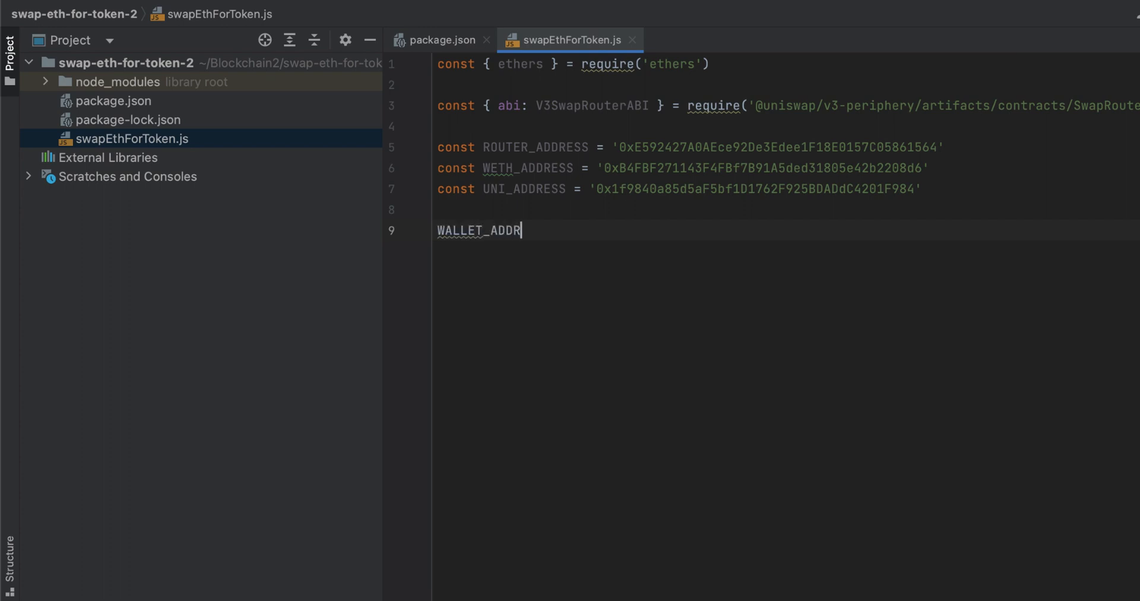
type("ESS = '")
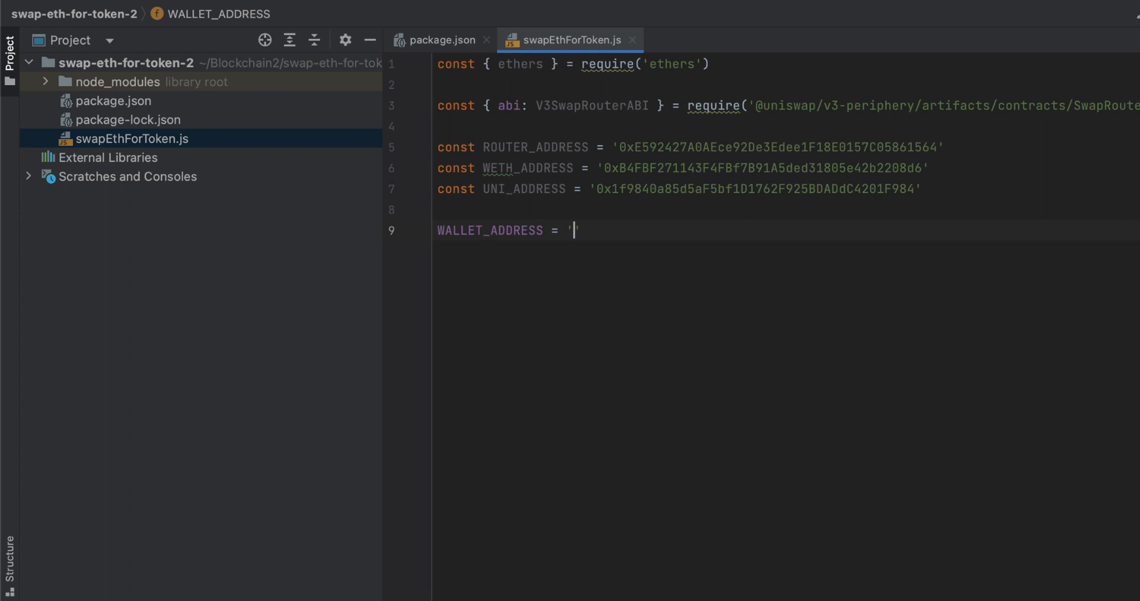
type("498327497329")
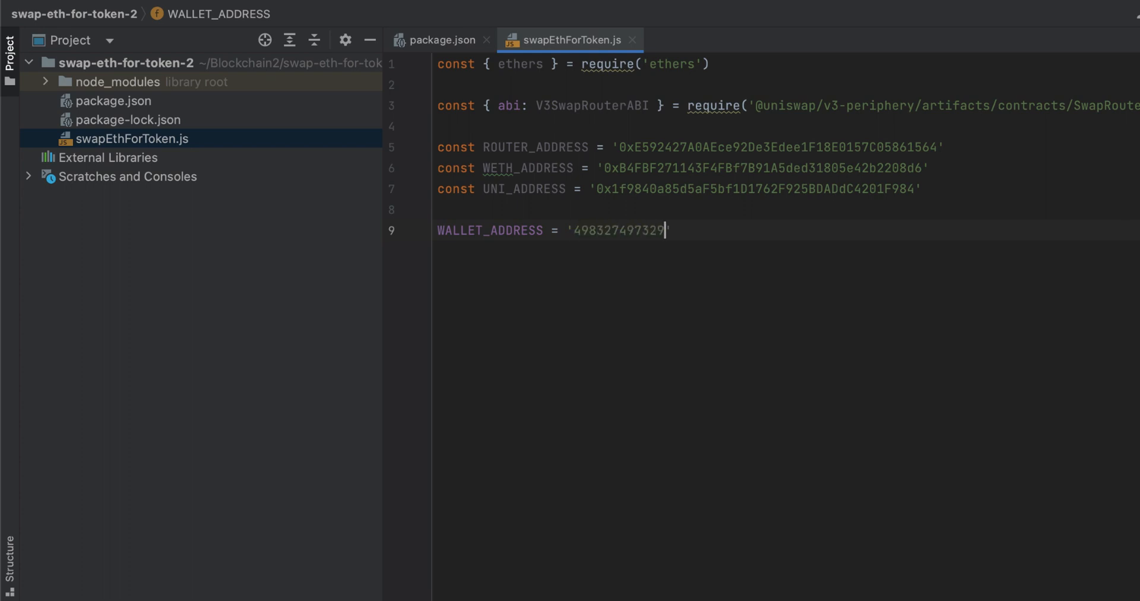
type("WALLET_SECRET = '123'")
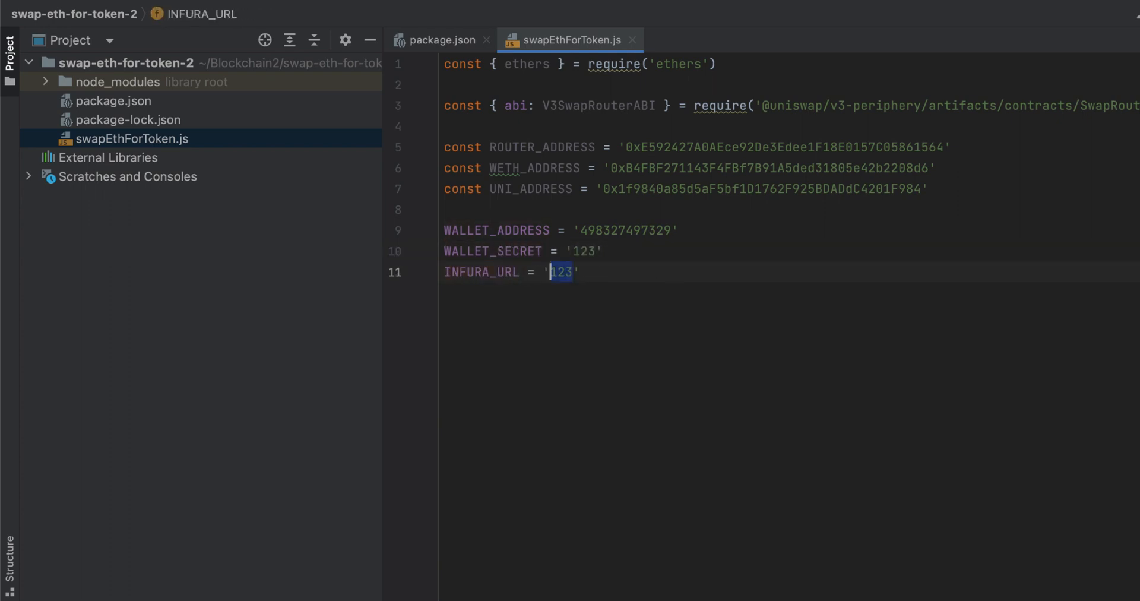
type("infuraurl")
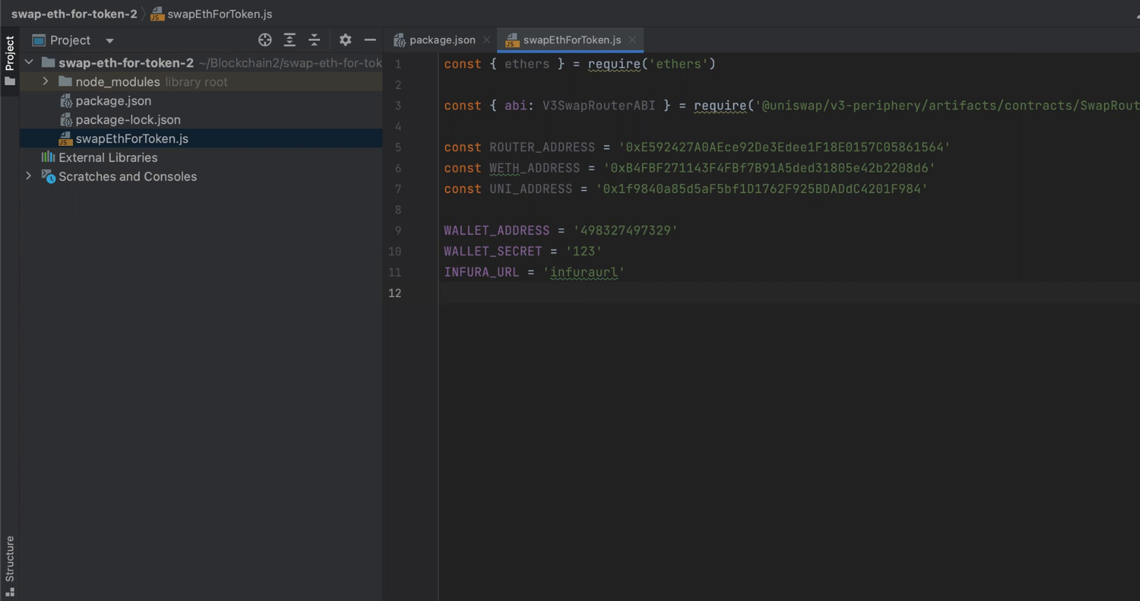
key("enter")
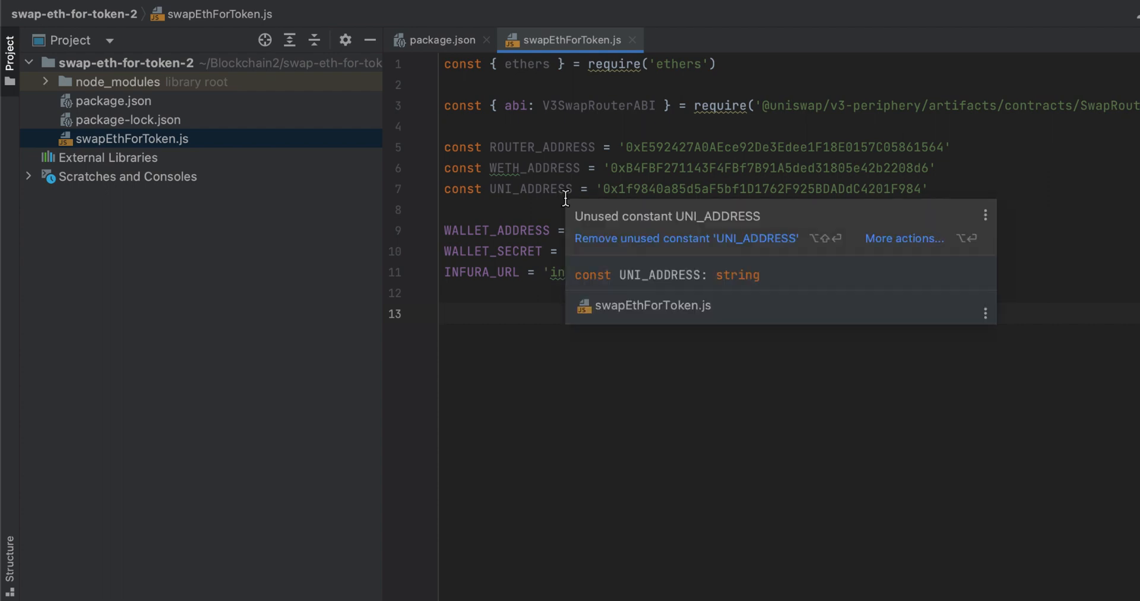
left_click(713, 262)
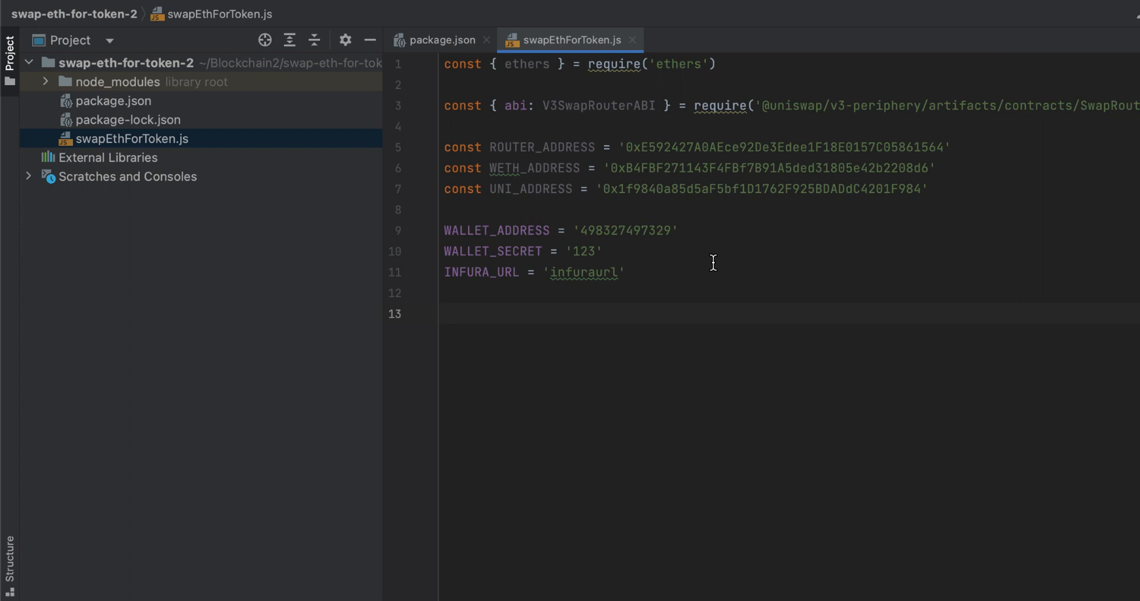
Step: Declare const provider = new ethers.providers.JsonRpcProvider(INFURA_URL)
type("const provider")
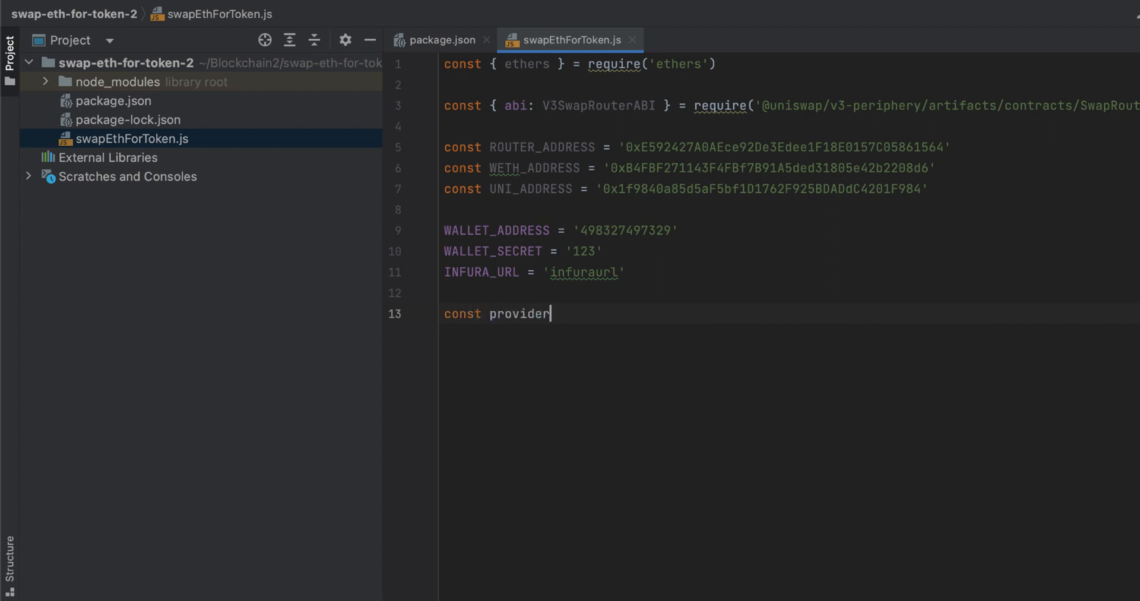
type("= new")
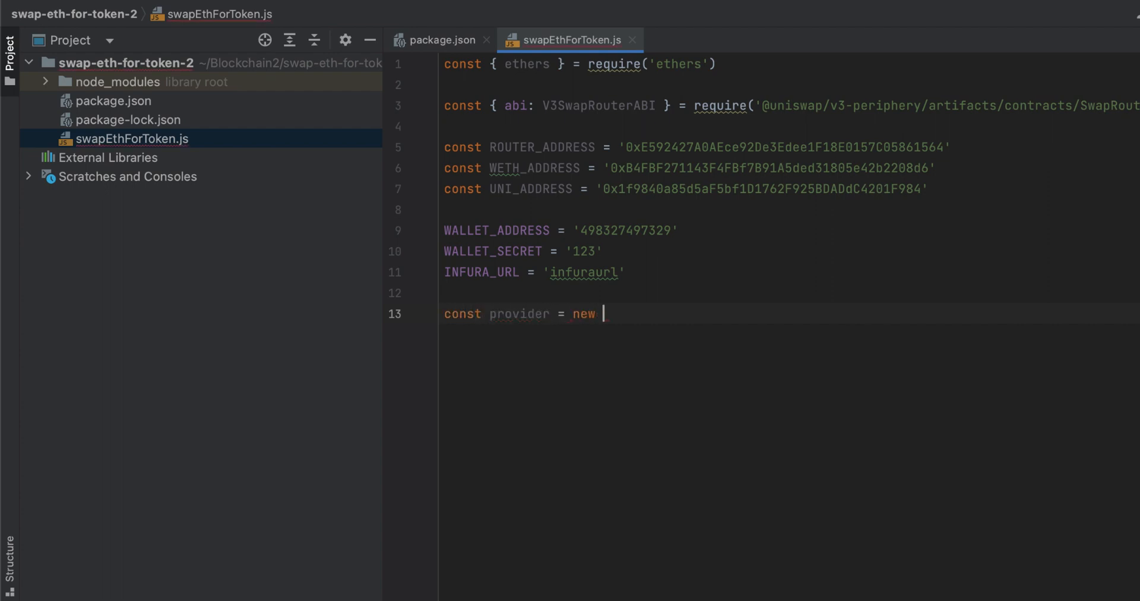
type("ethers.")
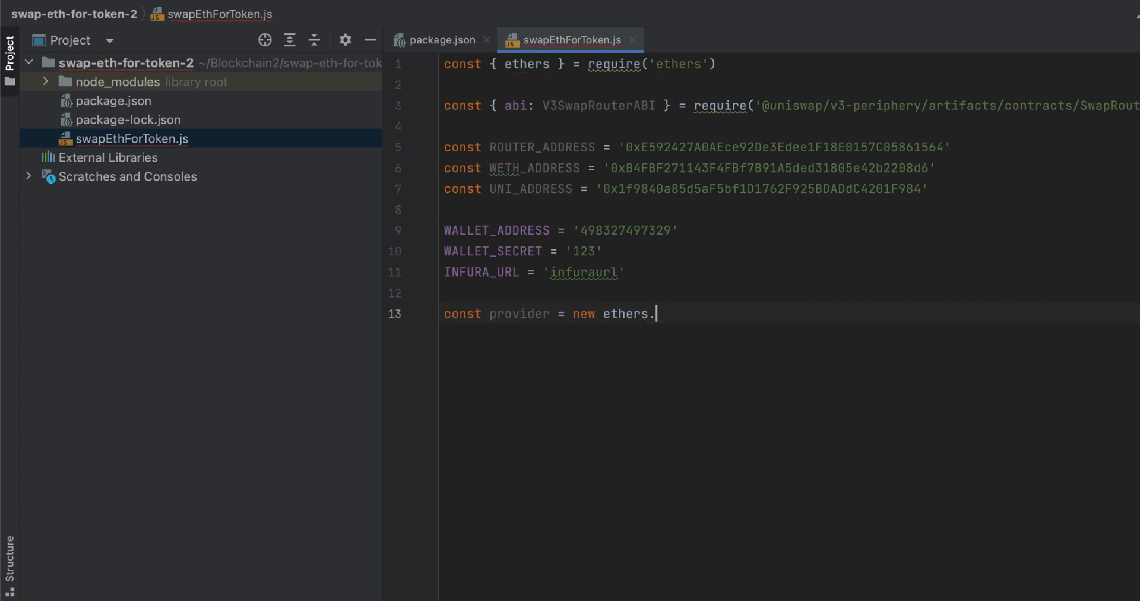
type("providers.J")
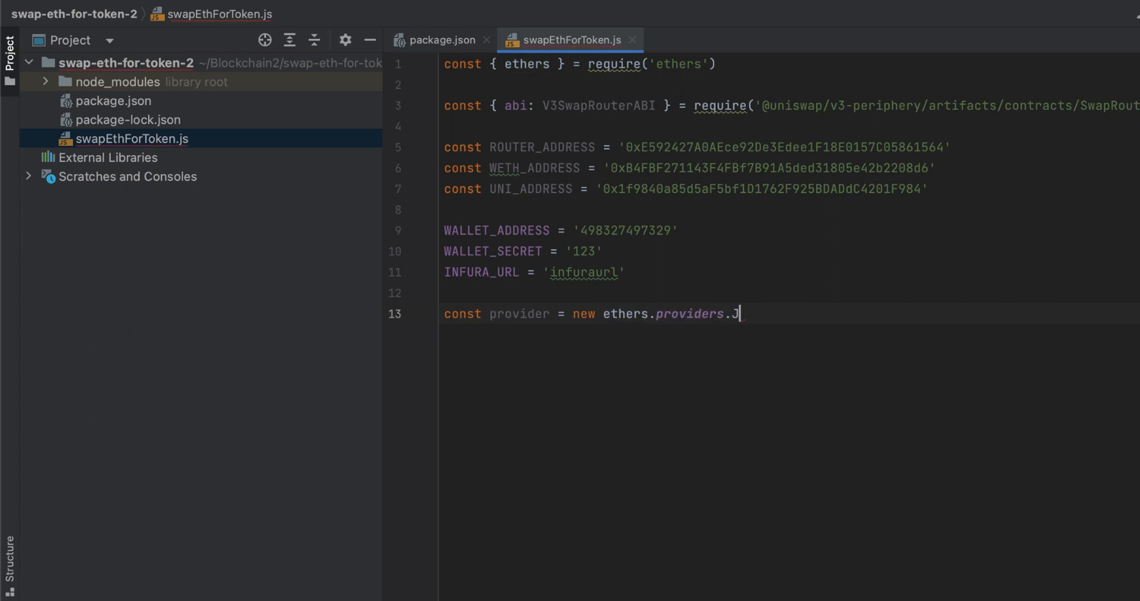
type("sonRp")
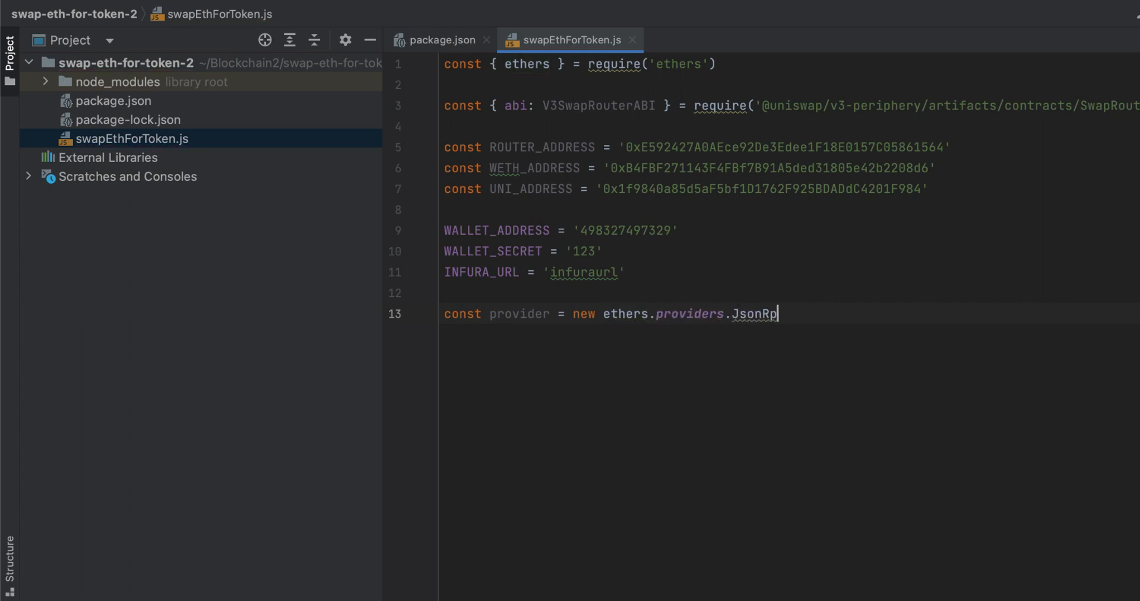
type("cProvider")
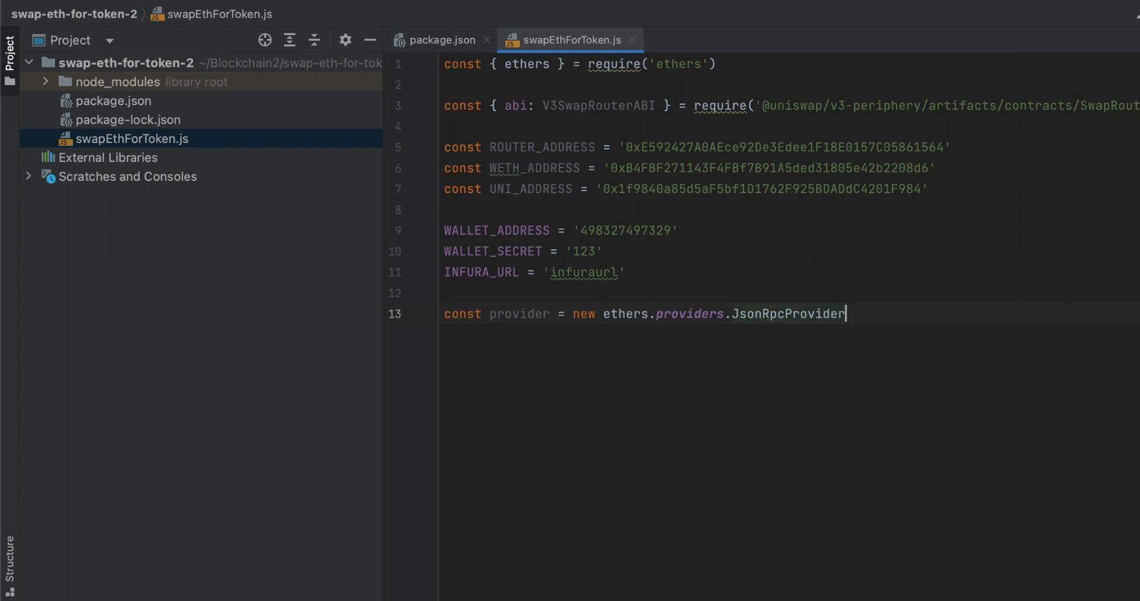
type("()")
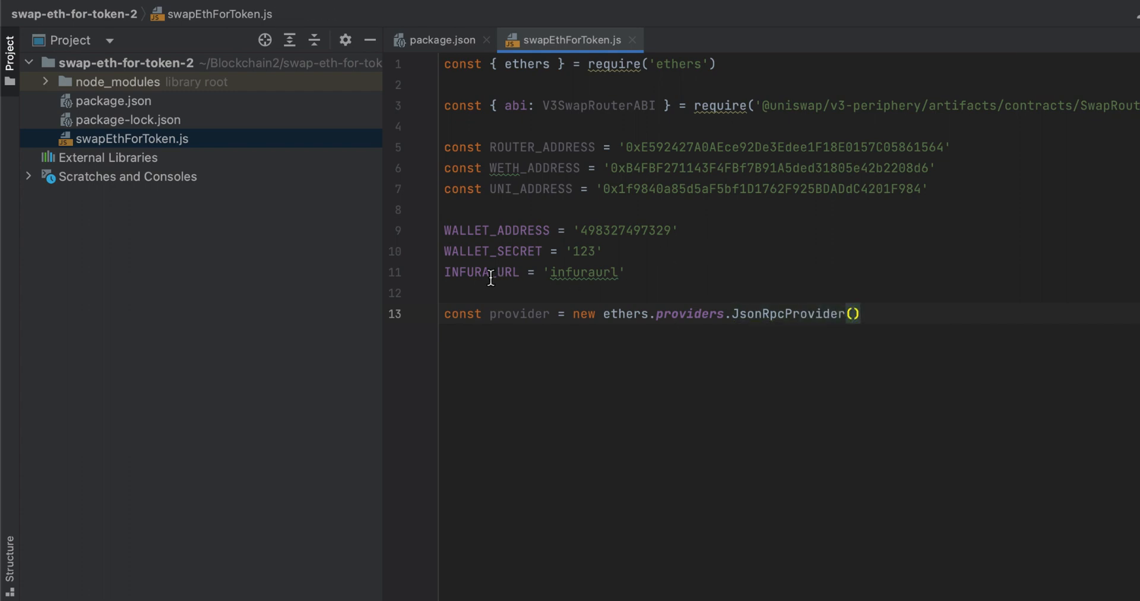
double_click(483, 272)
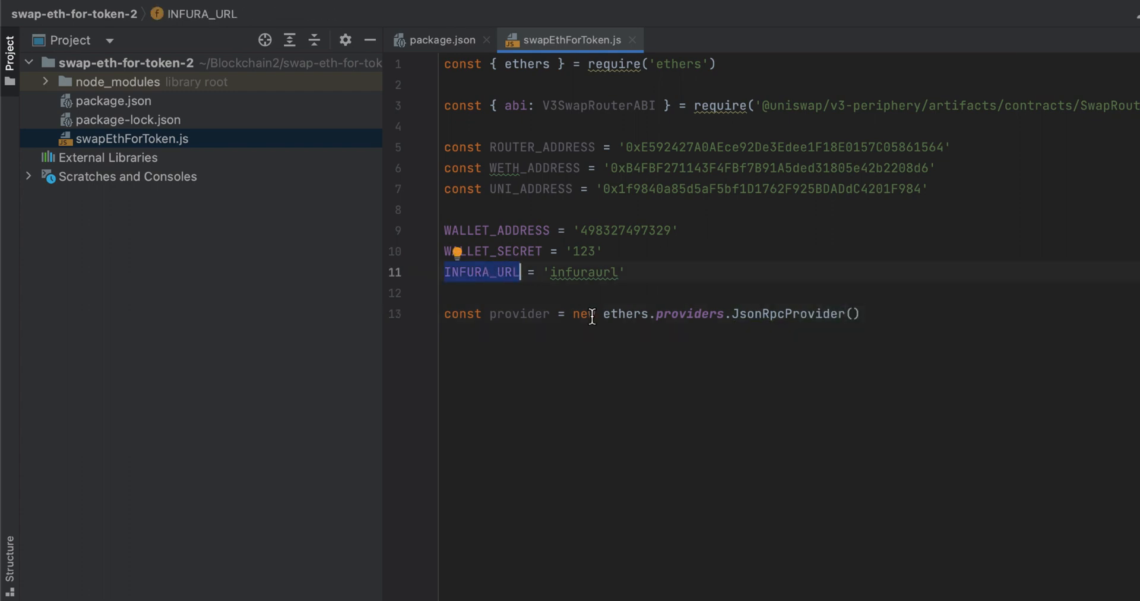
mouse_move(775, 335)
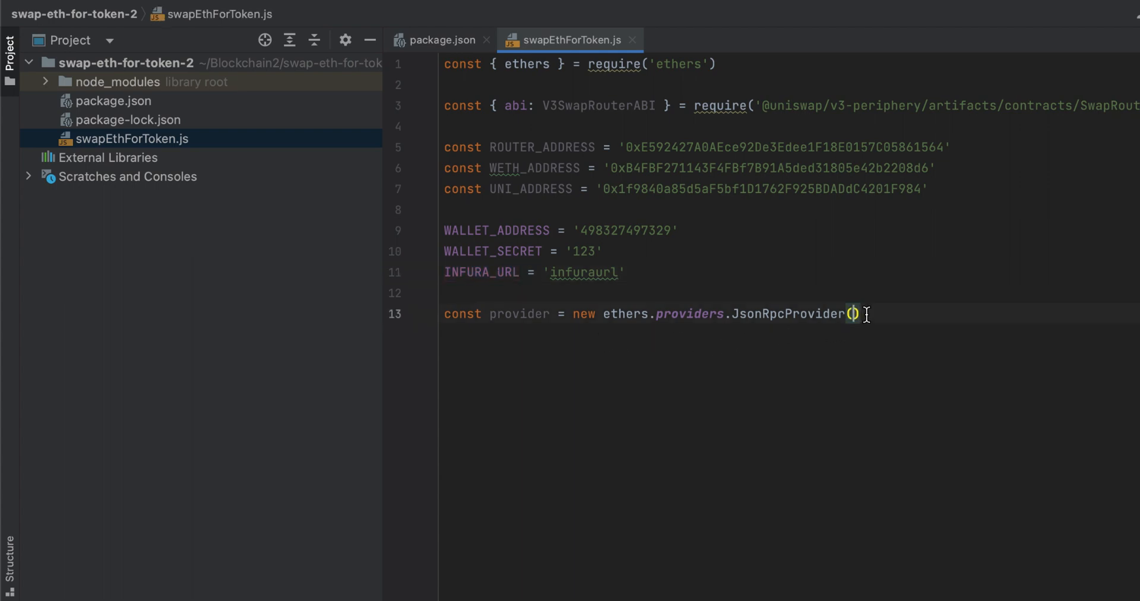
type("INFURA_URL")
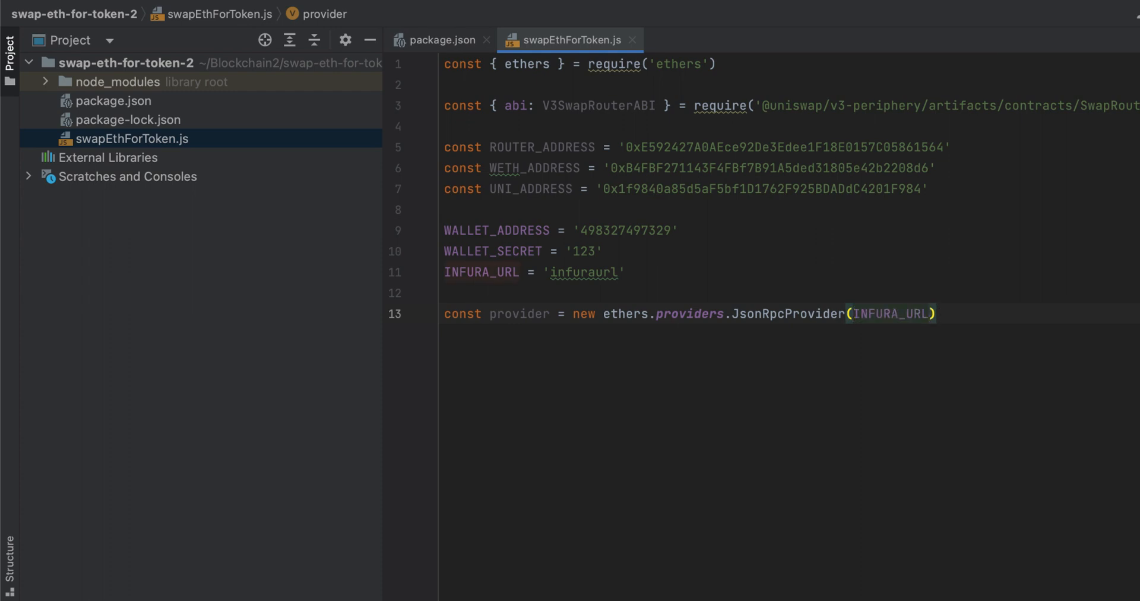
key("enter")
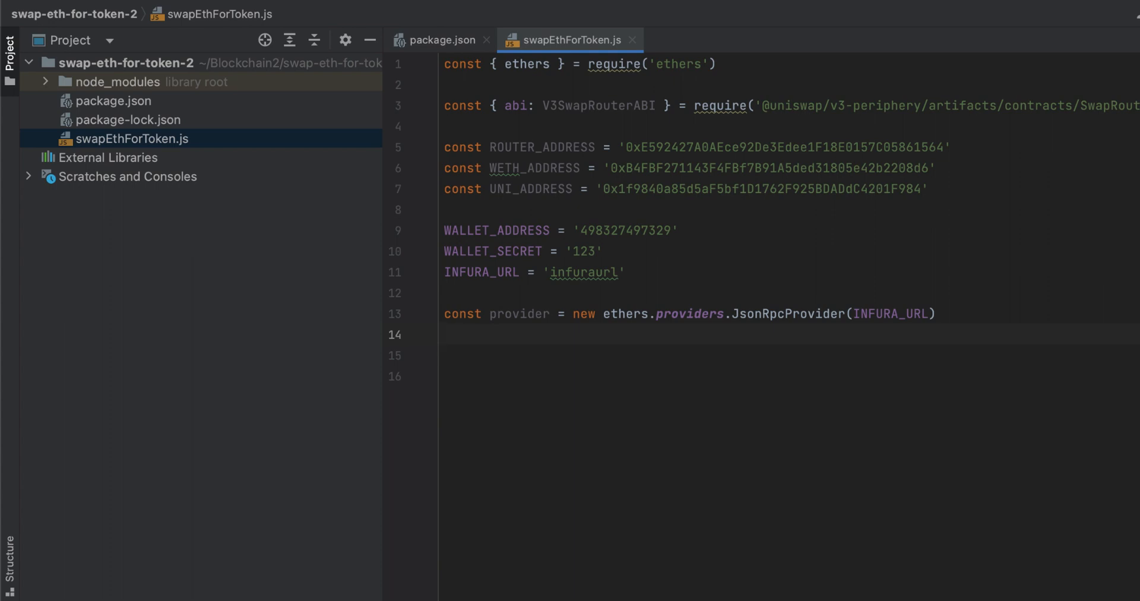
Step: Declare const signer = new ethers.Wallet(WALLET_SECRET, provider)
type("const signer")
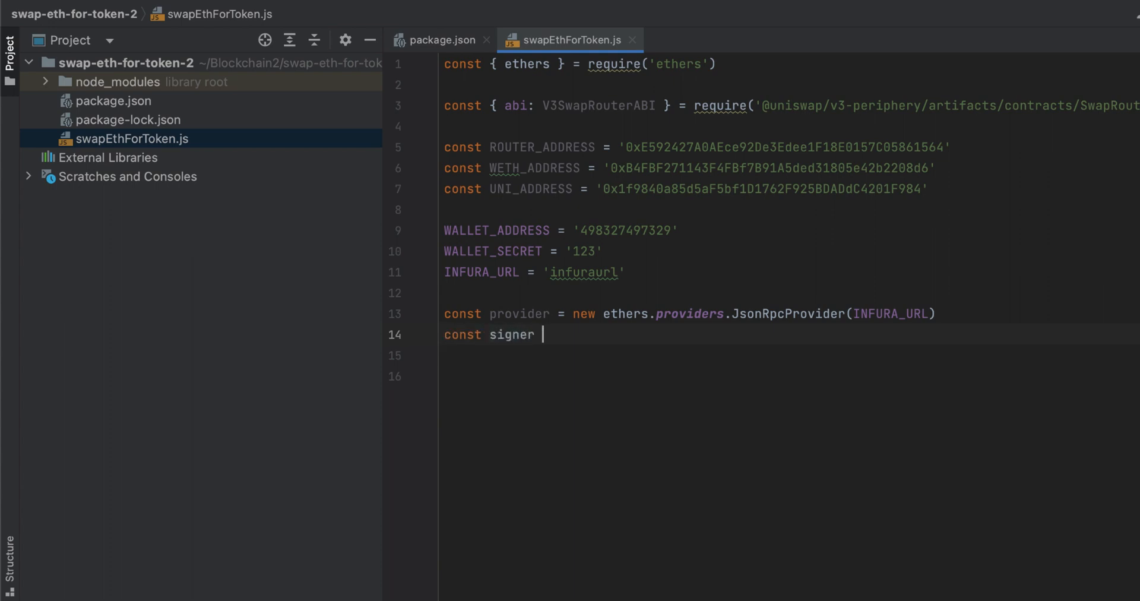
type("= new ethers.Wallet(")
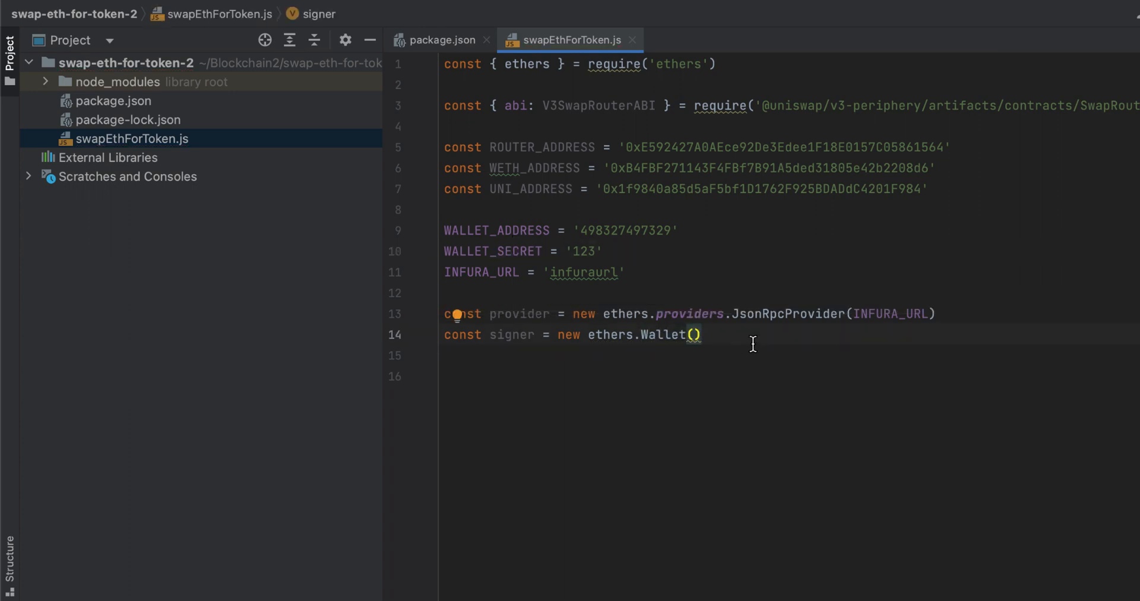
type("WALLET_SECRET")
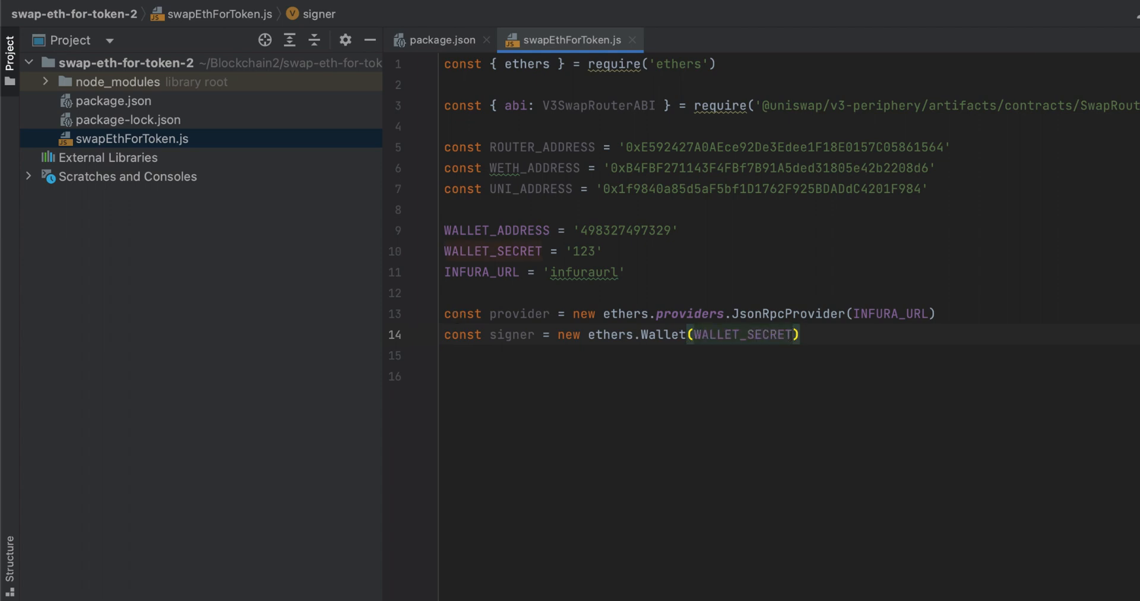
type(", pro")
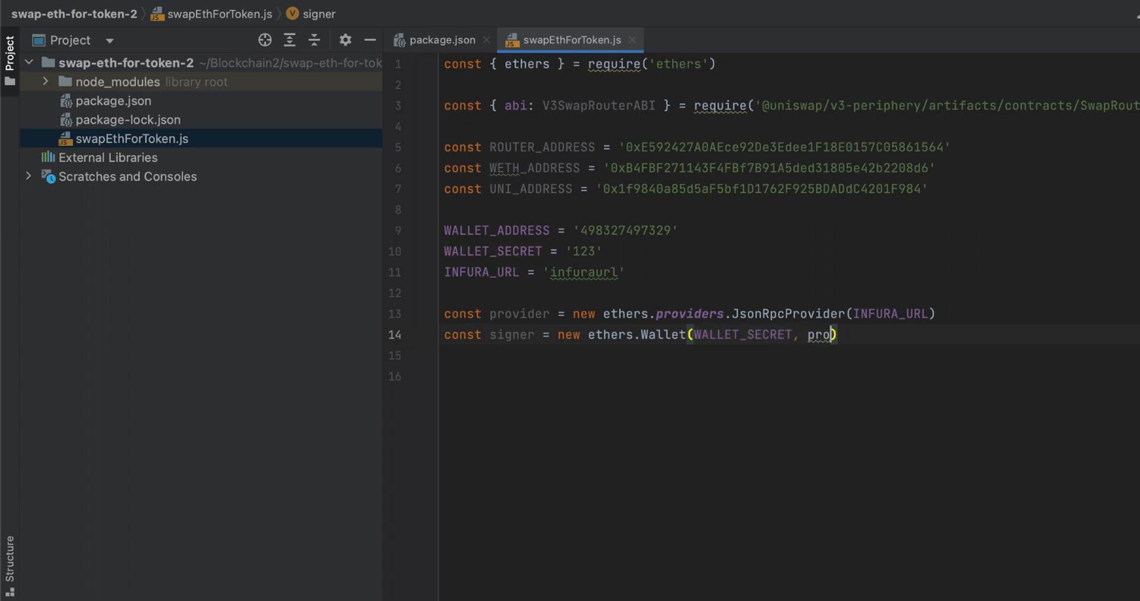
type("vider")
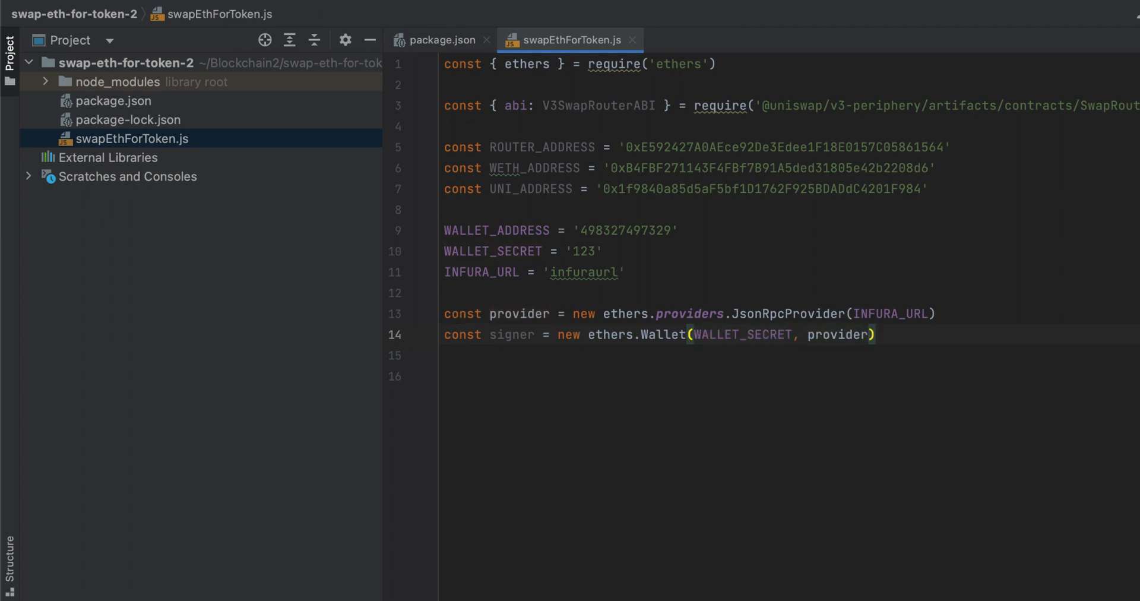
key("enter")
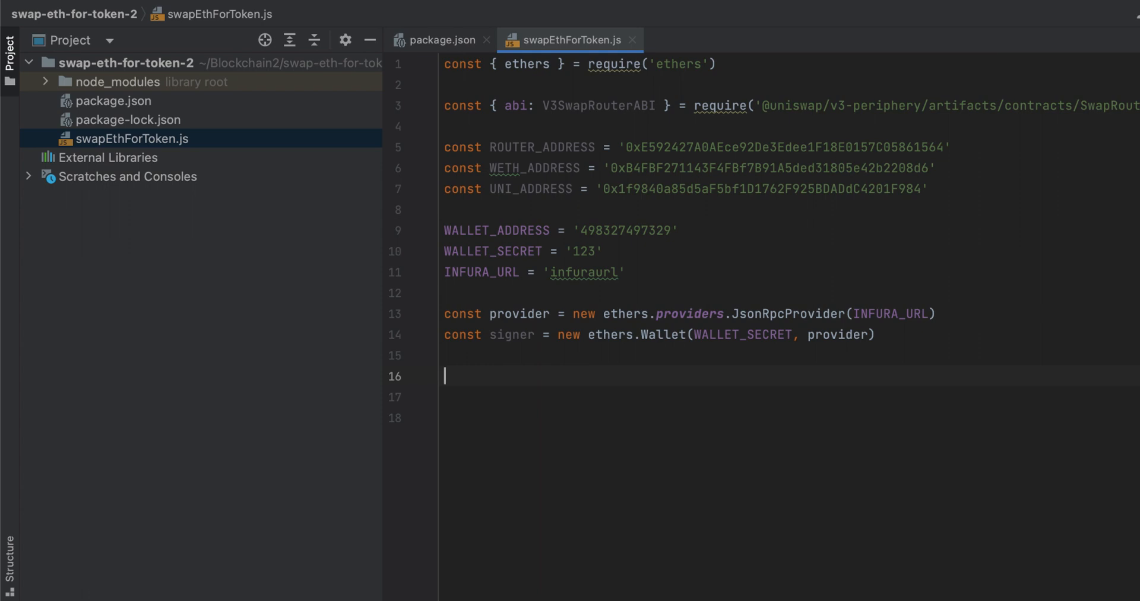
Step: Declare const router = new ethers.Contract(ROUTER_ADDRESS, V3SwapRouterABI) across separate lines
type("const router =")
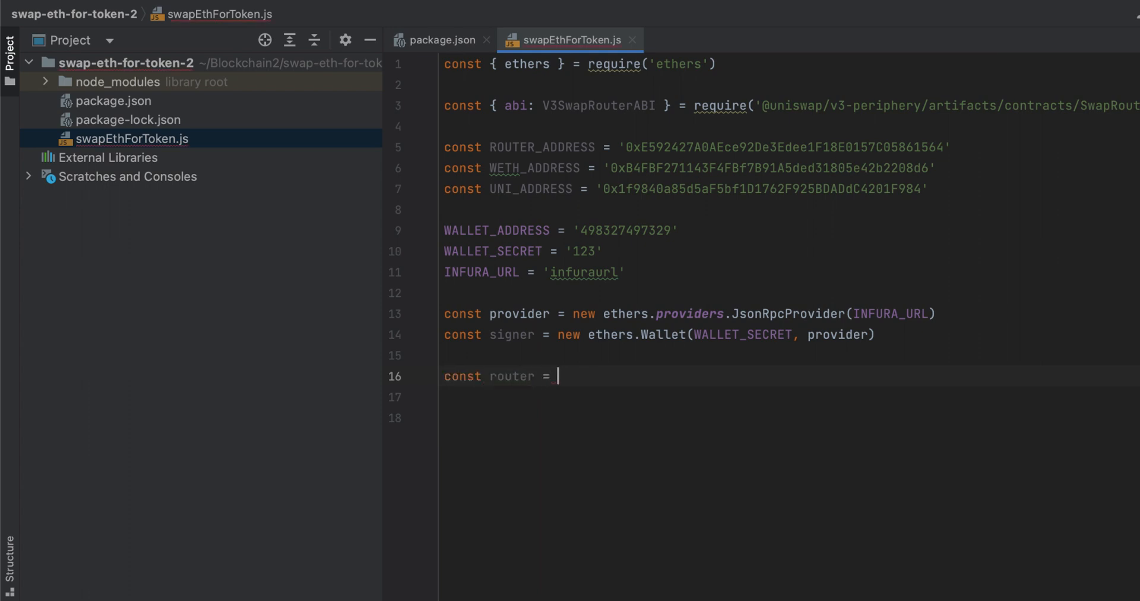
type("new ethers.C")
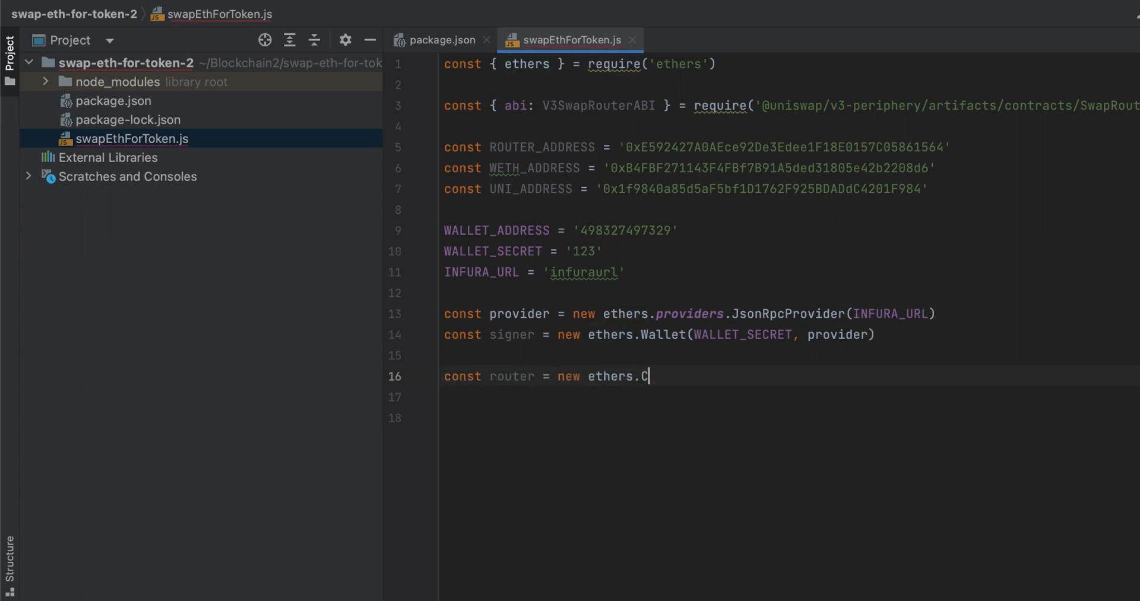
type("ontract(")
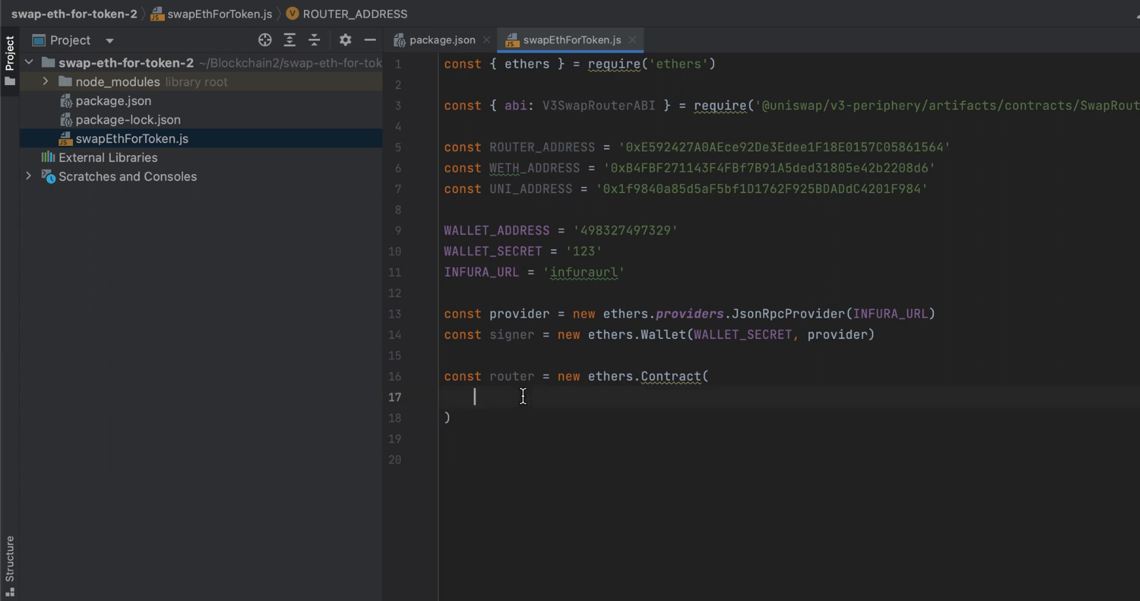
type("ROUTER_ADDRESS,")
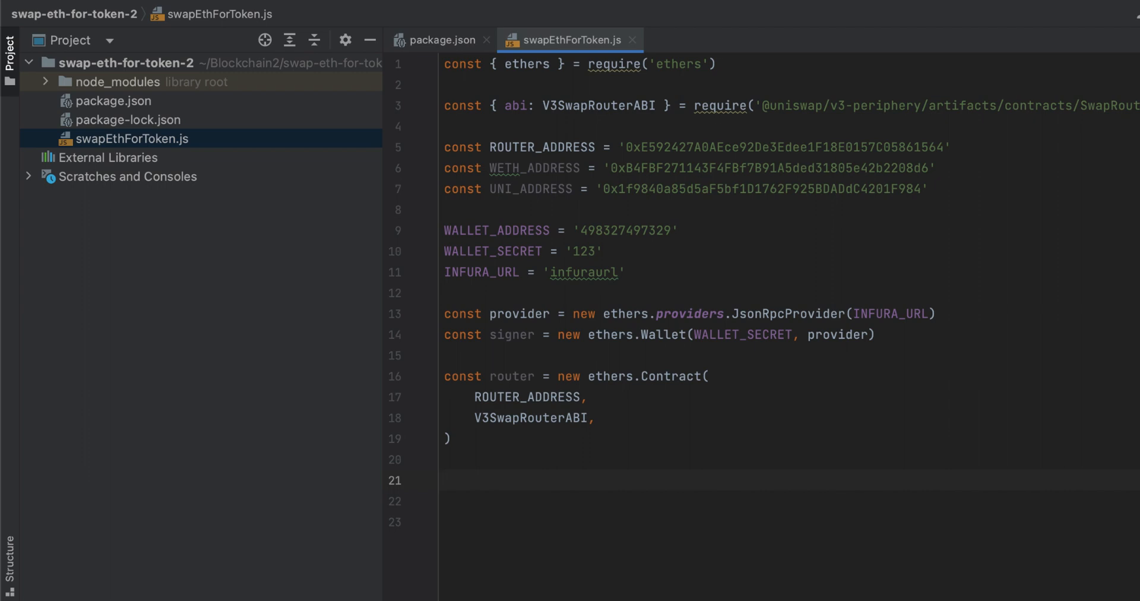
type("const")
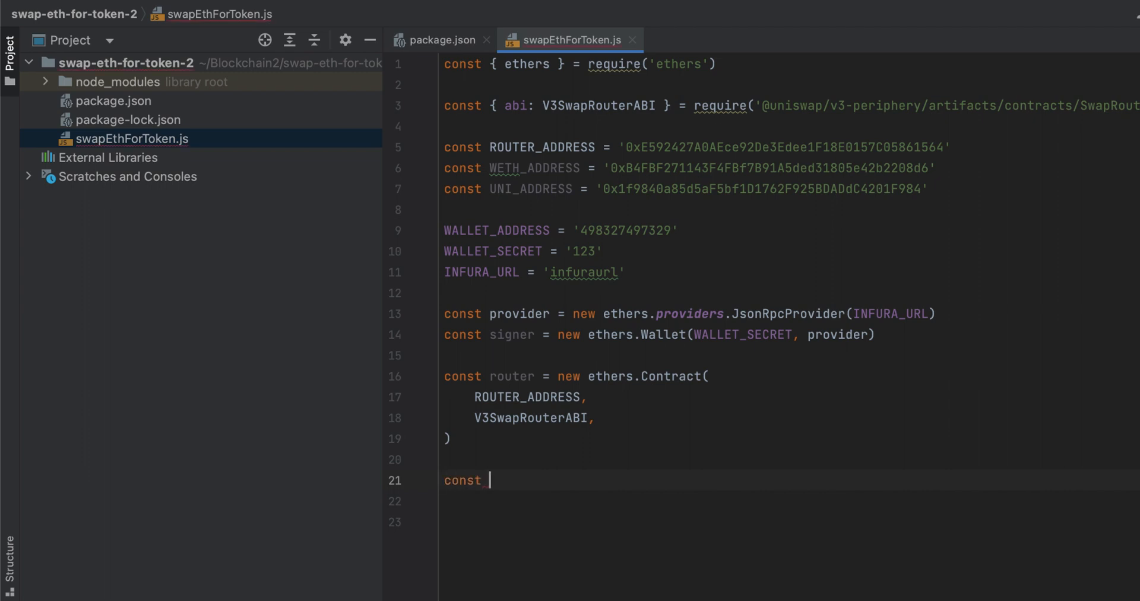
Step: Declare const inputAmount = ethers.utils.parseEther('0.01')
type("inputAmount = ethers.")
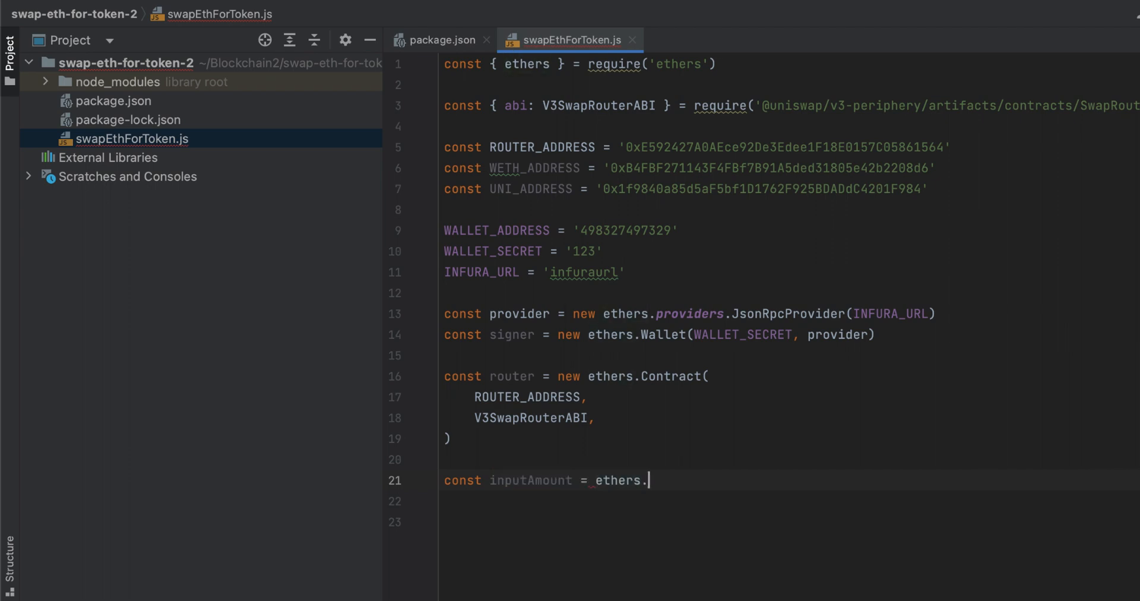
type("utils.parseEther")
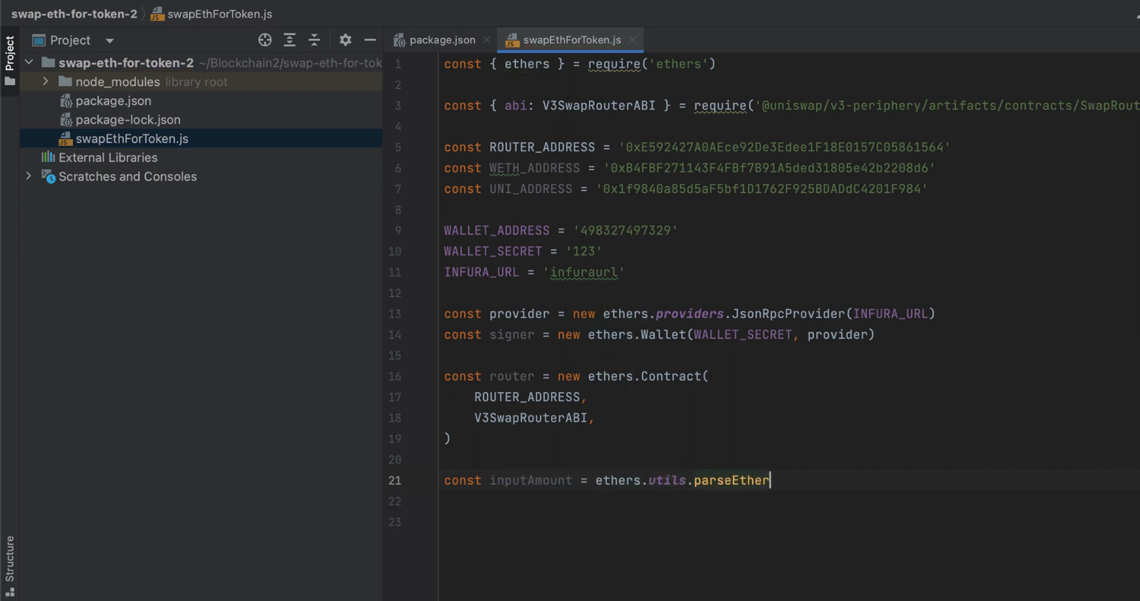
type("('0.")
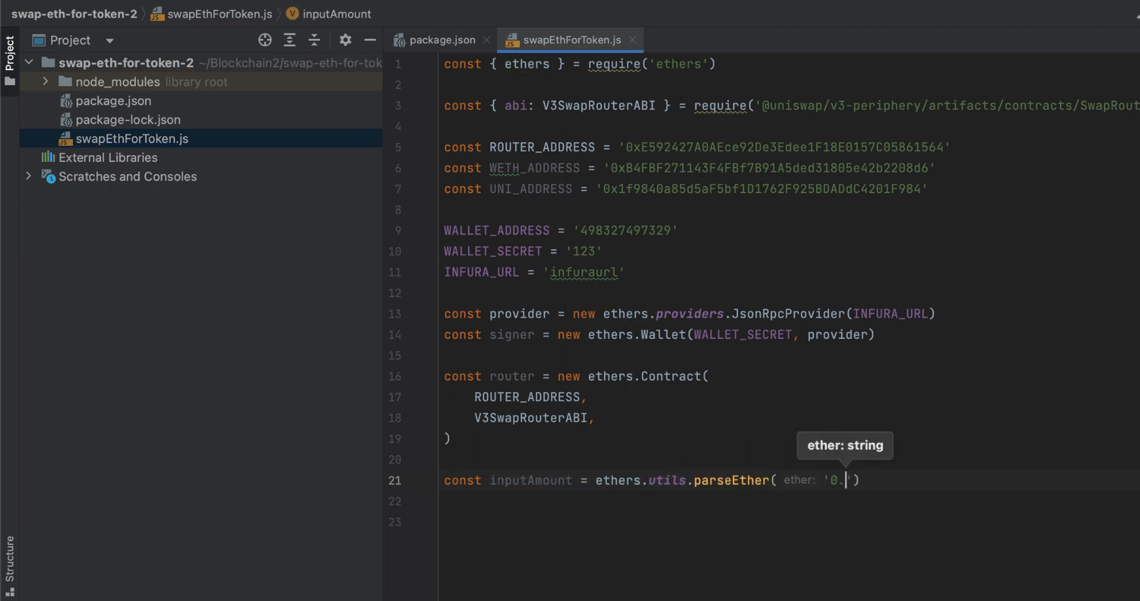
type("01")
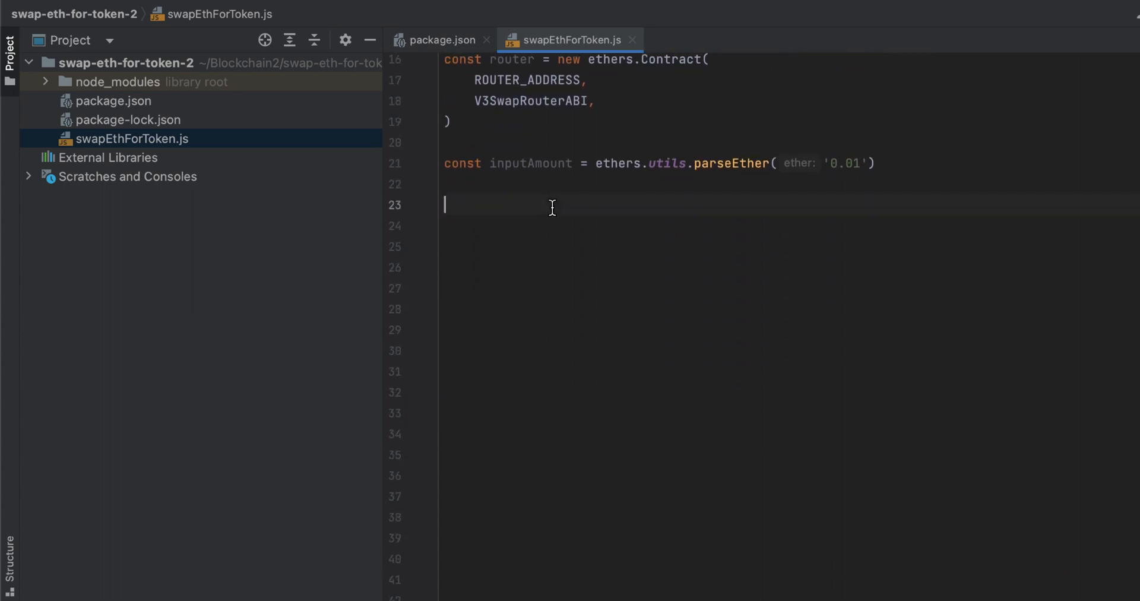
Step: Write an empty async function main() and call main() below it
type("aysnc")
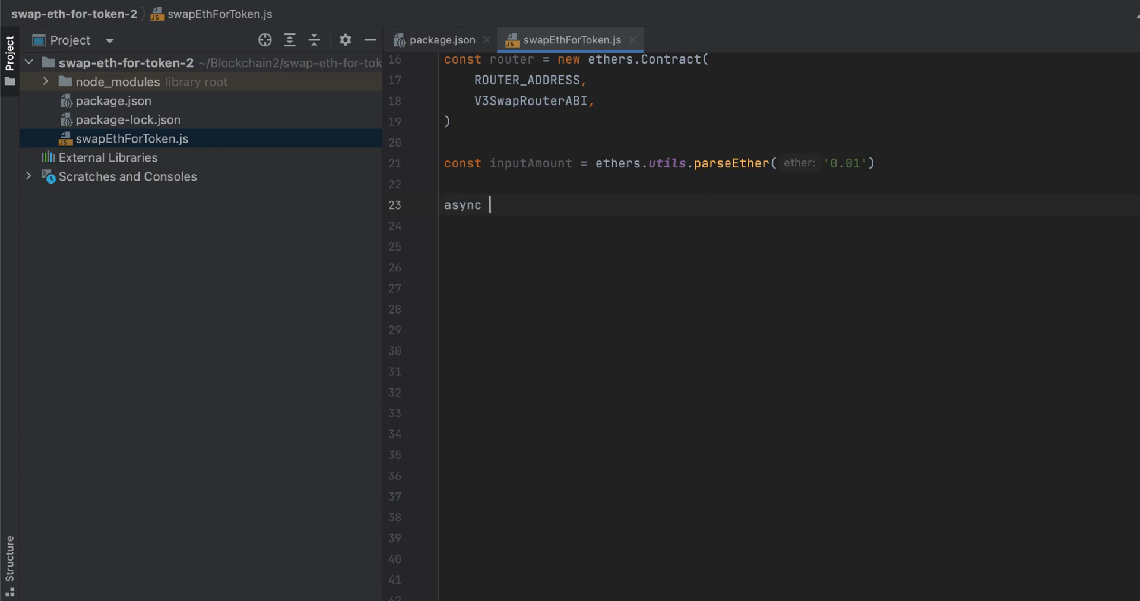
type("function main() {")
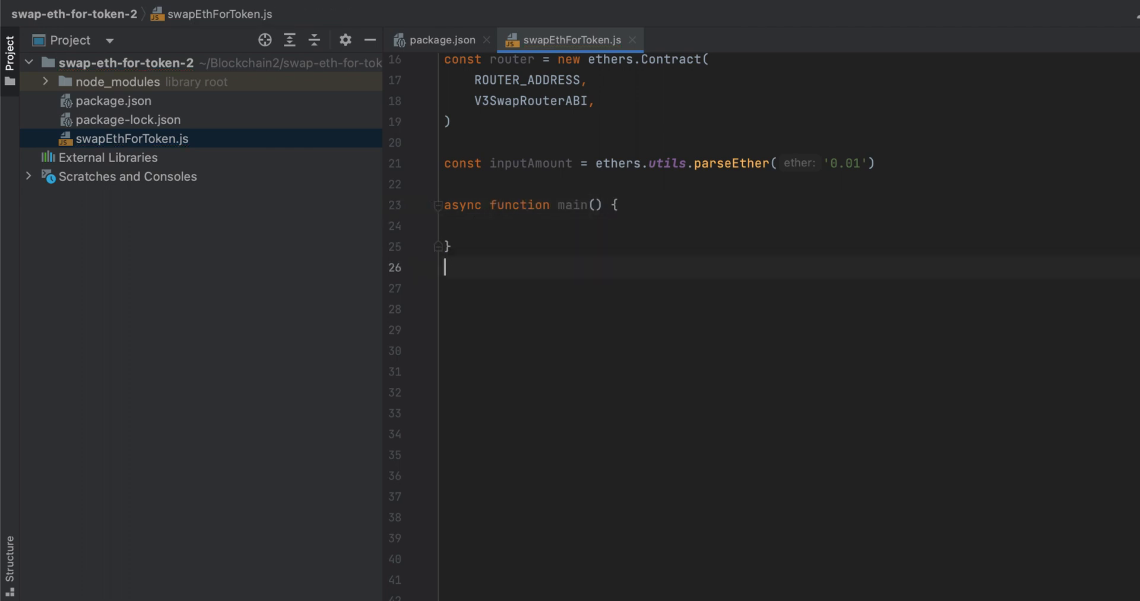
type("main()")
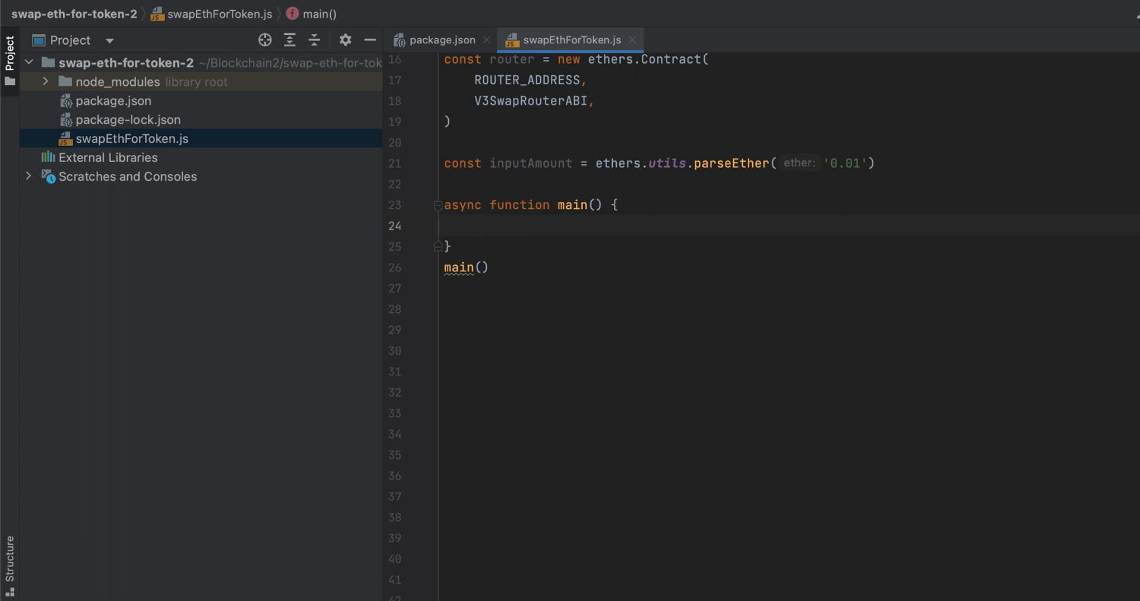
type("const")
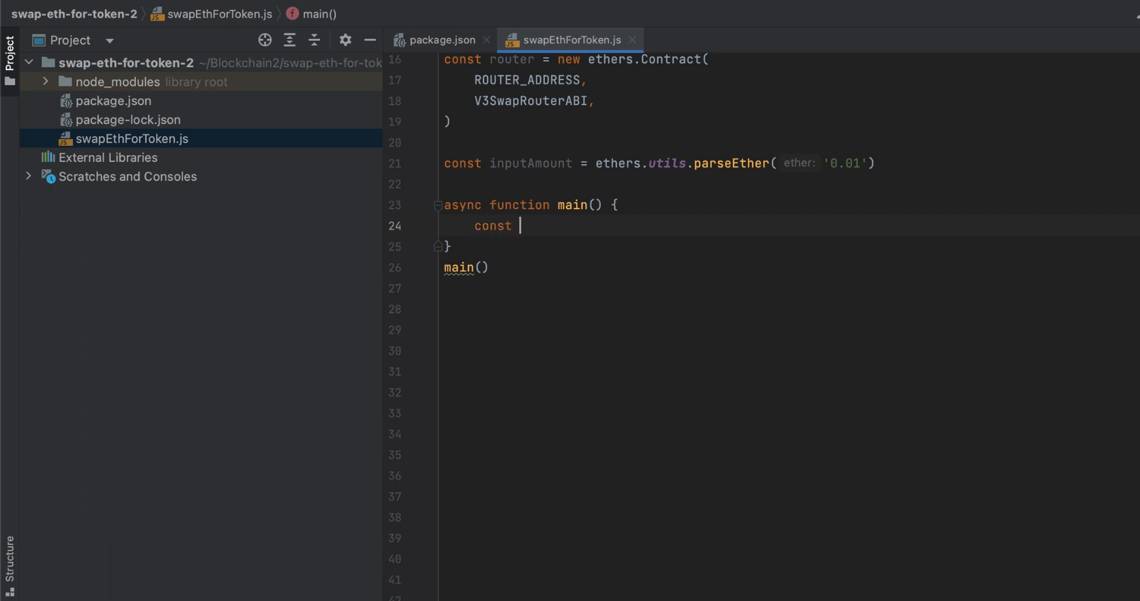
Step: Write deadline = Math.floor(Date.now()/1000) + (60 * 10), the current Unix time plus ten minutes
type("deadline")
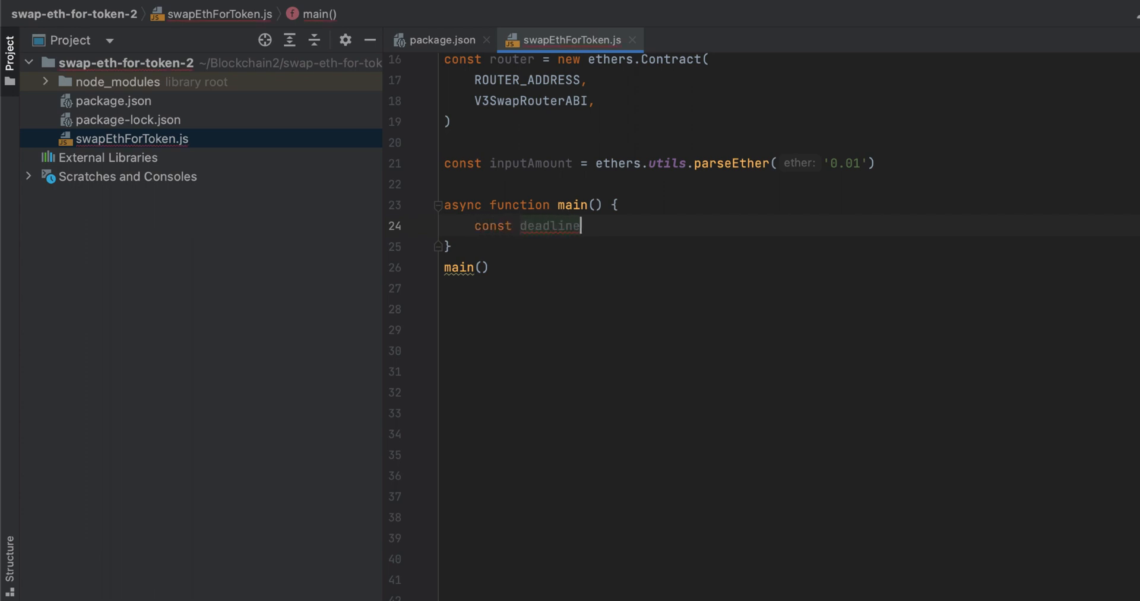
type("= Math.floo")
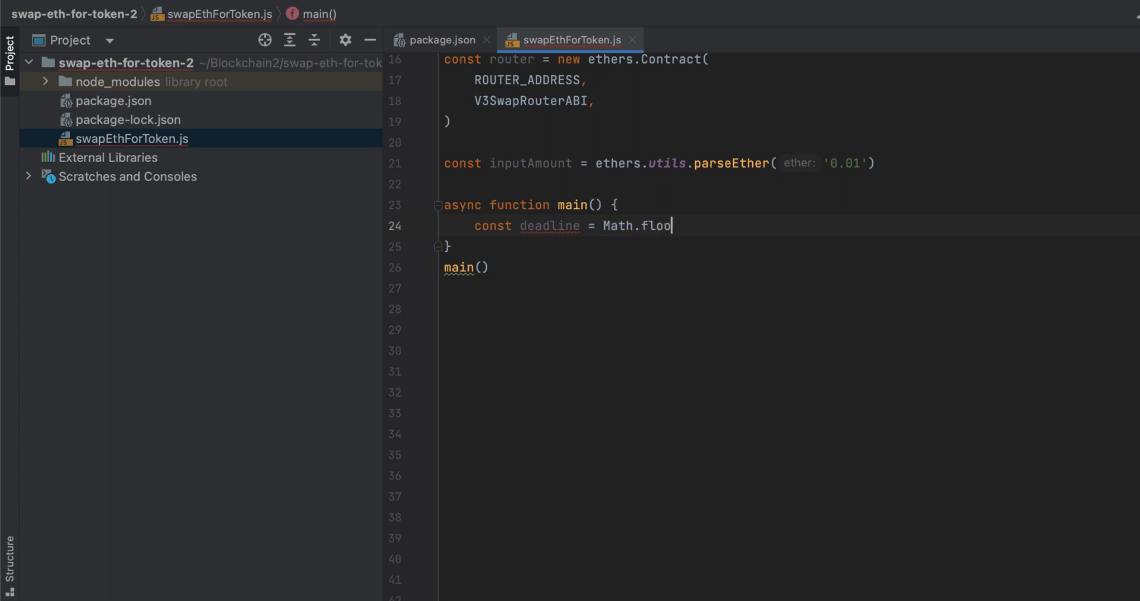
type("r()")
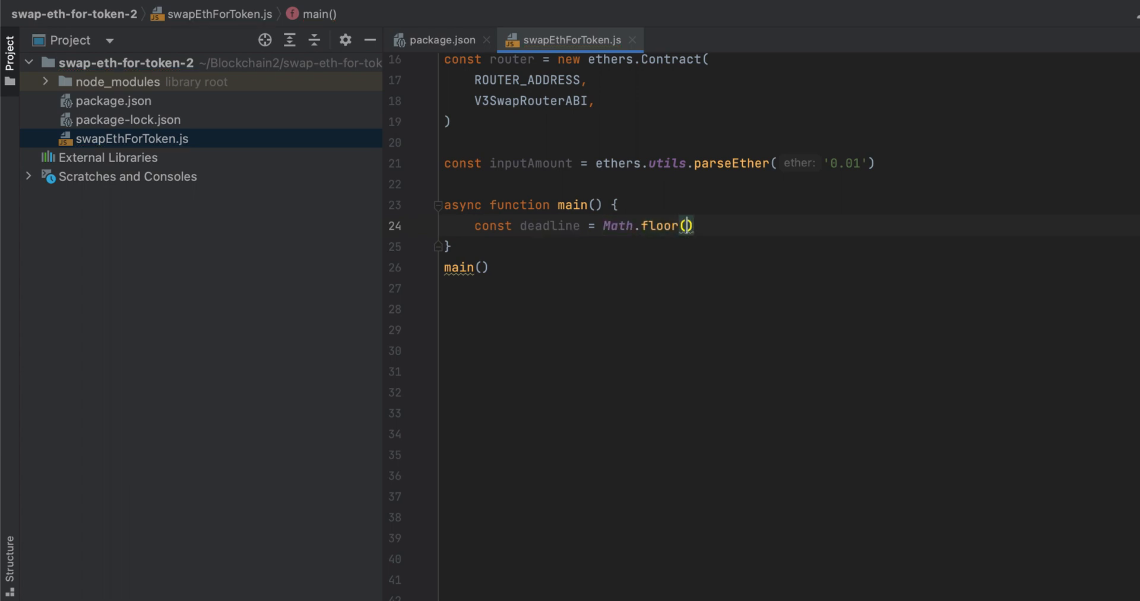
type("Date.now")
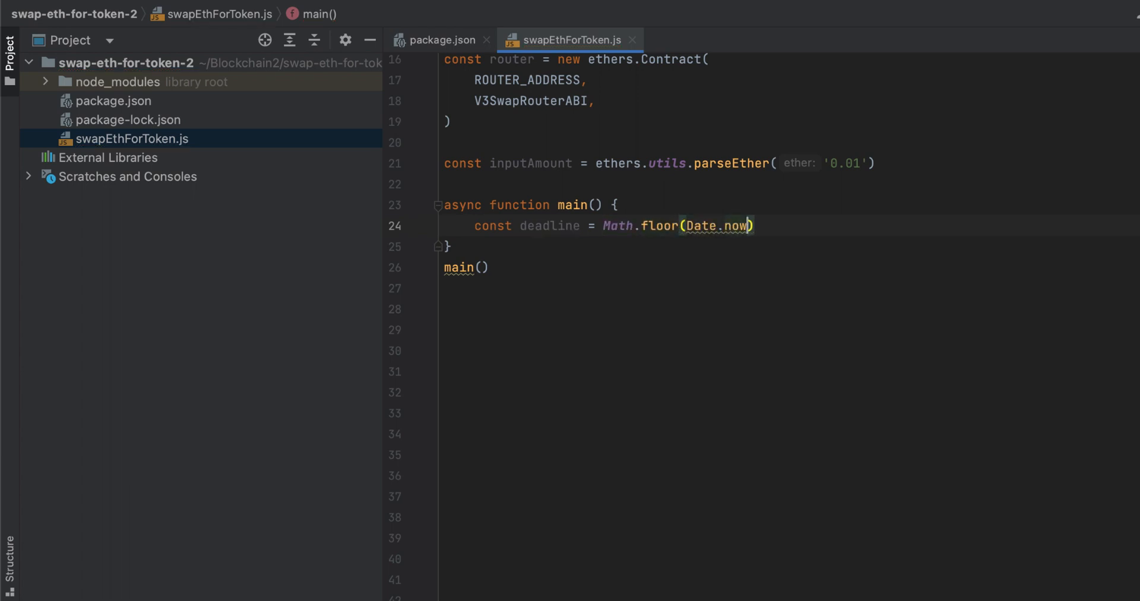
type("()/1000")
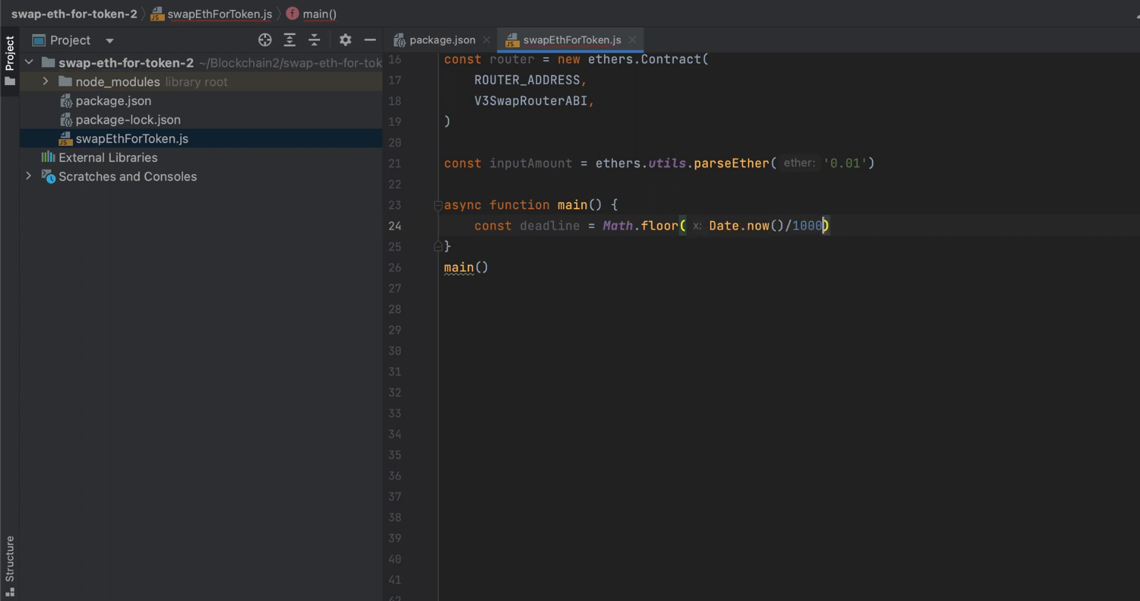
type("+ ()")
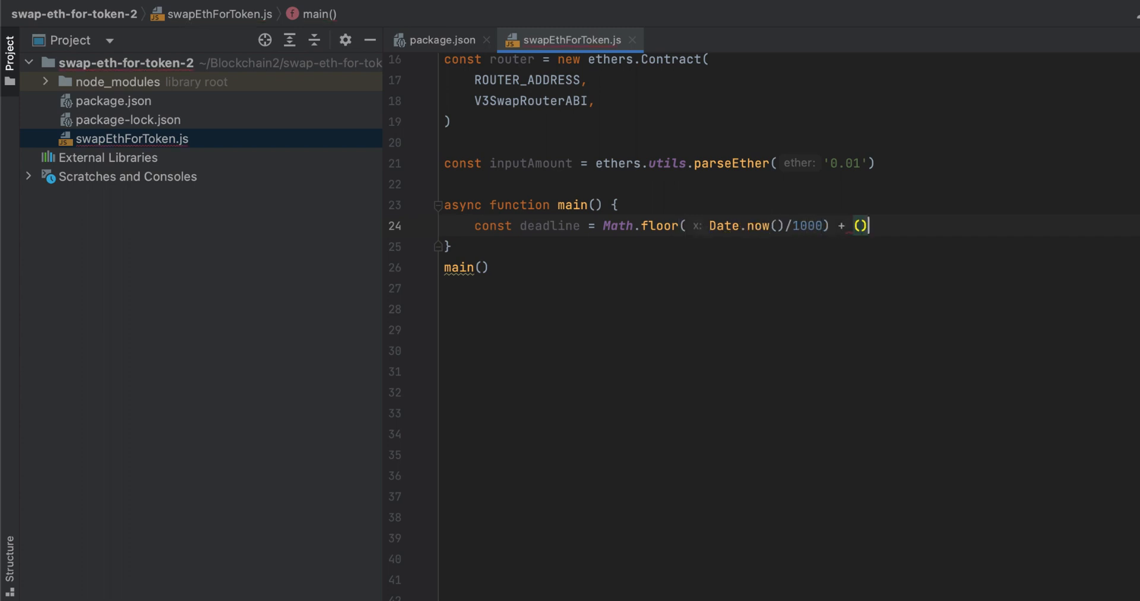
type("60 *")
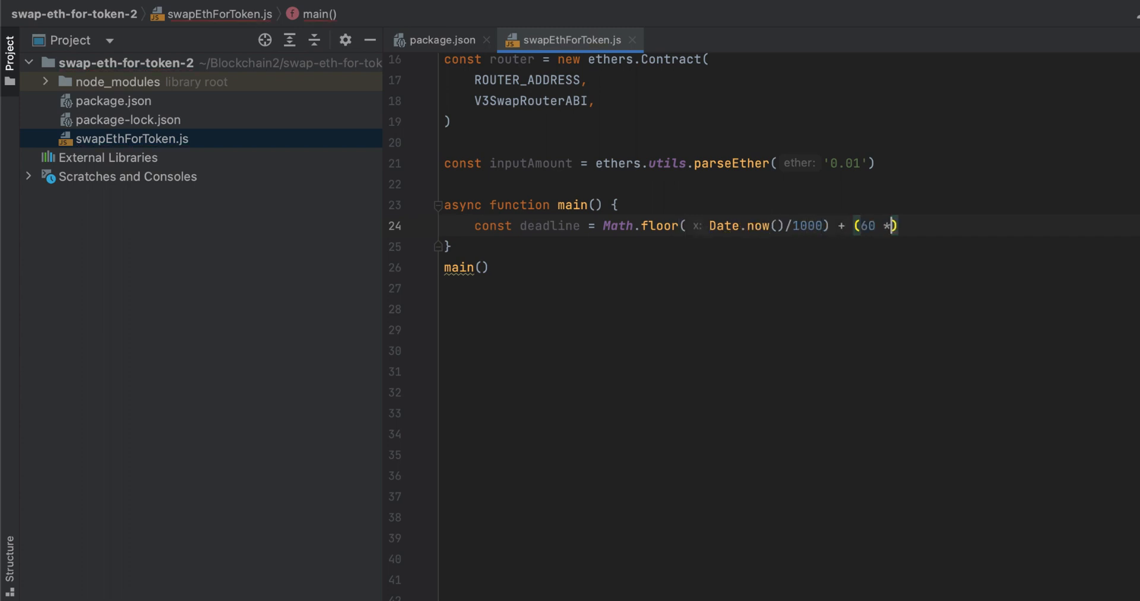
type("10)")
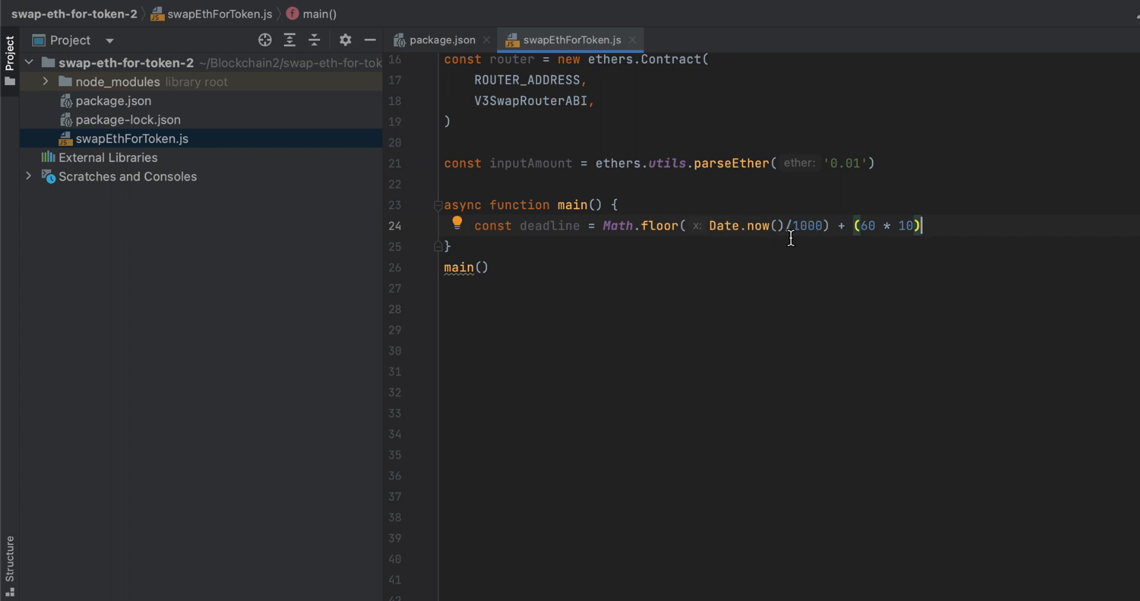
mouse_move(762, 231)
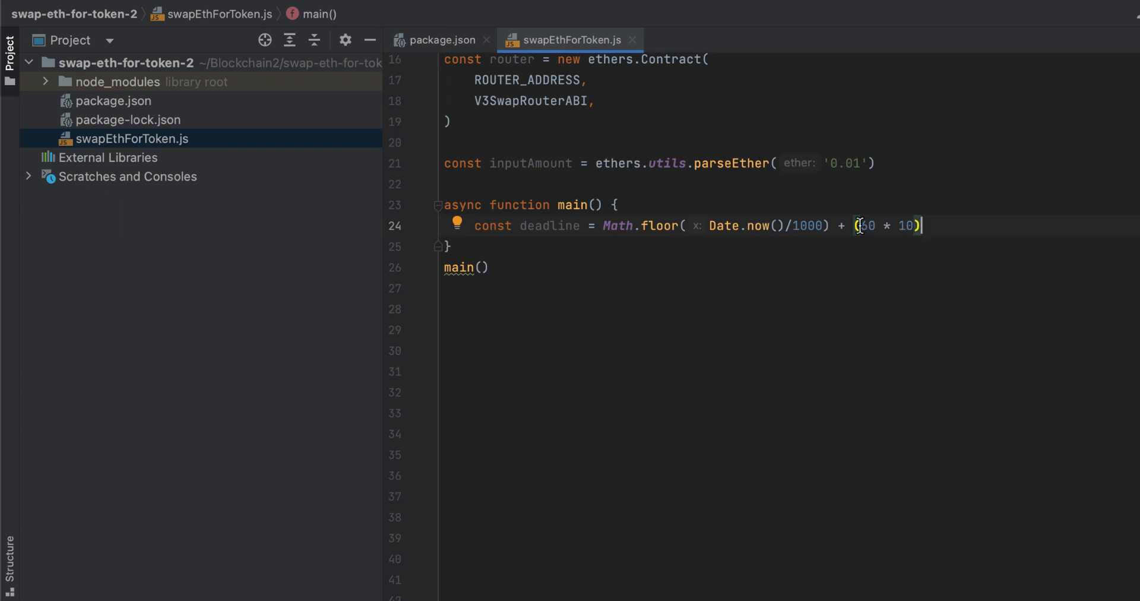
mouse_move(803, 213)
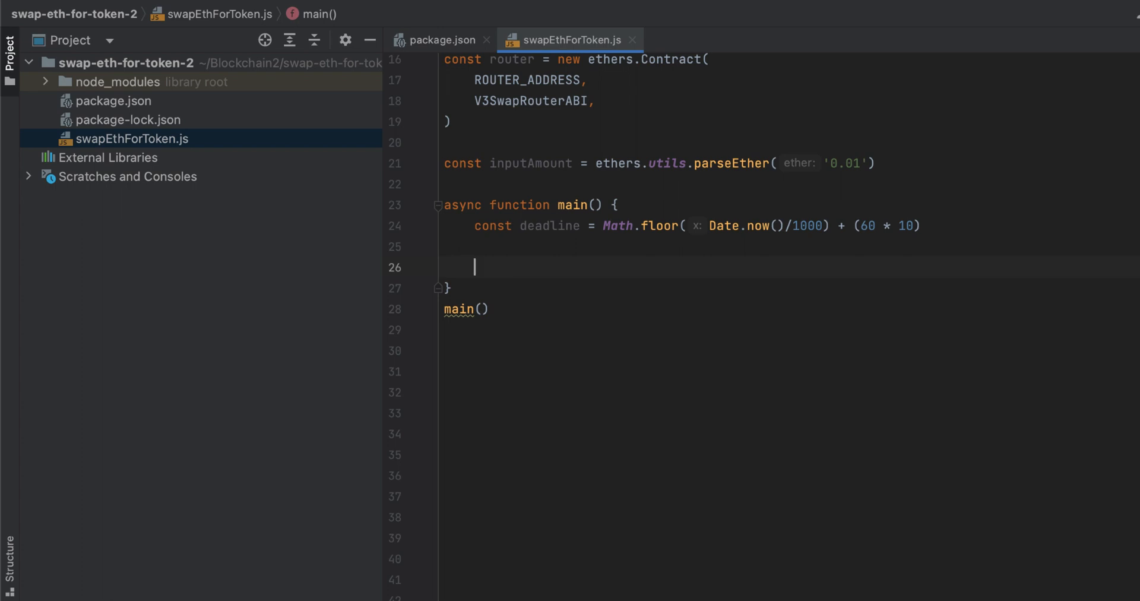
Step: Start a const params object whose first entry is tokenIn: WETH_ADDRESS
type("const")
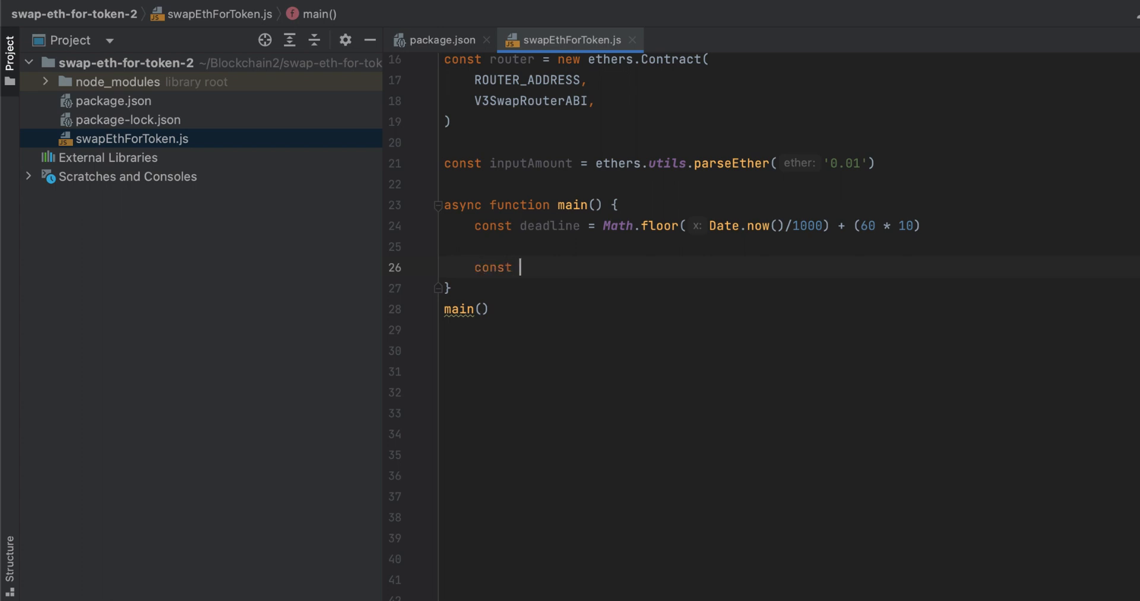
type("params = {}")
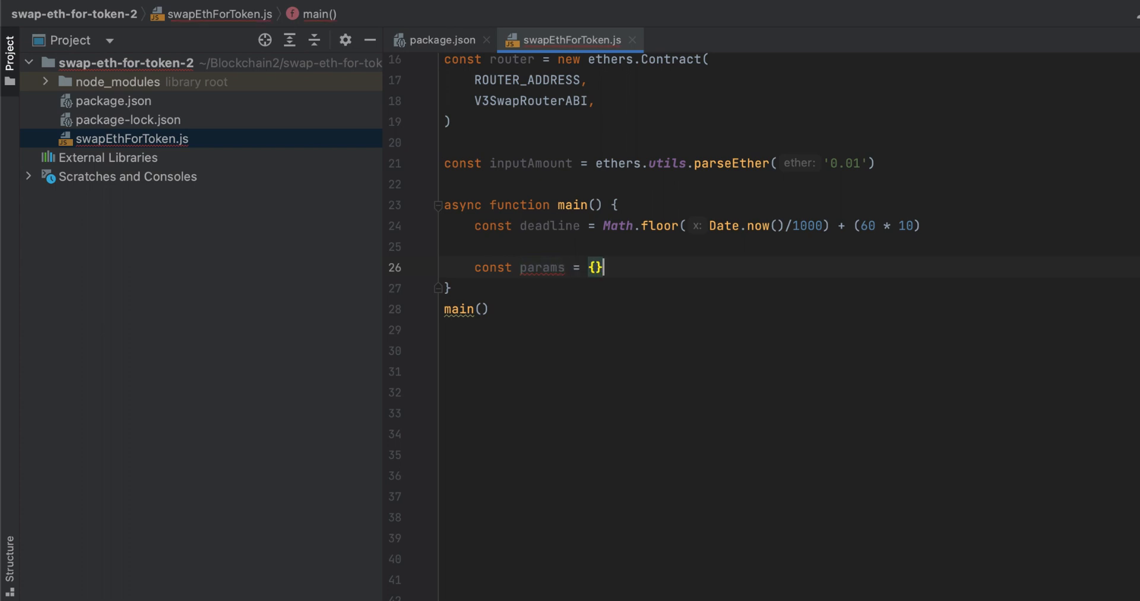
key("enter")
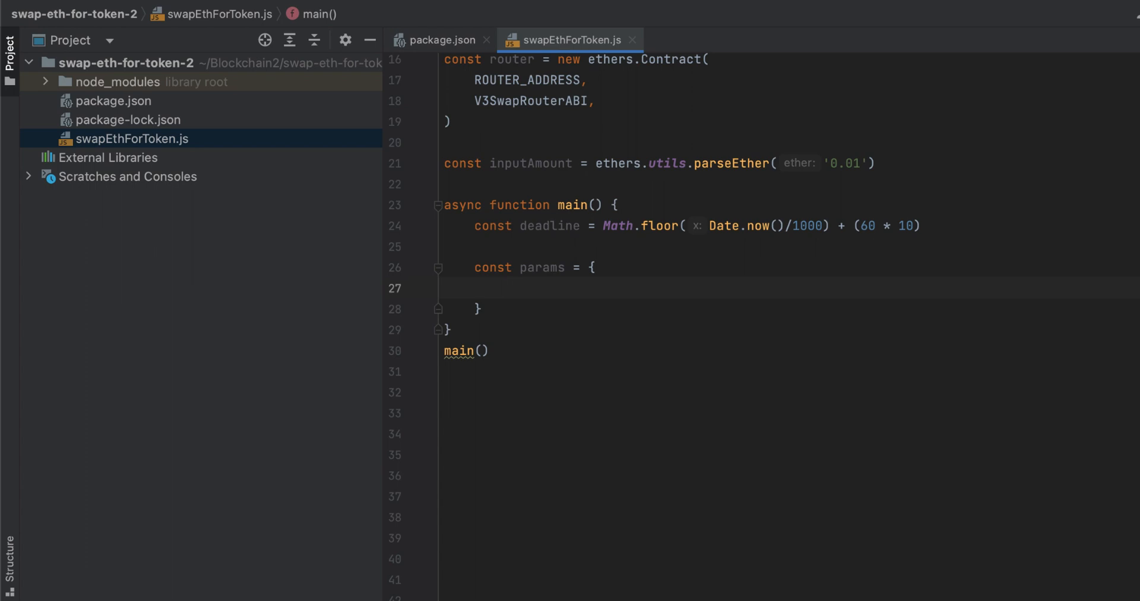
type("tokenIn:")
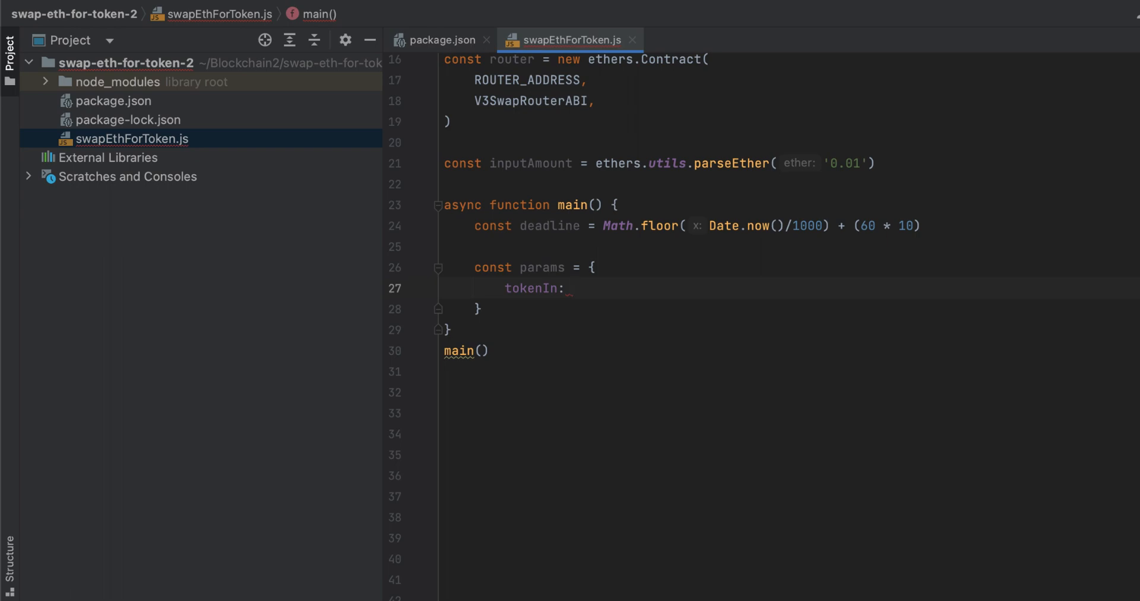
mouse_move(1057, 250)
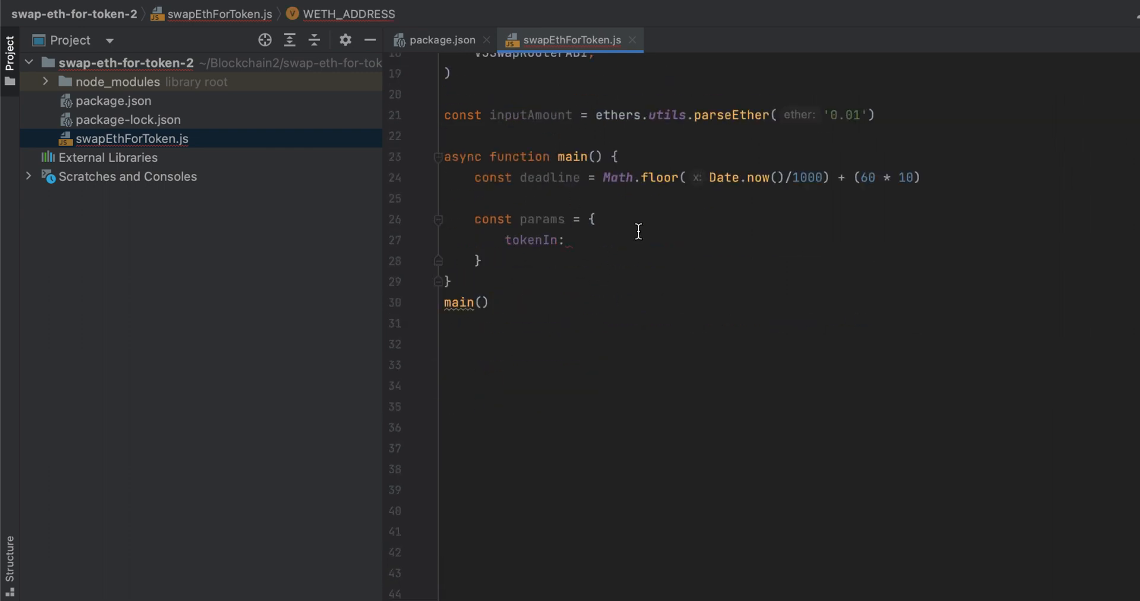
type("WETH_ADDRESS,")
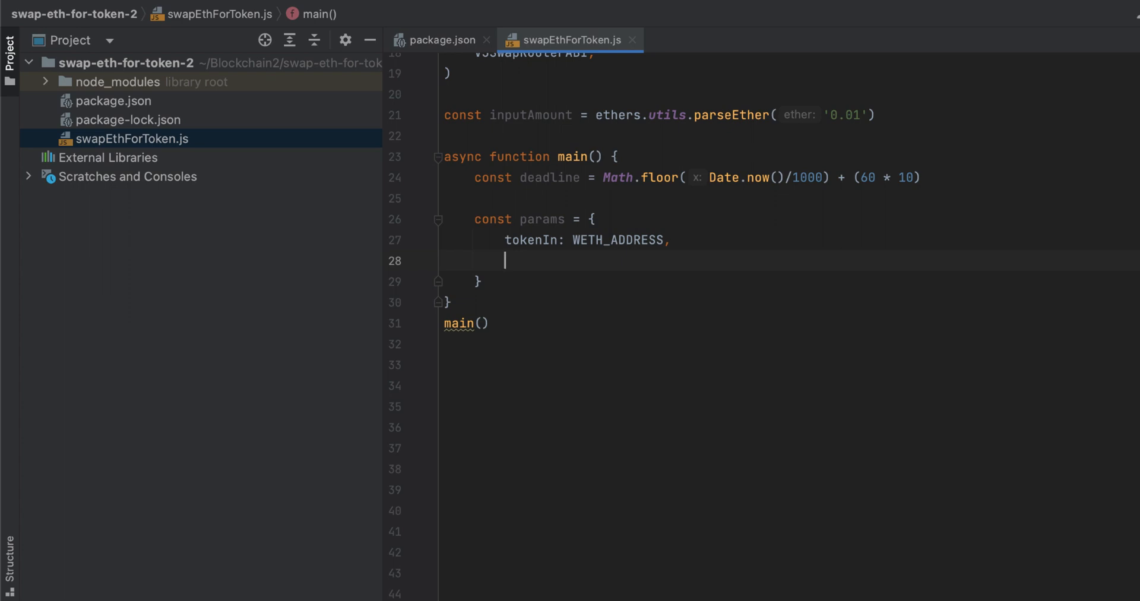
Step: Add tokenOut: UNI_ADDRESS, fee: 3000 and a recipient: entry to params
type("token")
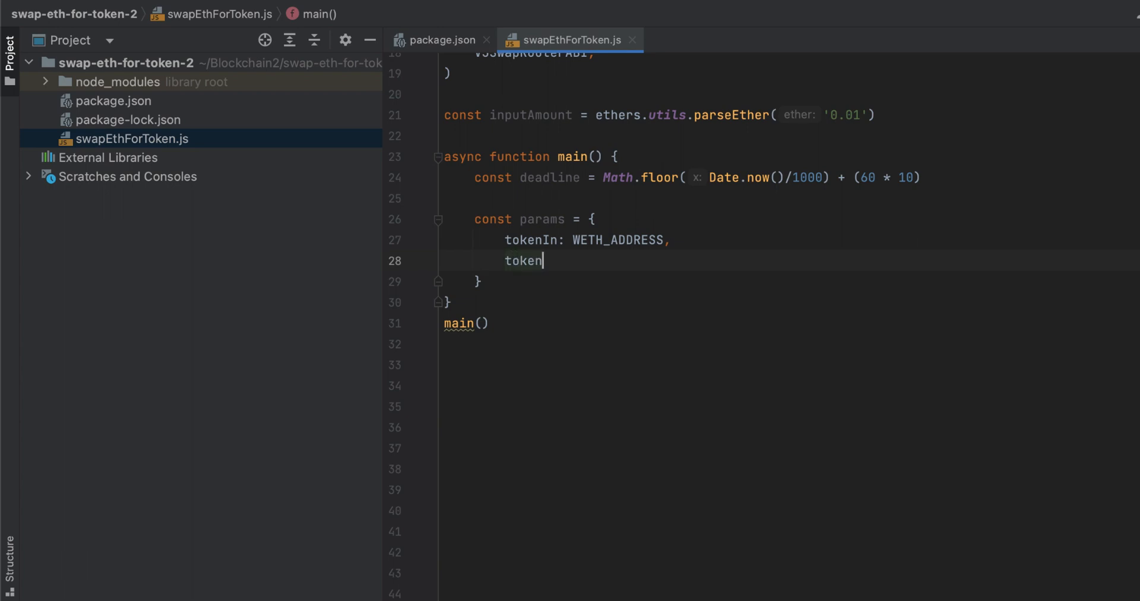
type("Out: UNI_ADDRESS,")
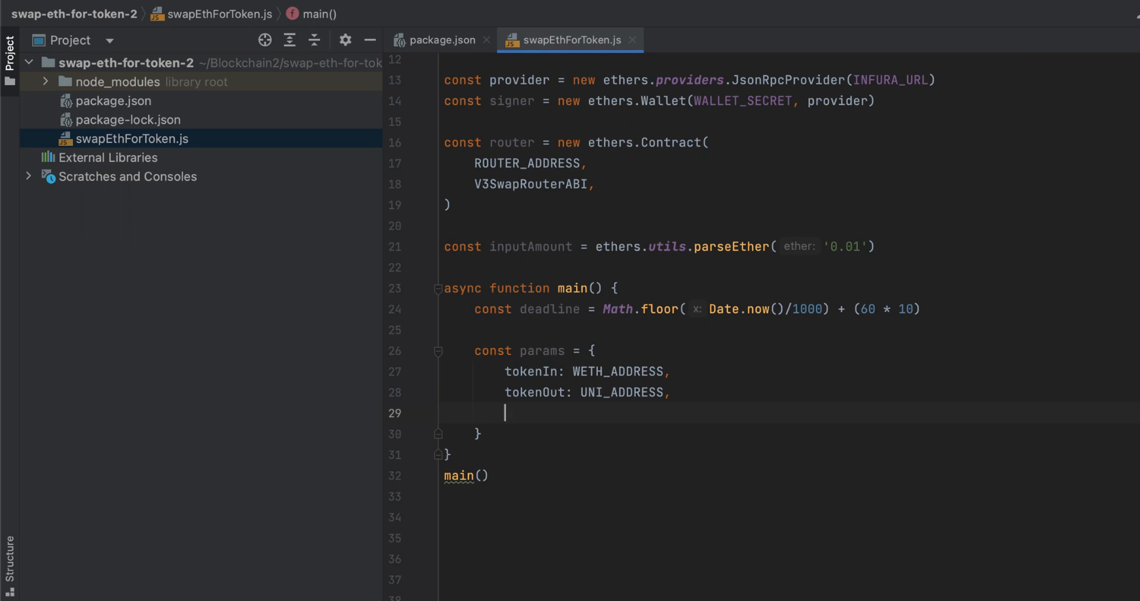
type("fee:")
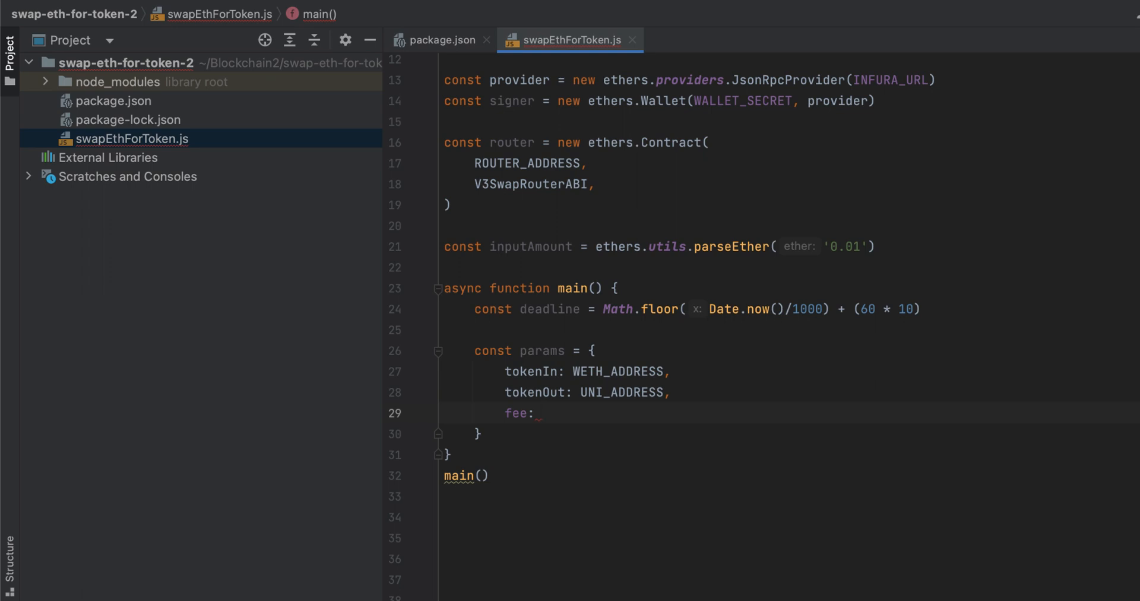
type("3000,")
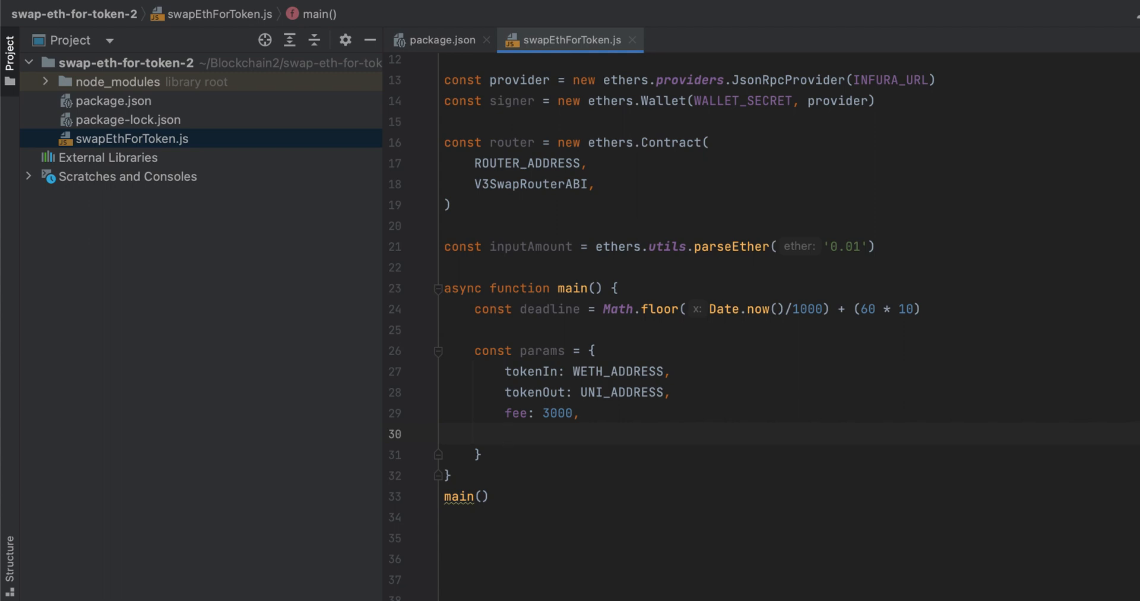
type("recipient:")
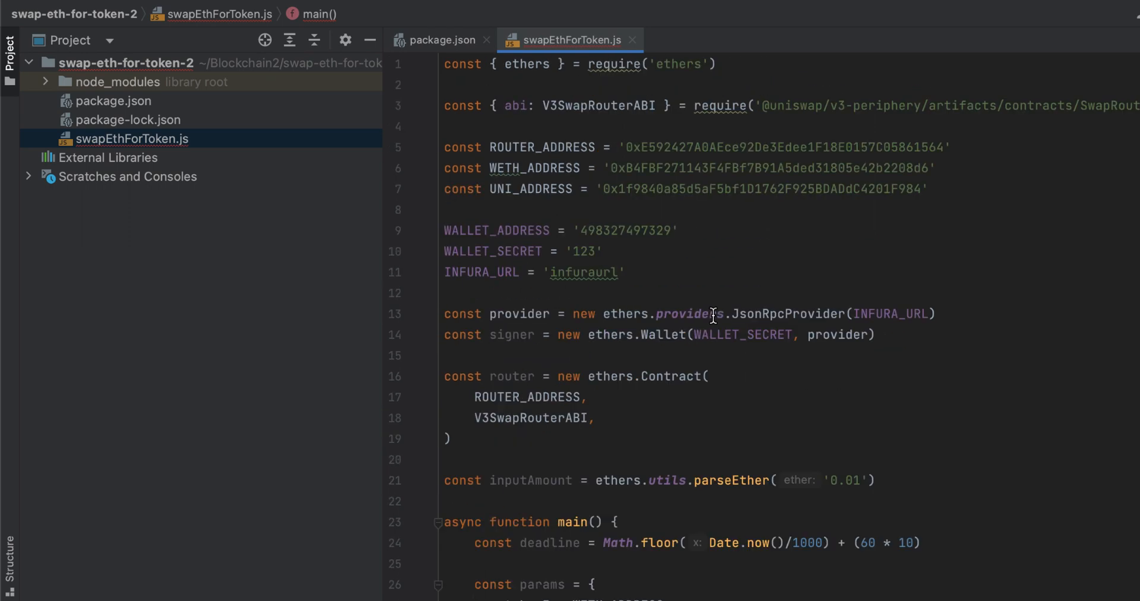
mouse_move(510, 227)
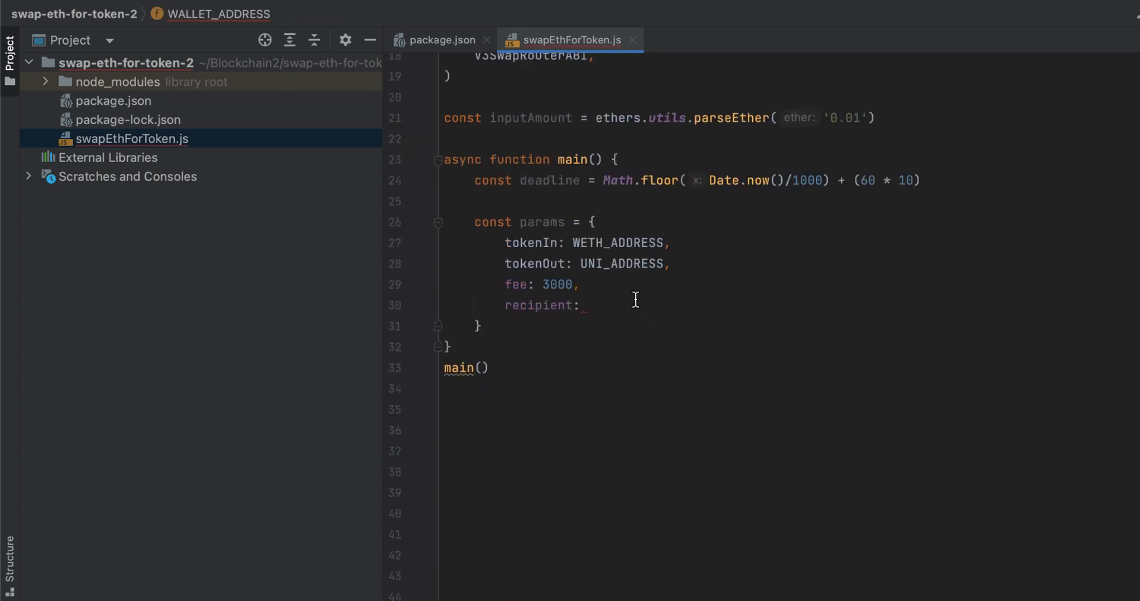
Step: Fill params with recipient WALLET_ADDRESS, deadline: deadline and amountIn: inputAmount
type("WALLET_ADDRESS,")
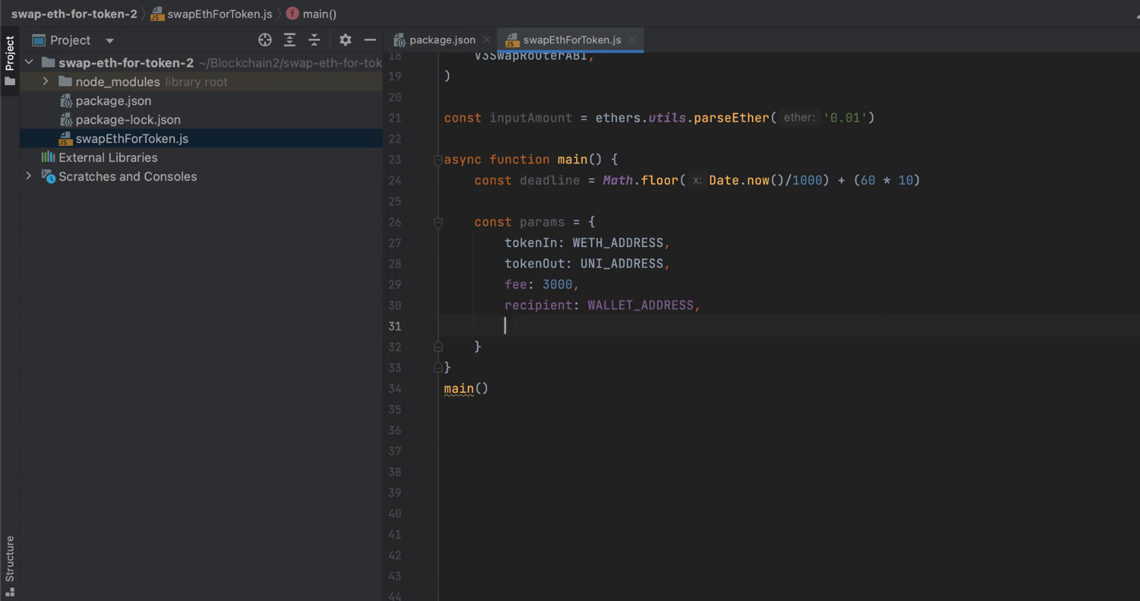
type("deadline:")
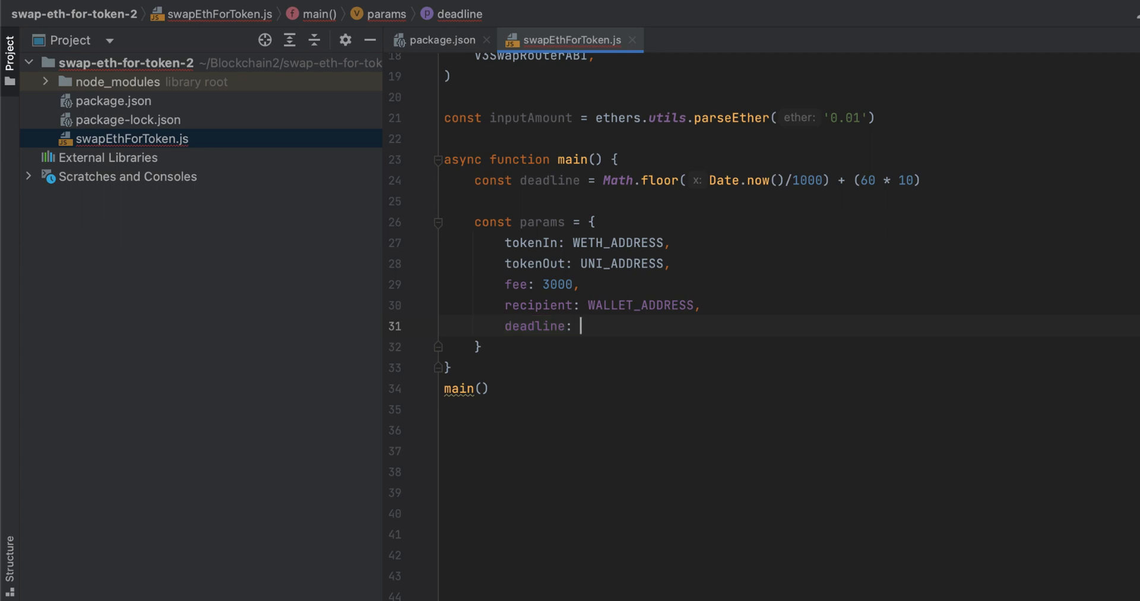
type("deadline,")
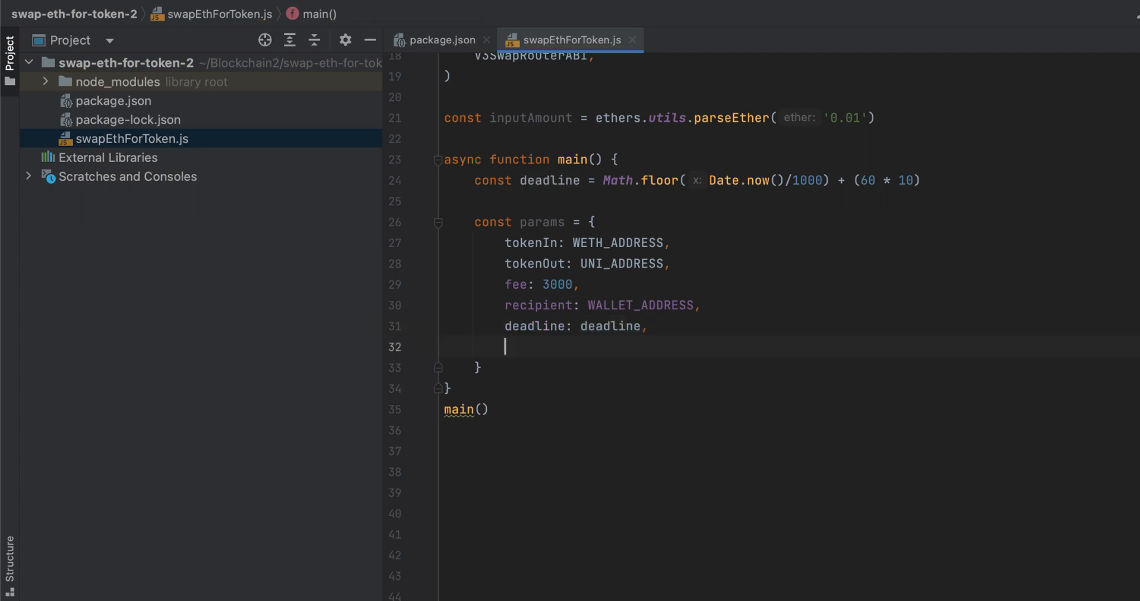
type("am")
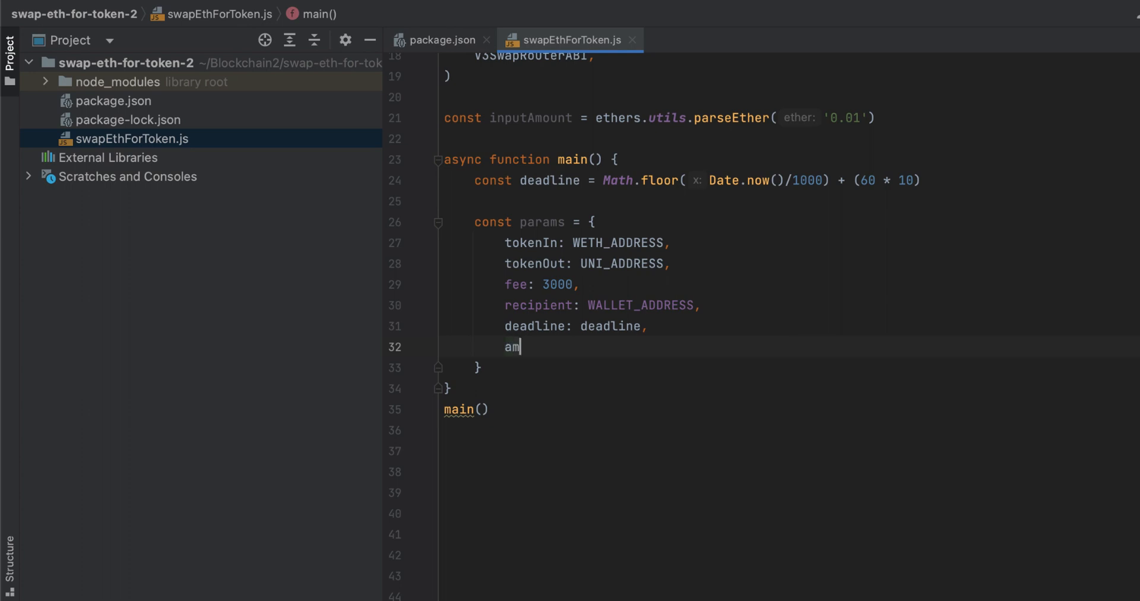
type("ountIn:")
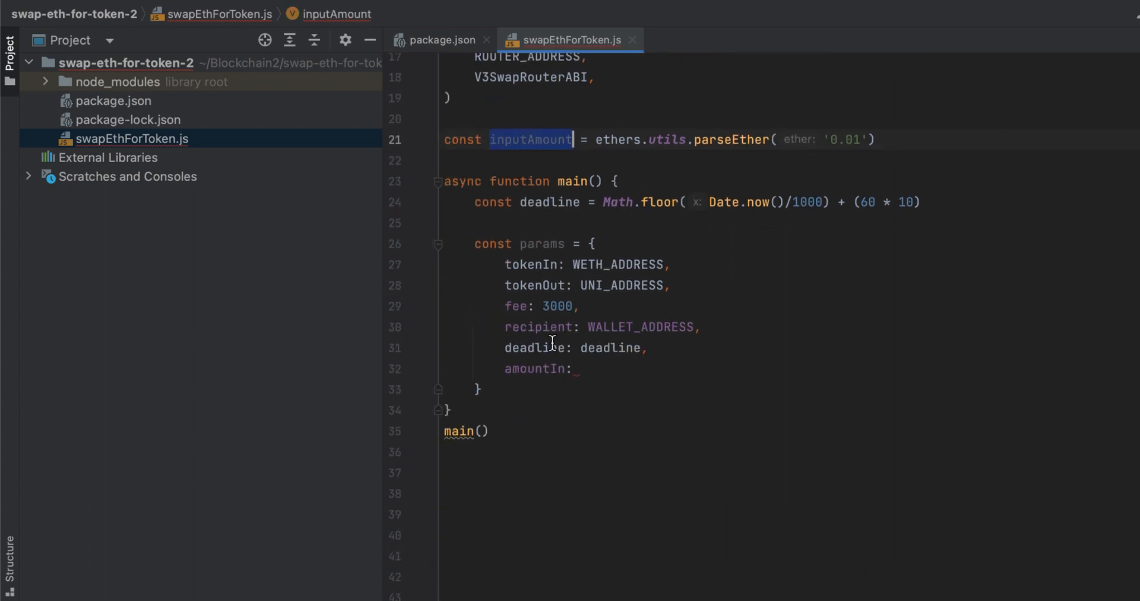
type("inputAmount")
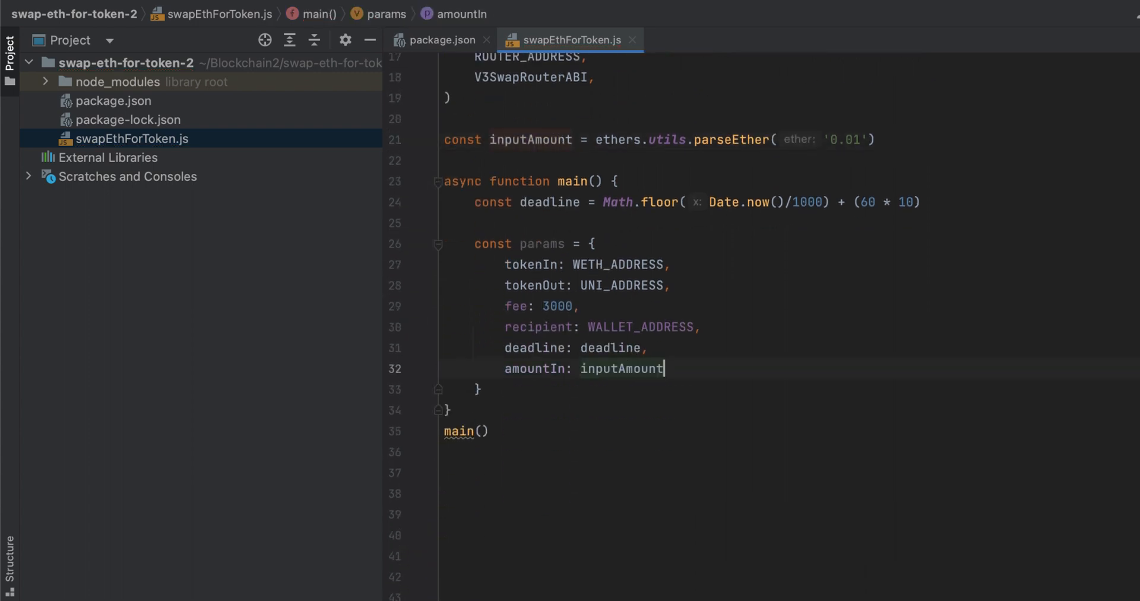
key("enter")
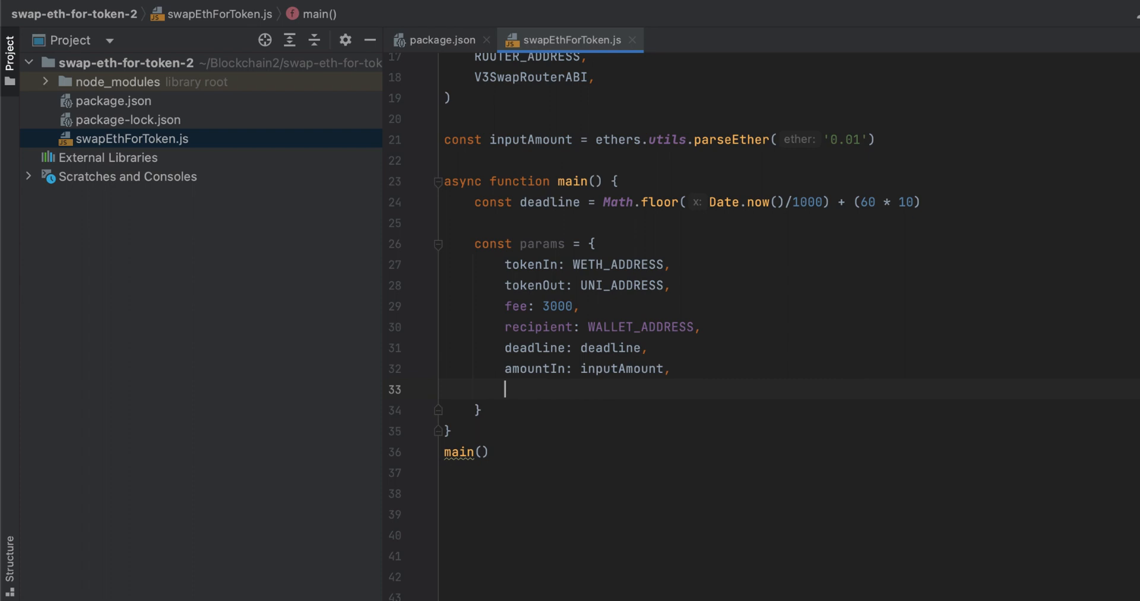
Step: Add amountOutMinimum: 0 to params, correcting a stray character before the value
type("amount")
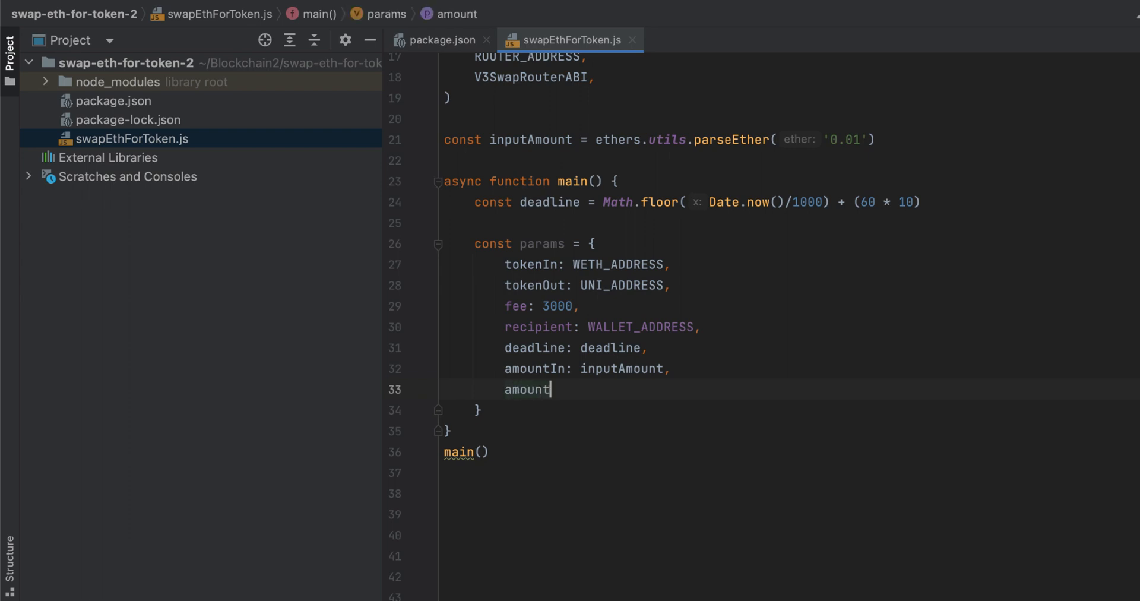
type("OutMin")
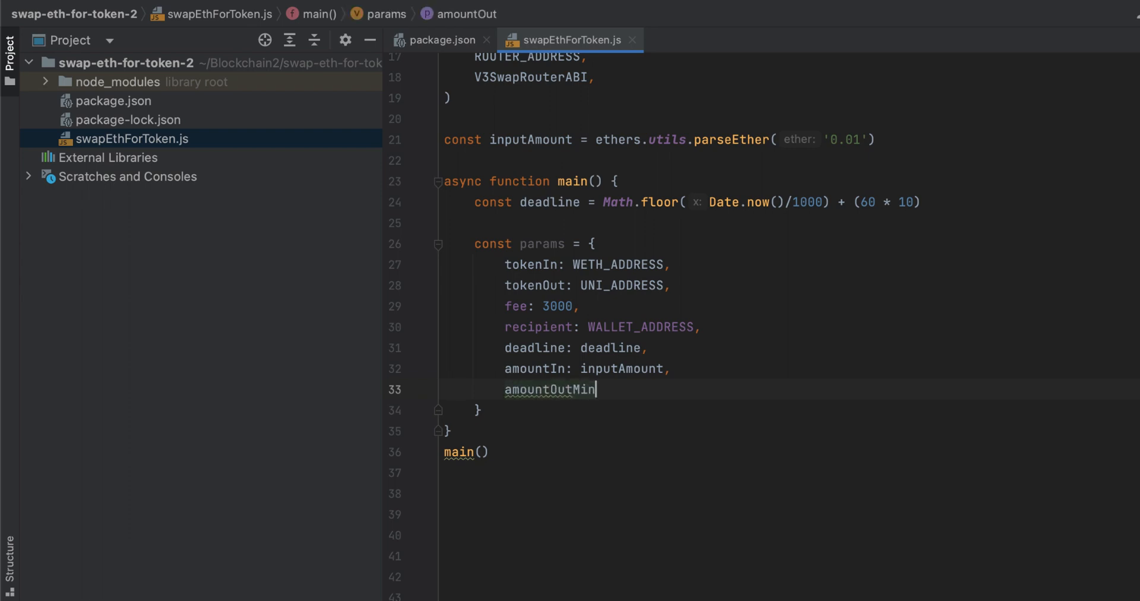
type("imum:")
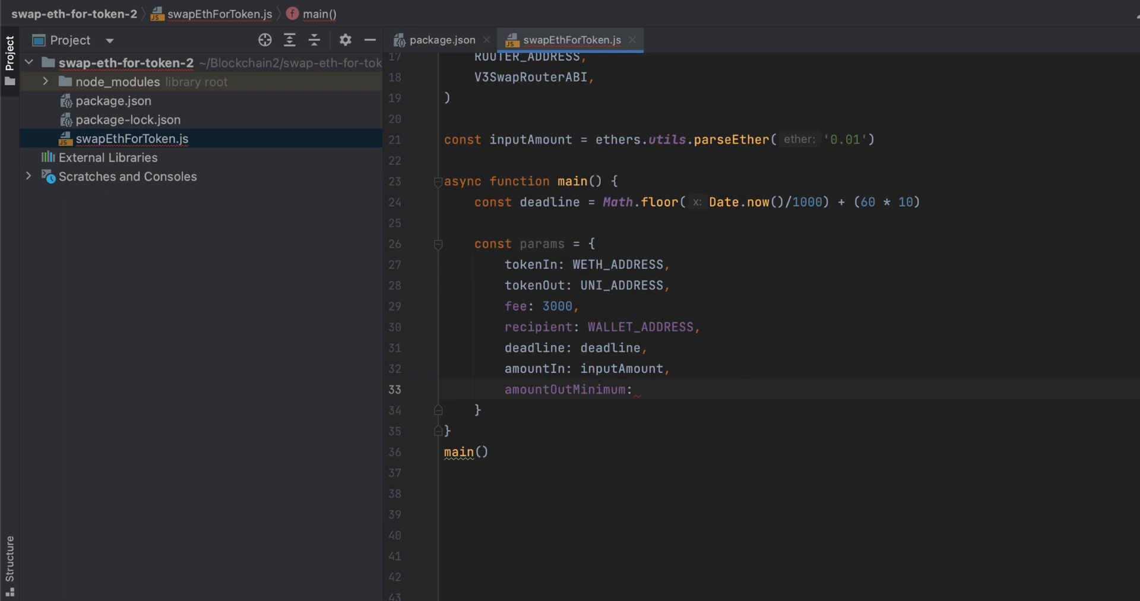
type("a")
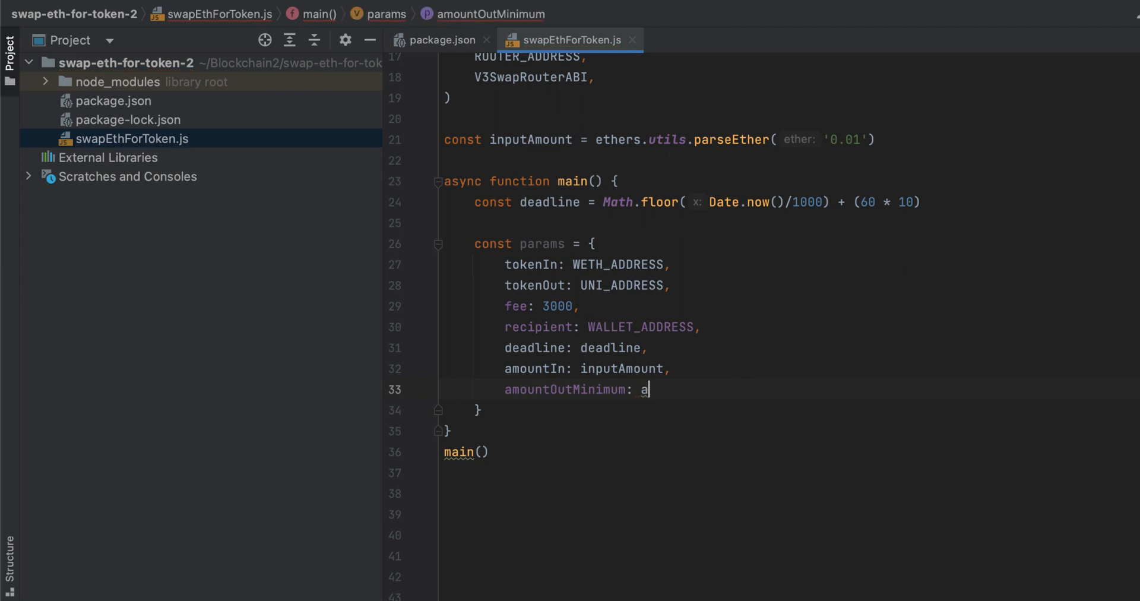
key("Backspace")
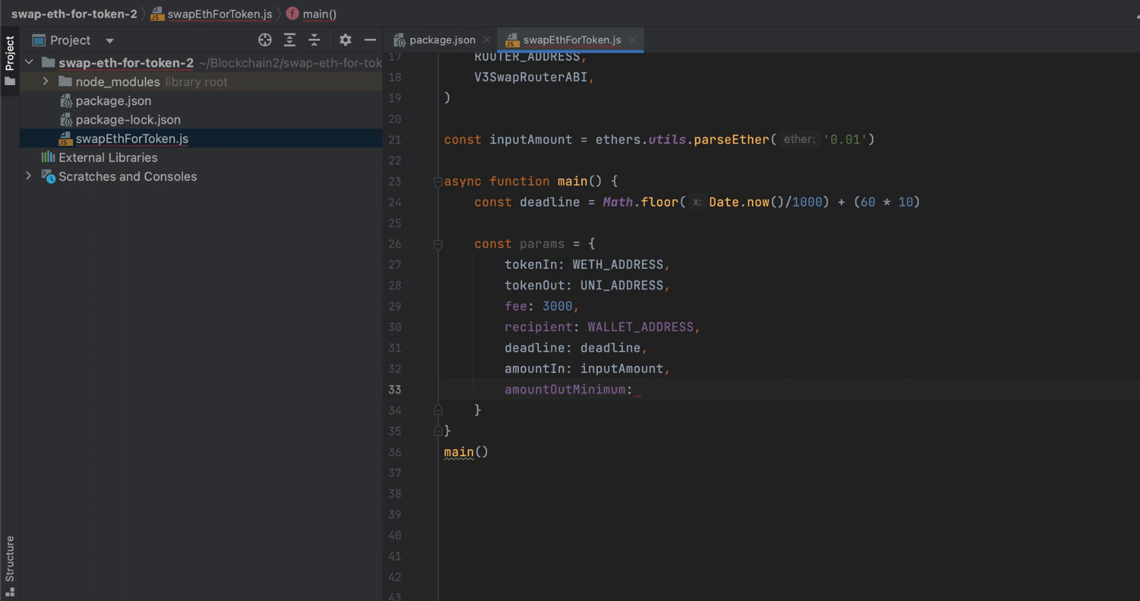
type("0")
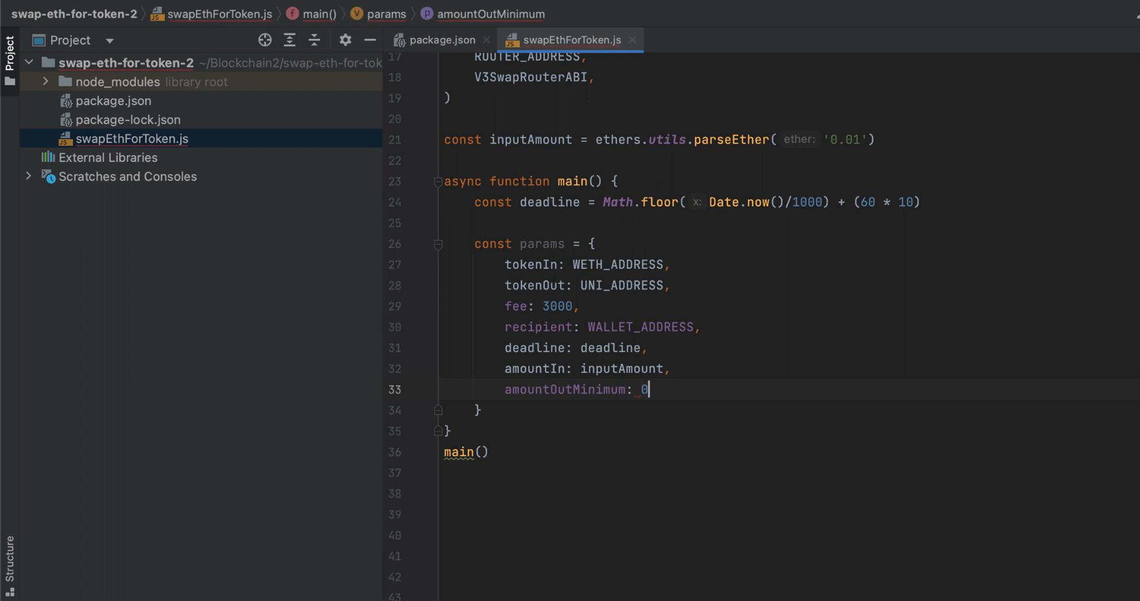
key("enter")
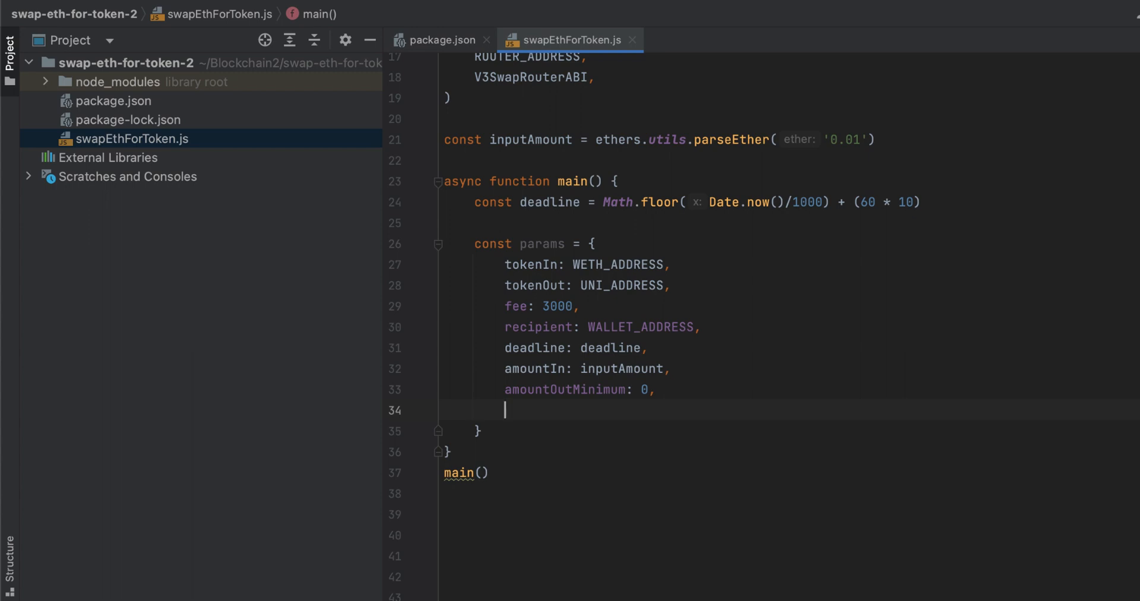
Step: End the params object with sqrtPriceLimitX96: 0 and start a new line in main()
type("sqrt")
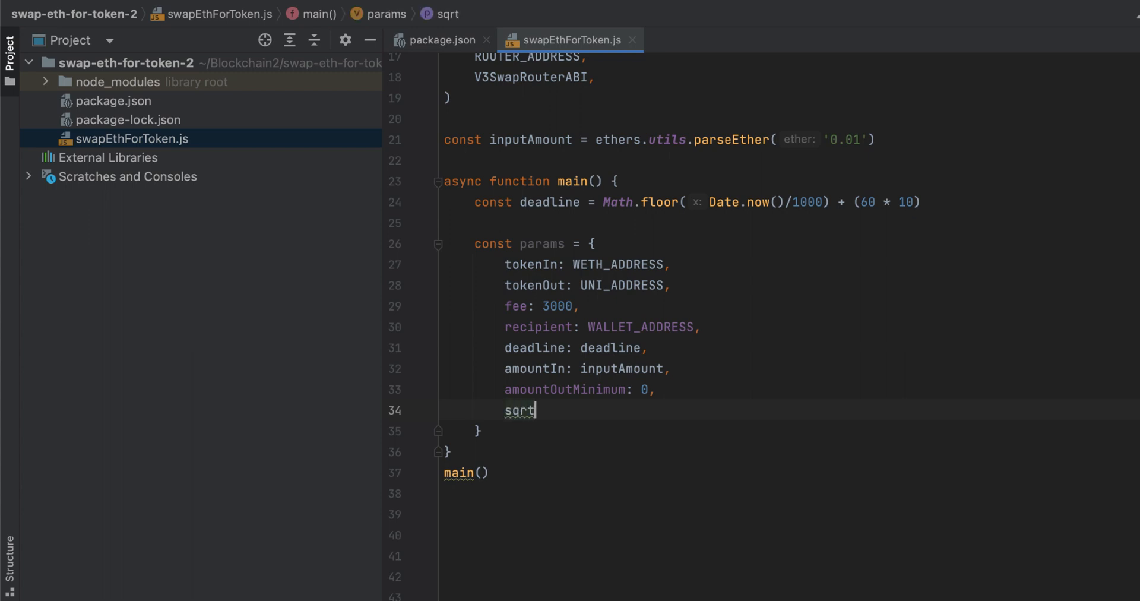
type("PriceL")
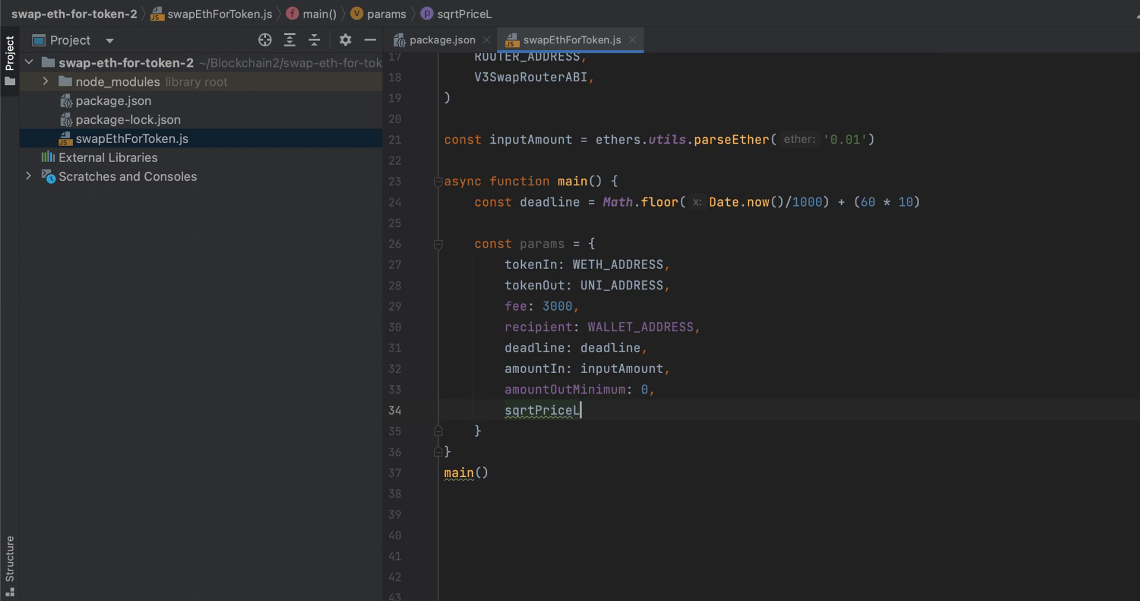
type("imitX9")
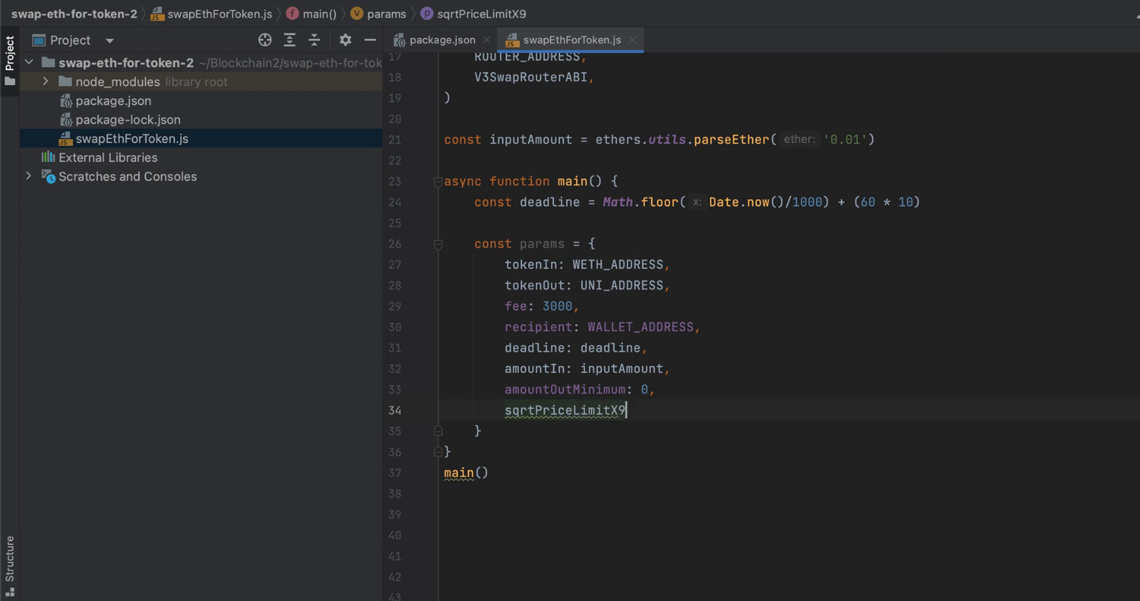
type("6:")
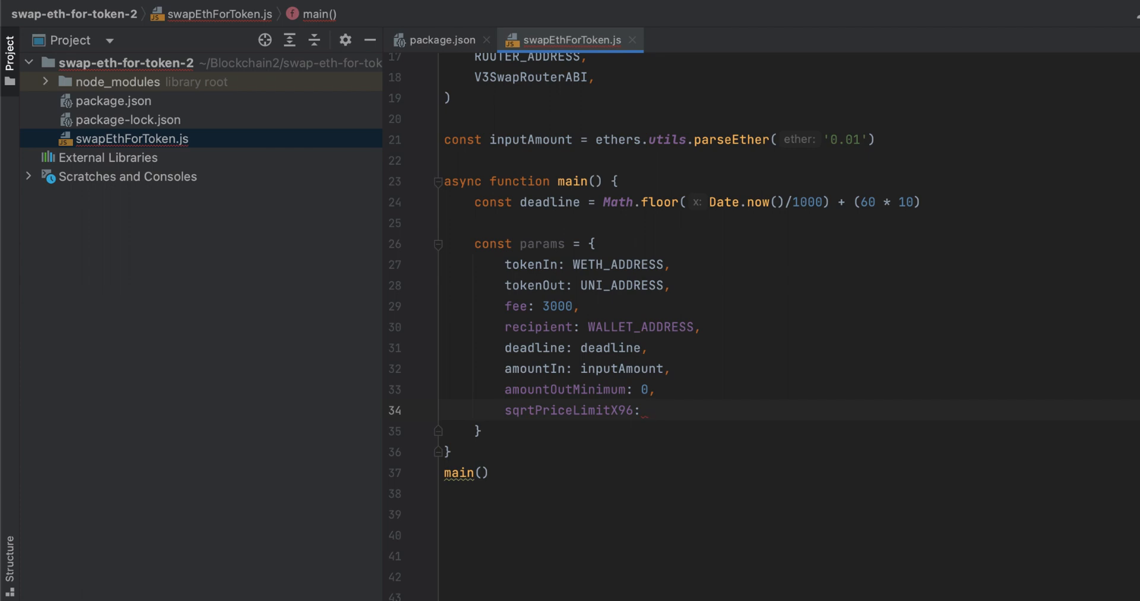
type("0,")
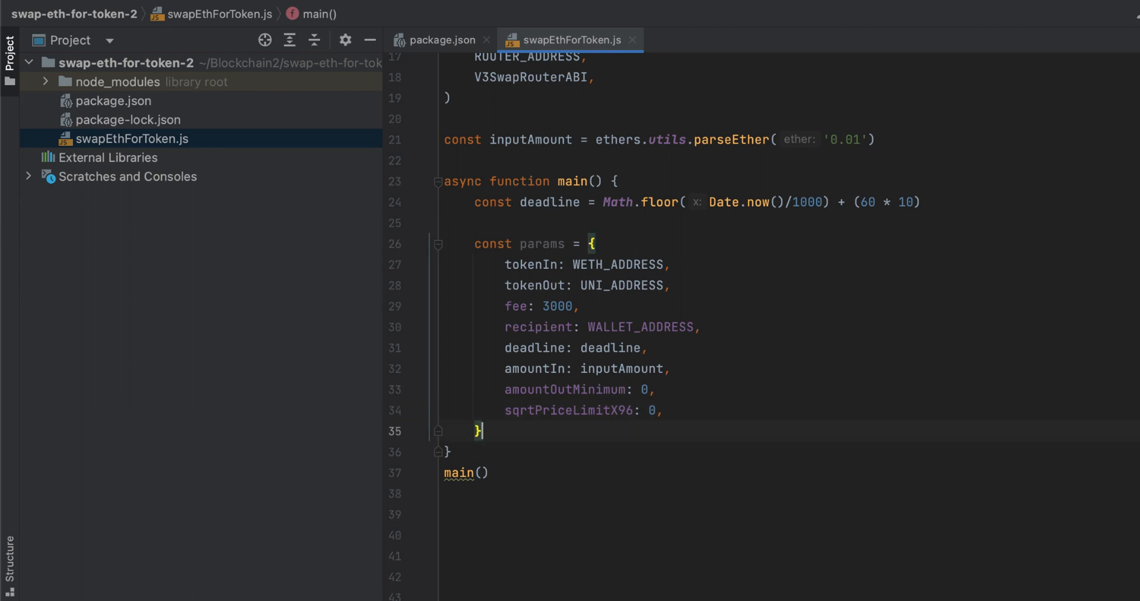
key("enter")
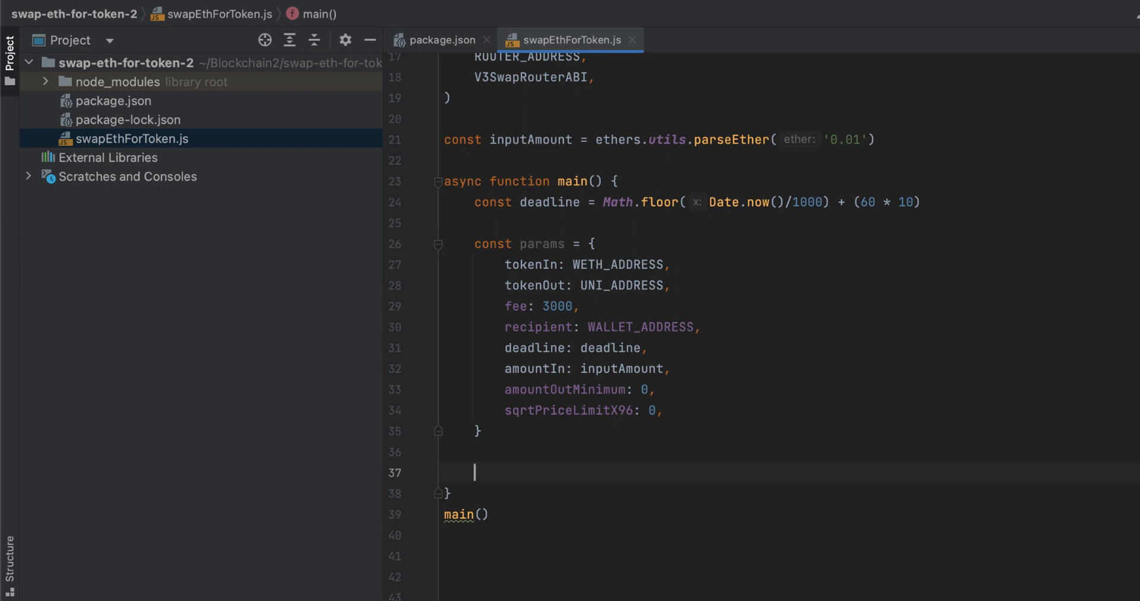
Step: Define data = router.interface.encodeFunctionData("exactInputSingle", [params])
type("const data =")
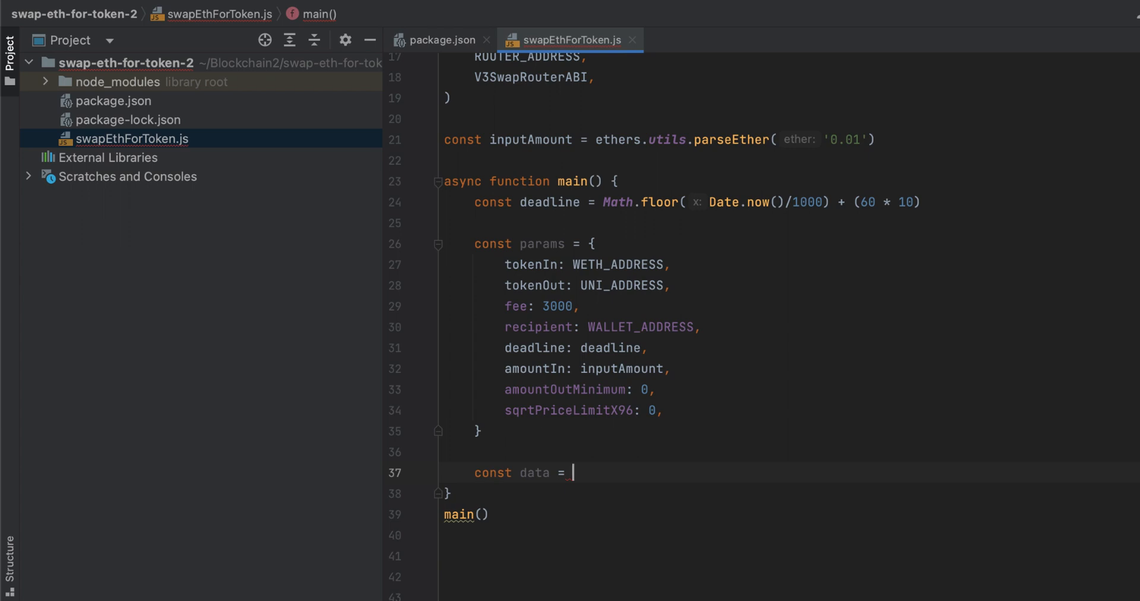
type("rout")
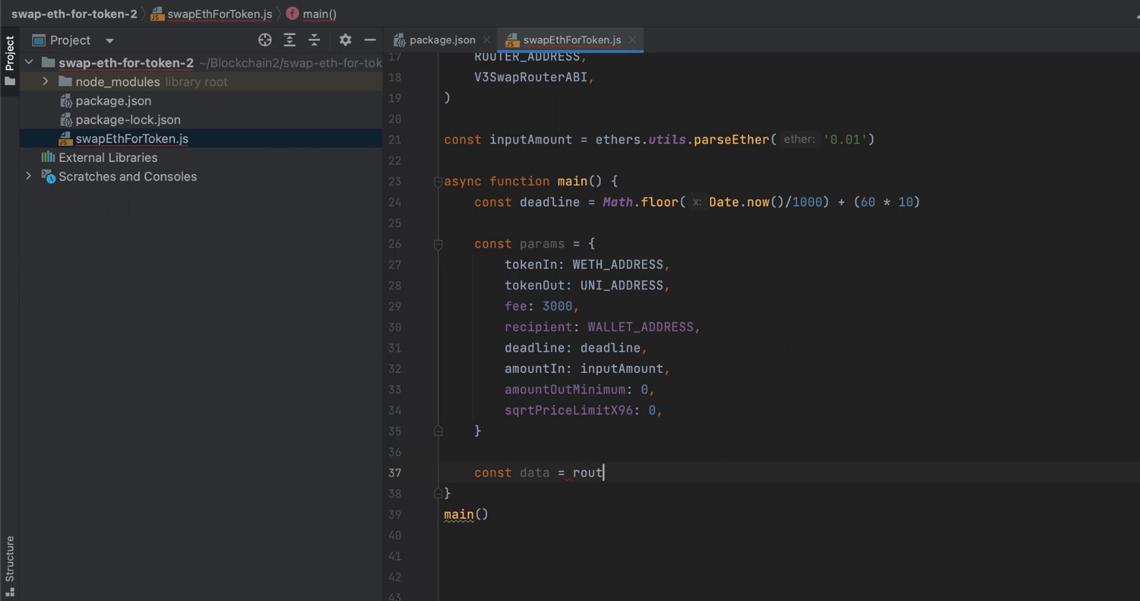
type("er")
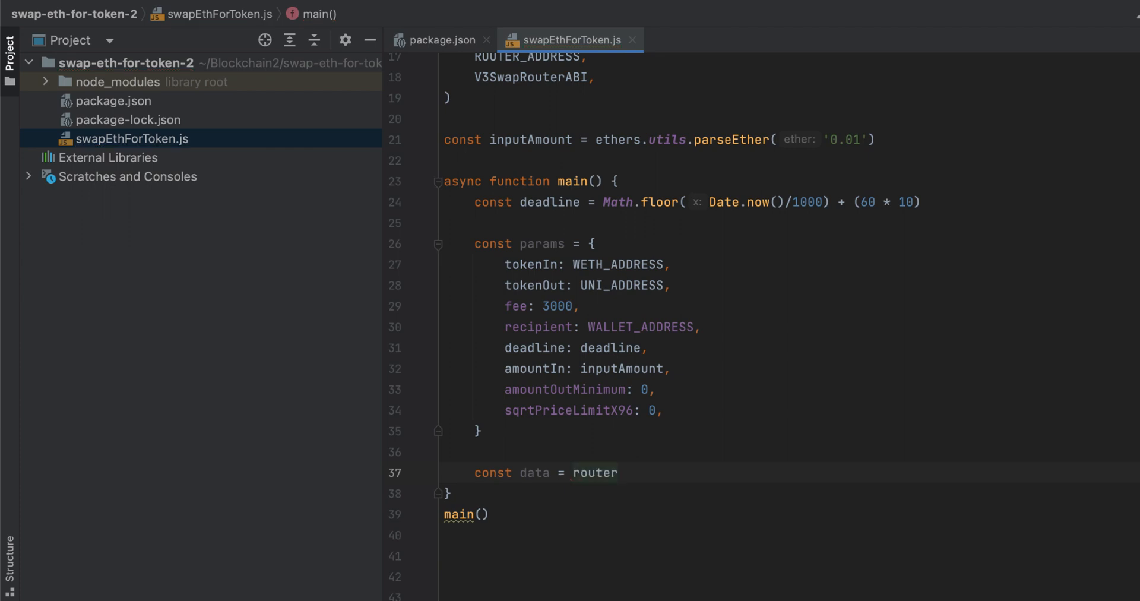
type(".")
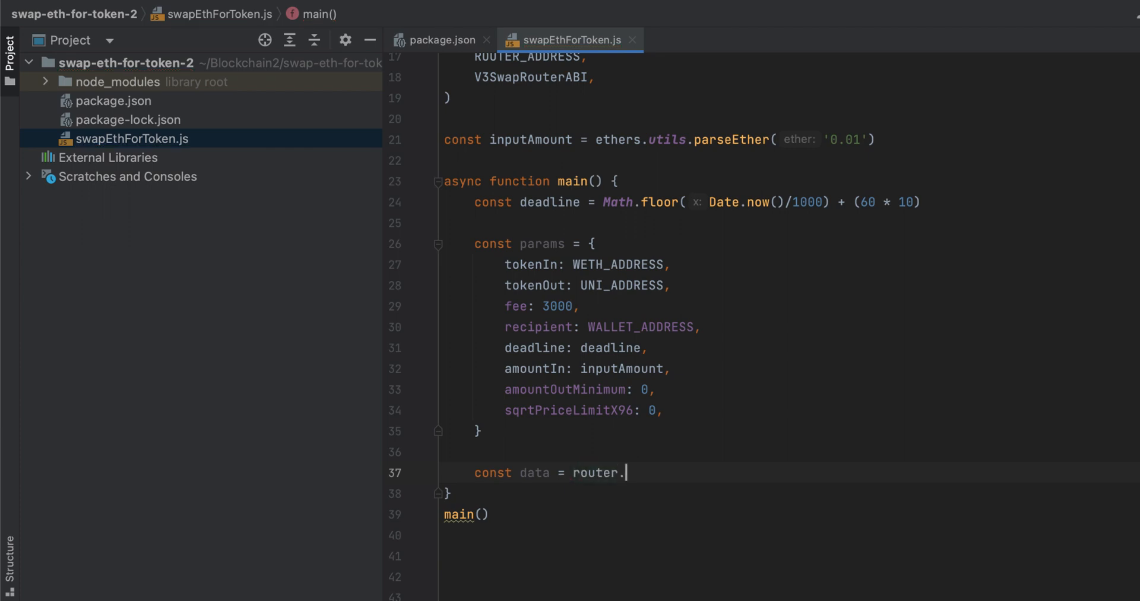
type("interface.")
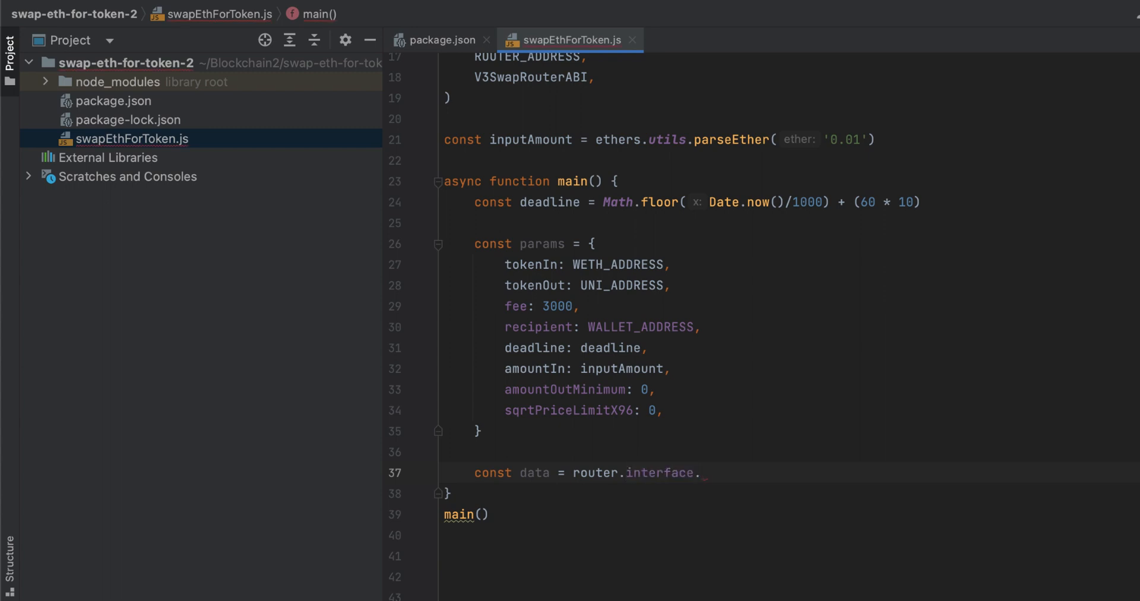
type("encodeFunctionData(")
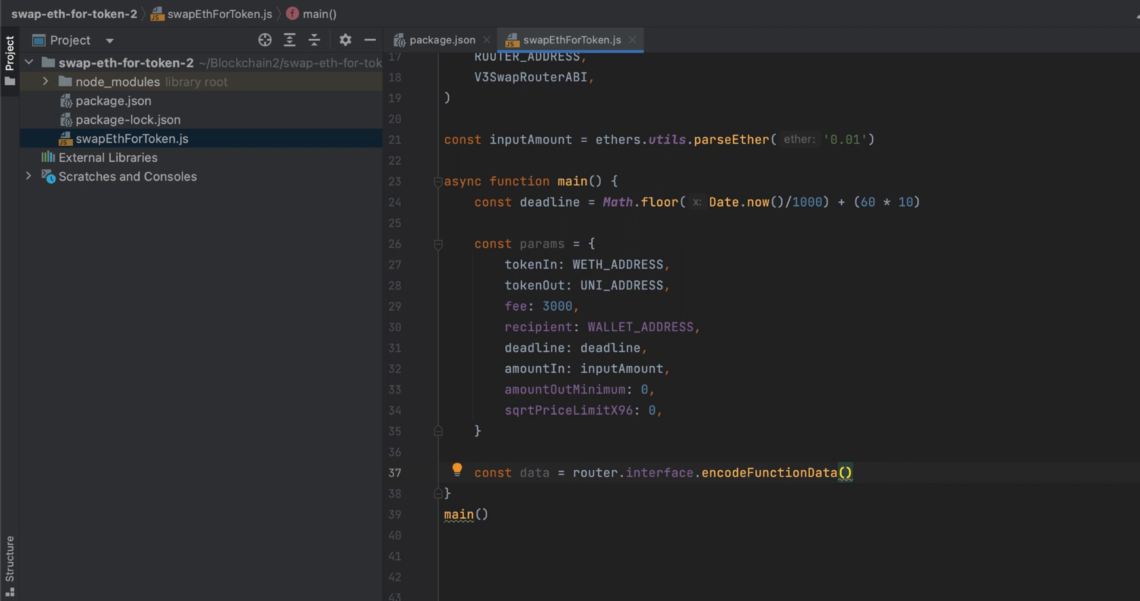
type("\"exactI")
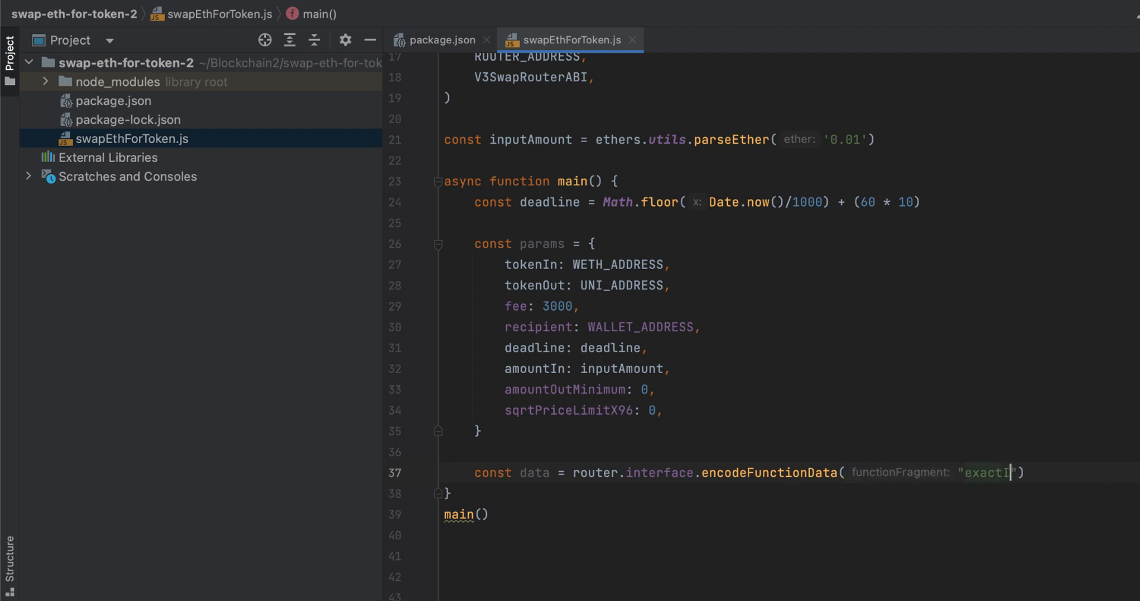
type("nputSingel")
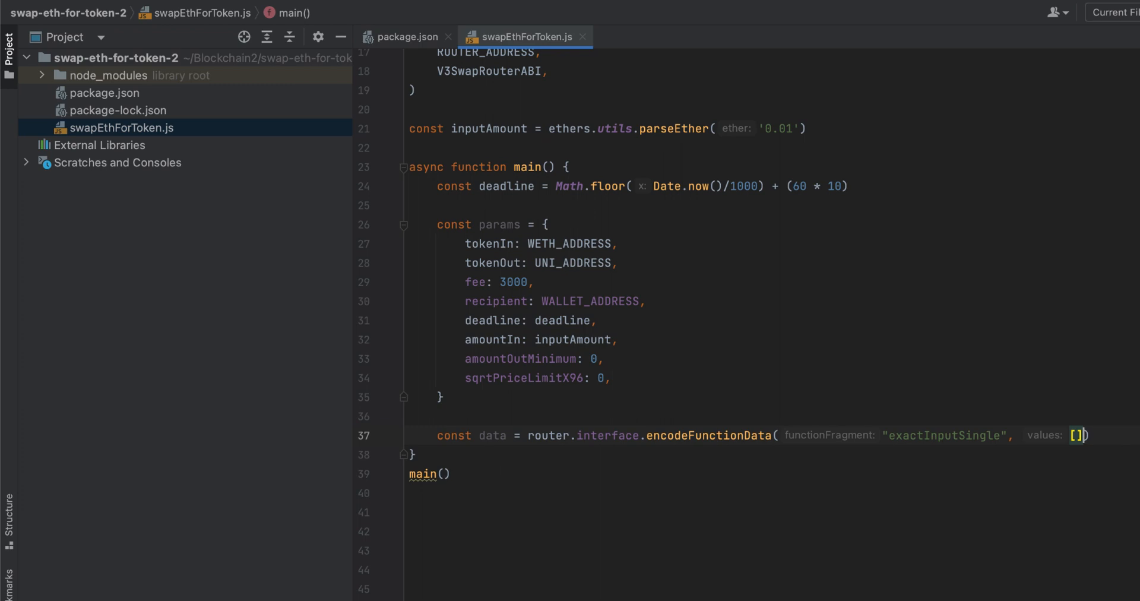
type("params")
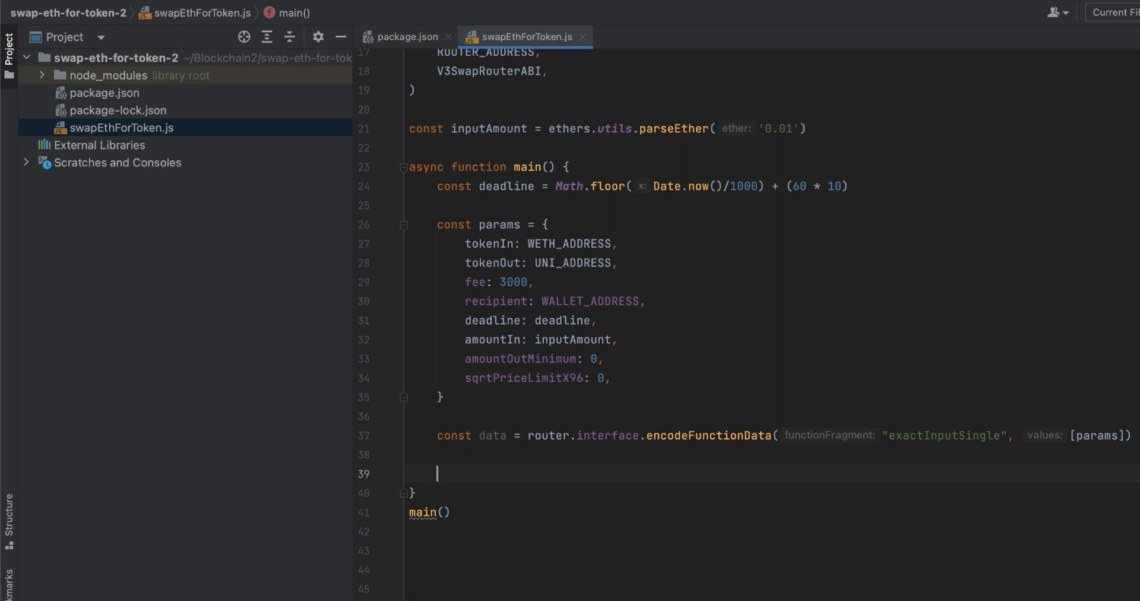
Step: Start a const txArgs object with to: ROUTER_ADDRESS and from: WALLET_ADDRESS
scroll("down", 3)
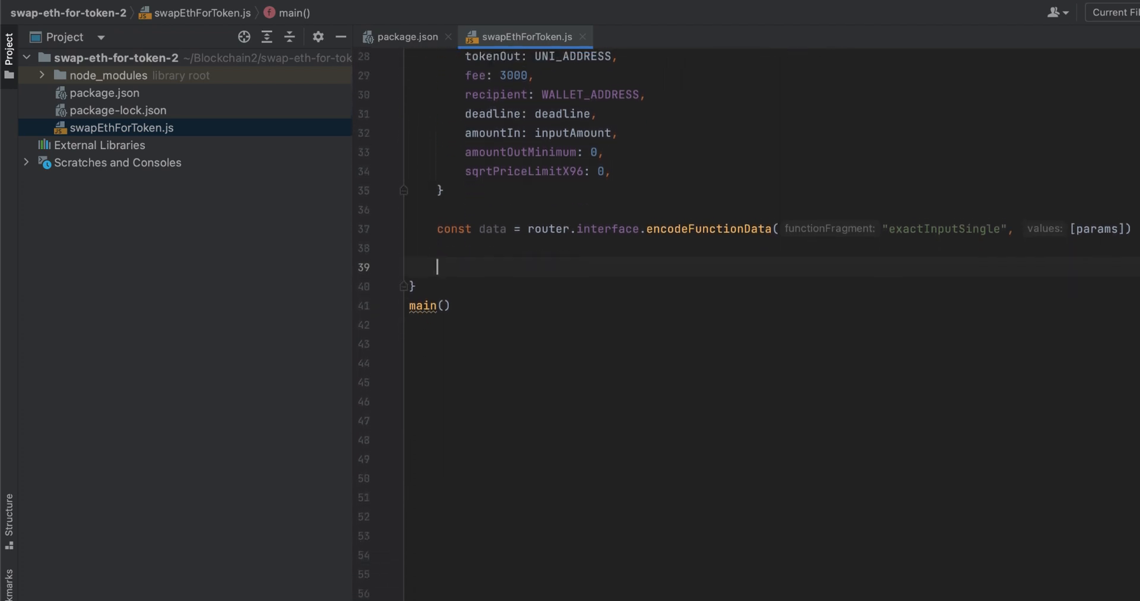
type("const")
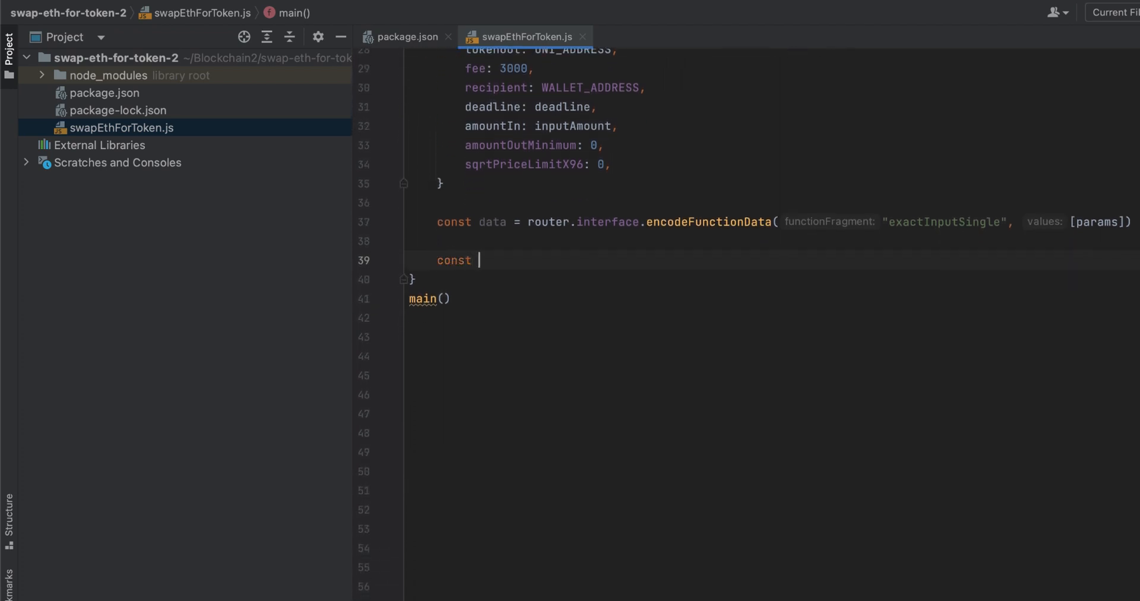
type("tx")
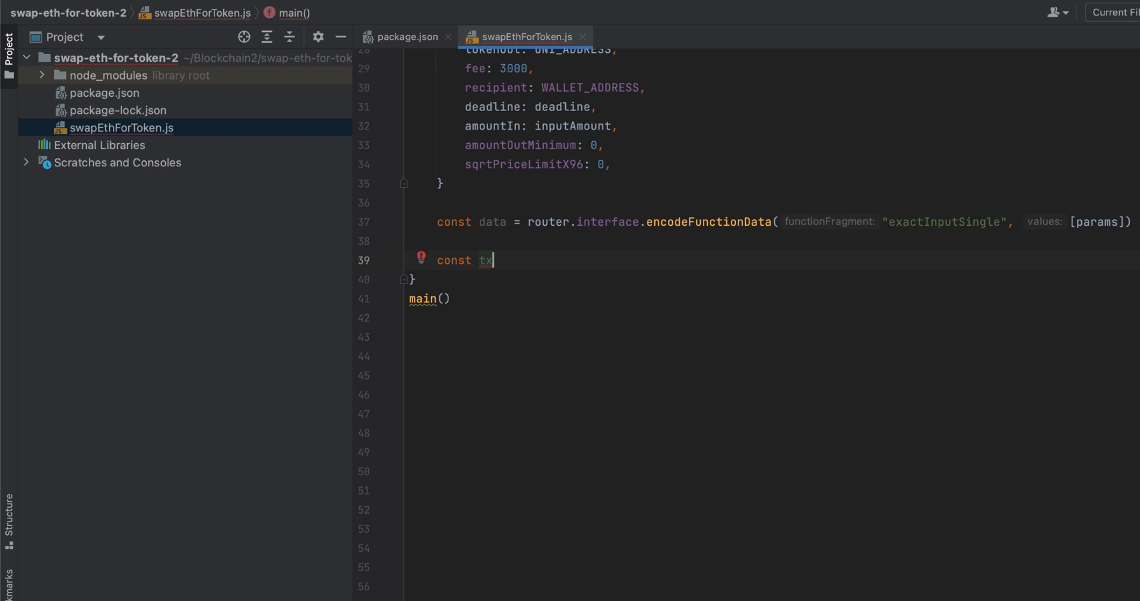
type("Arg")
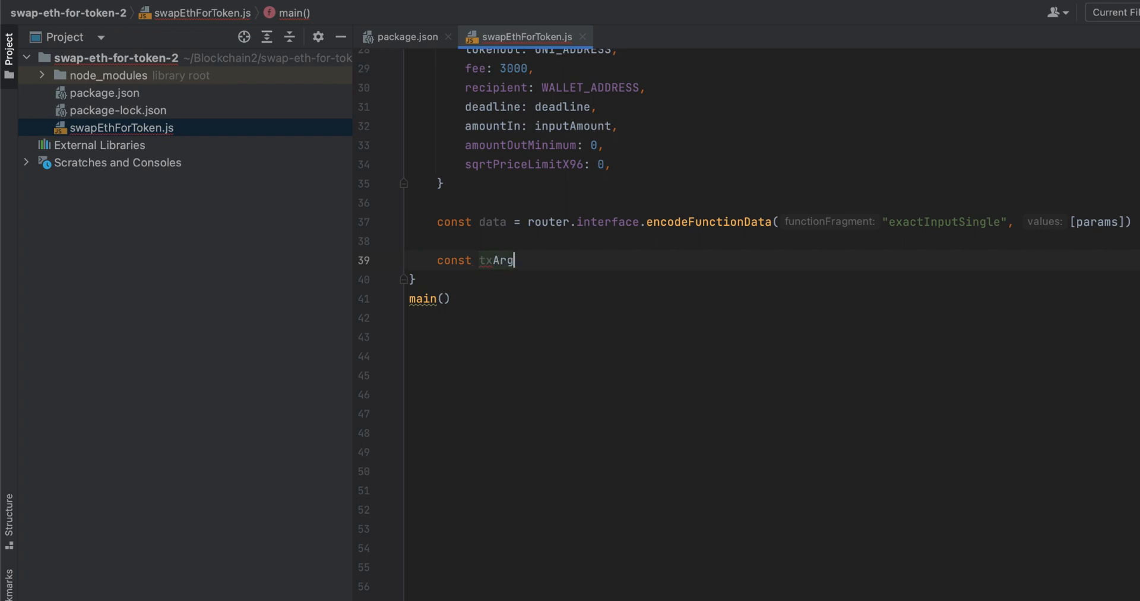
type("s = {}")
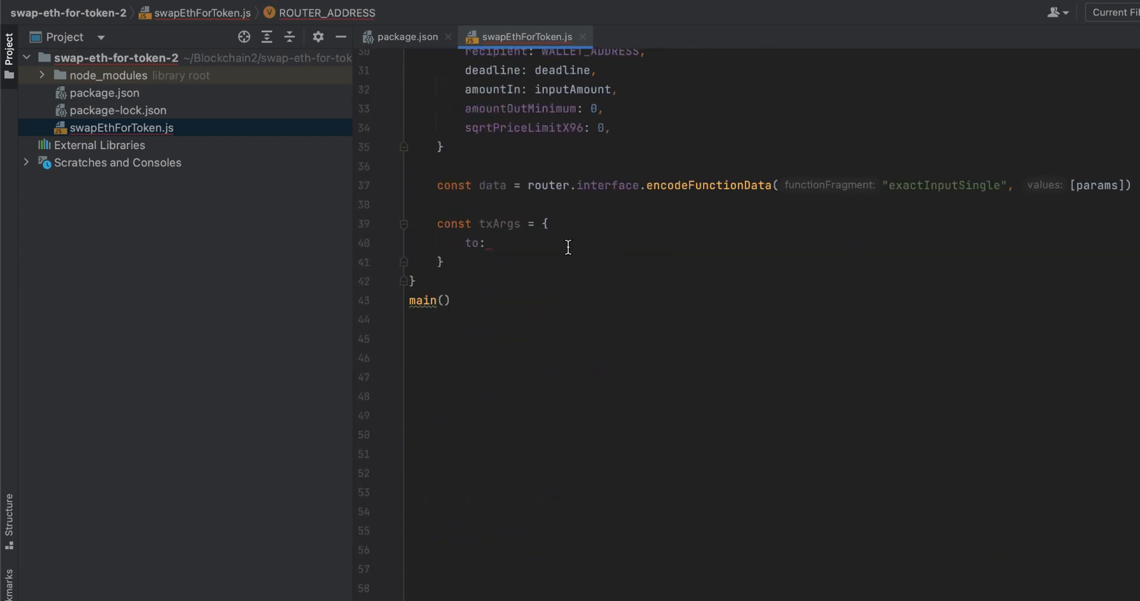
type("ROUTER_ADDRESS,")
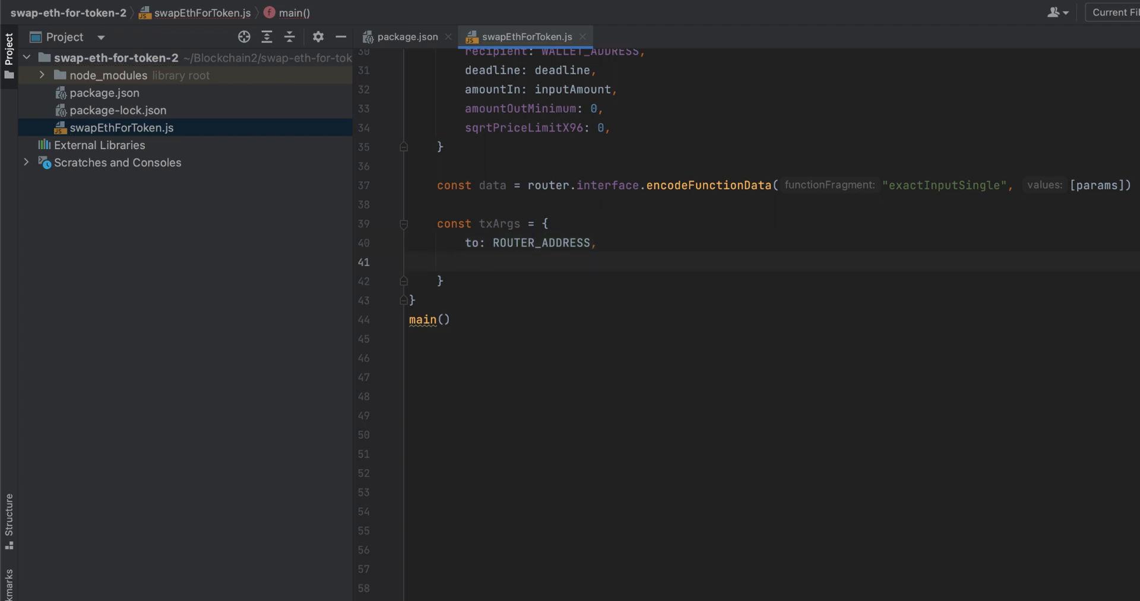
type("from:")
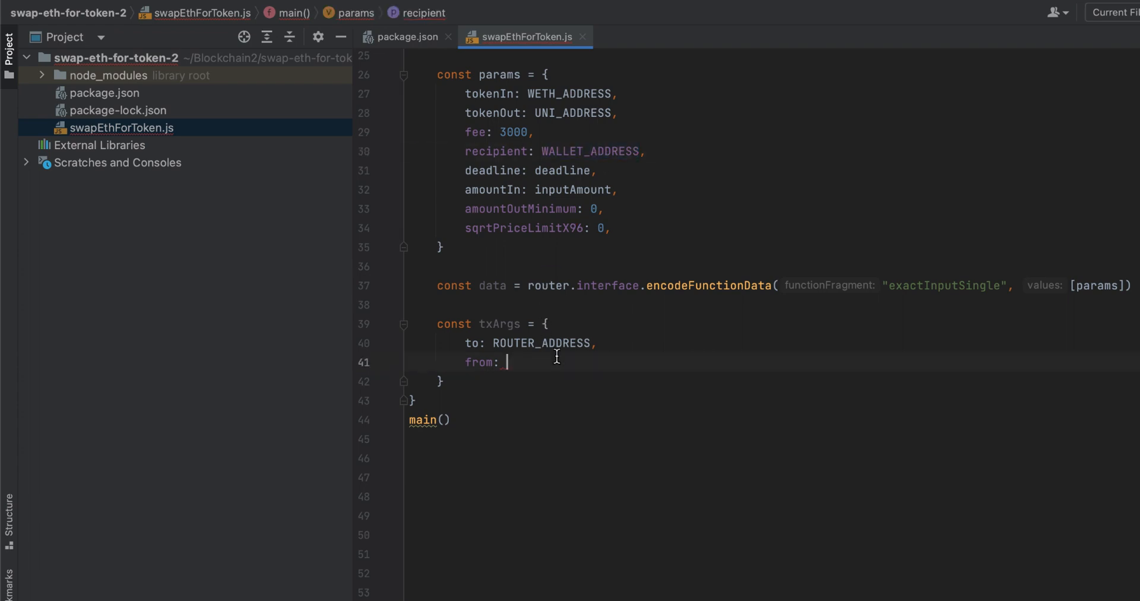
type("WALLET_ADDRESS,")
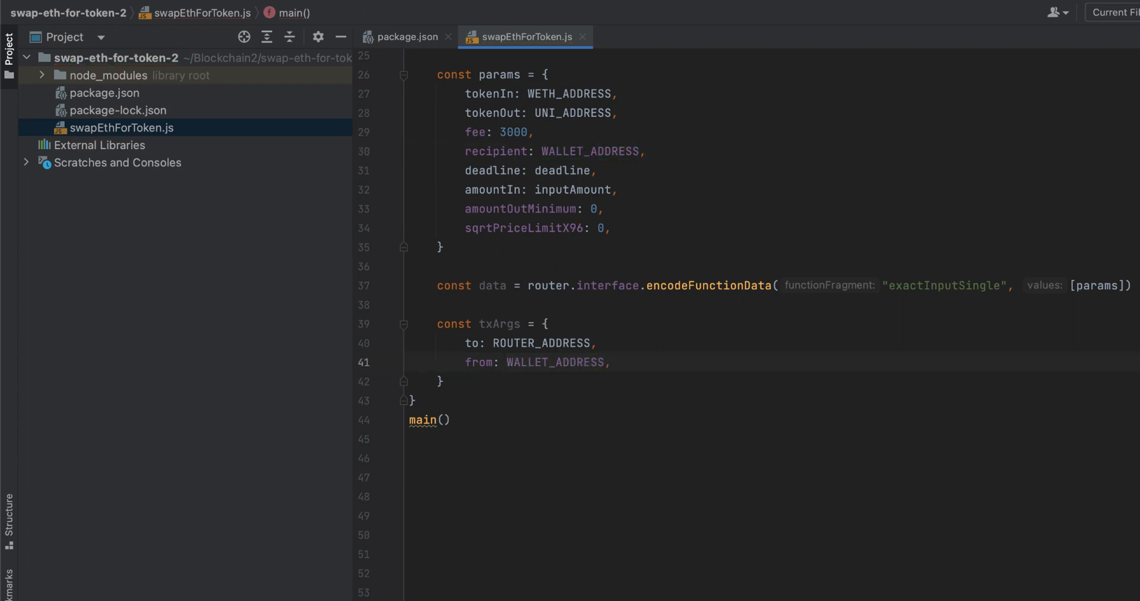
Step: Complete txArgs with data: data, value: inputAmount and gasLimit: '1000000'
type("data:")
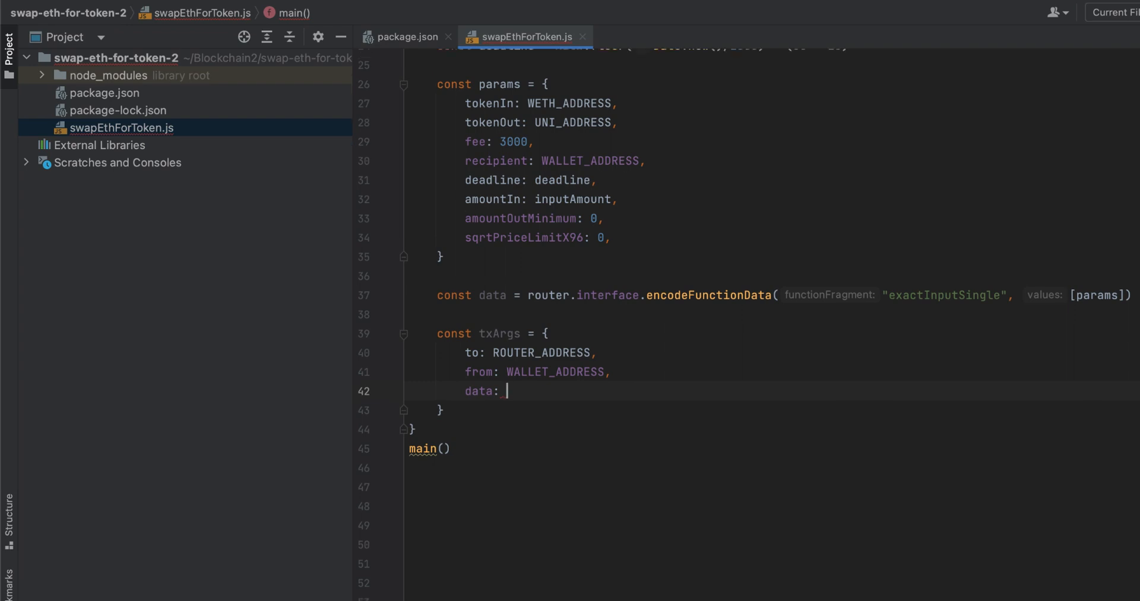
double_click(493, 295)
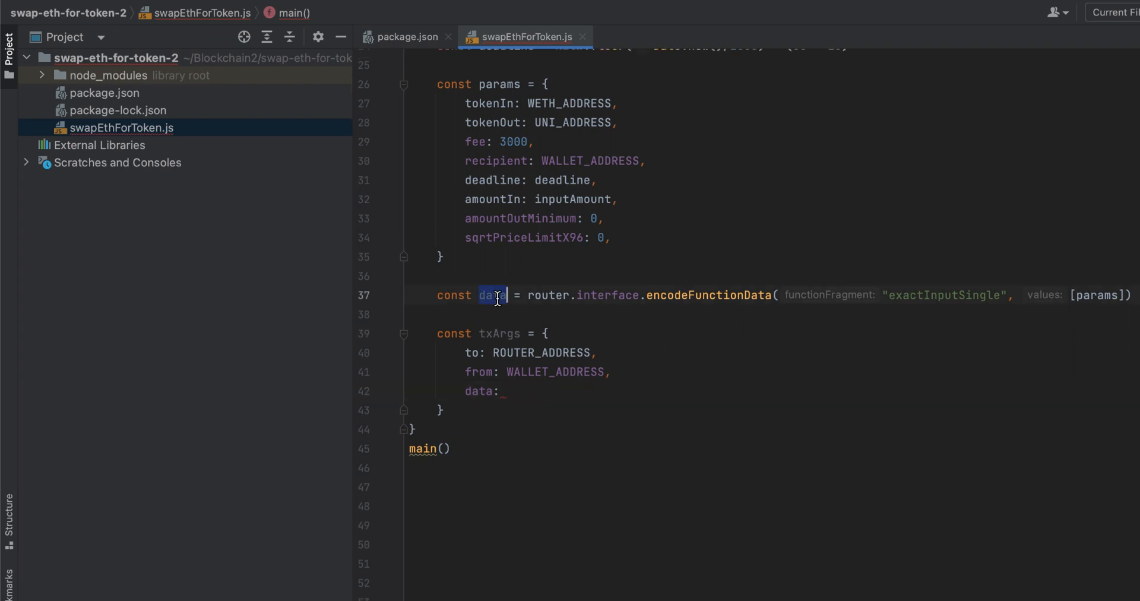
type("data,")
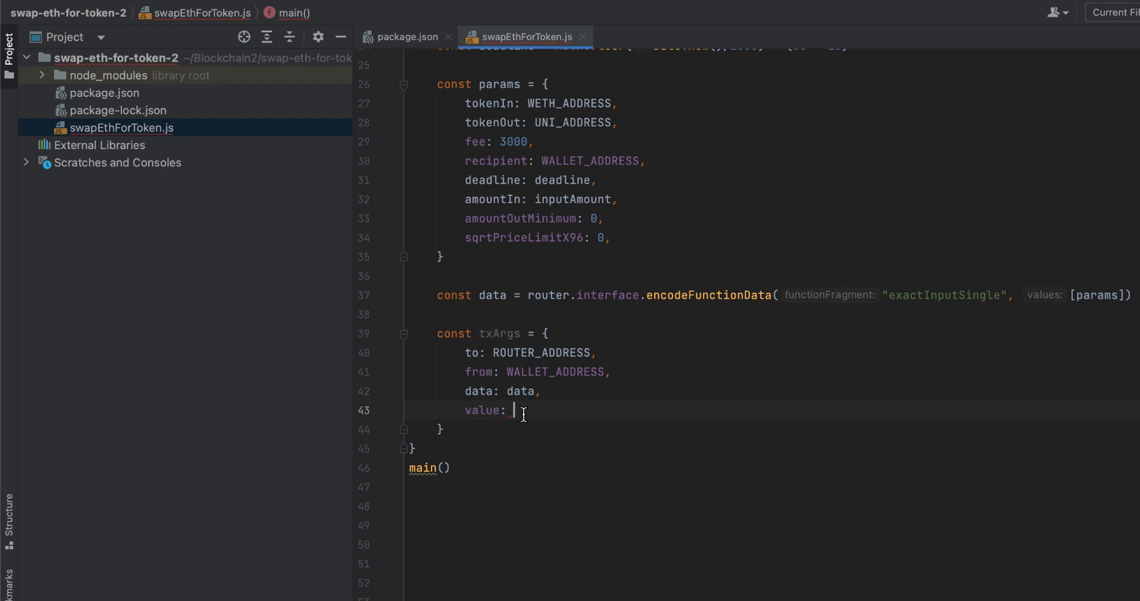
double_click(573, 198)
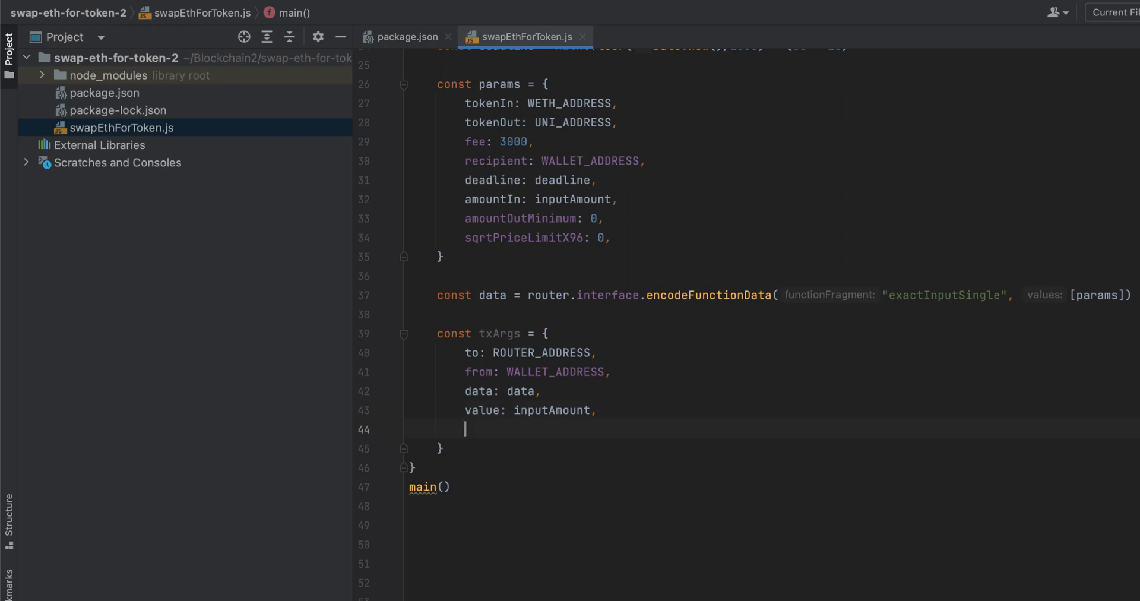
type("ga")
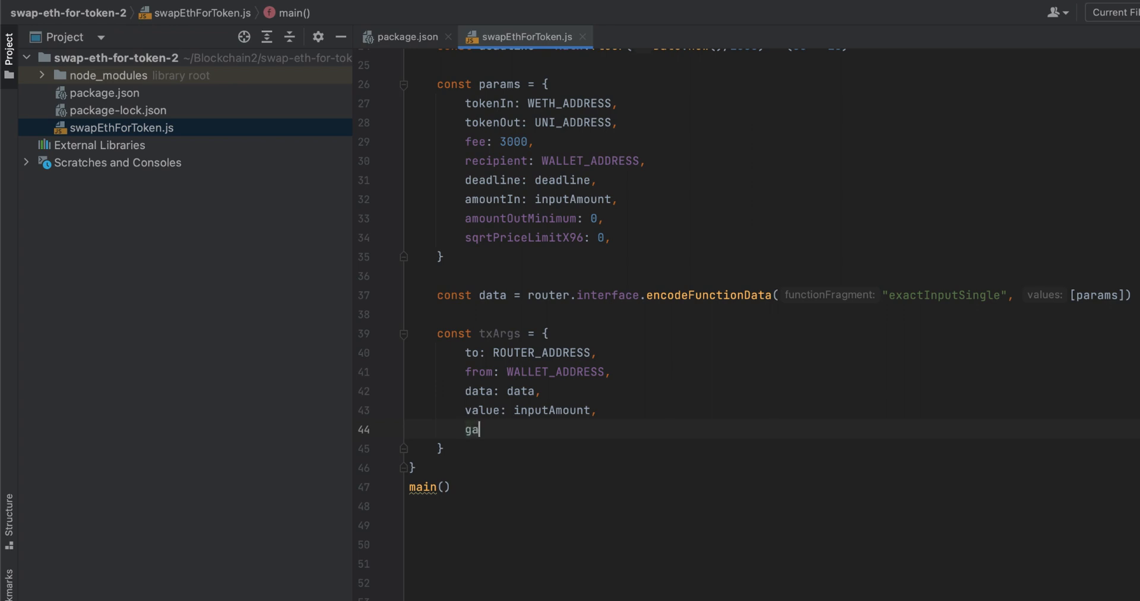
type("sLimit")
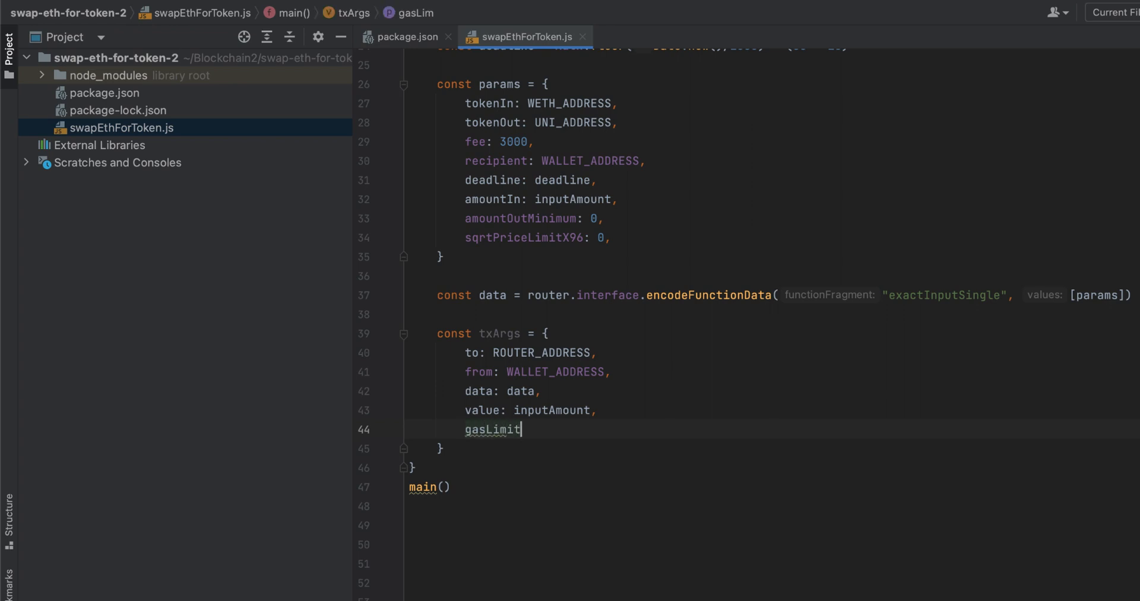
type(": '")
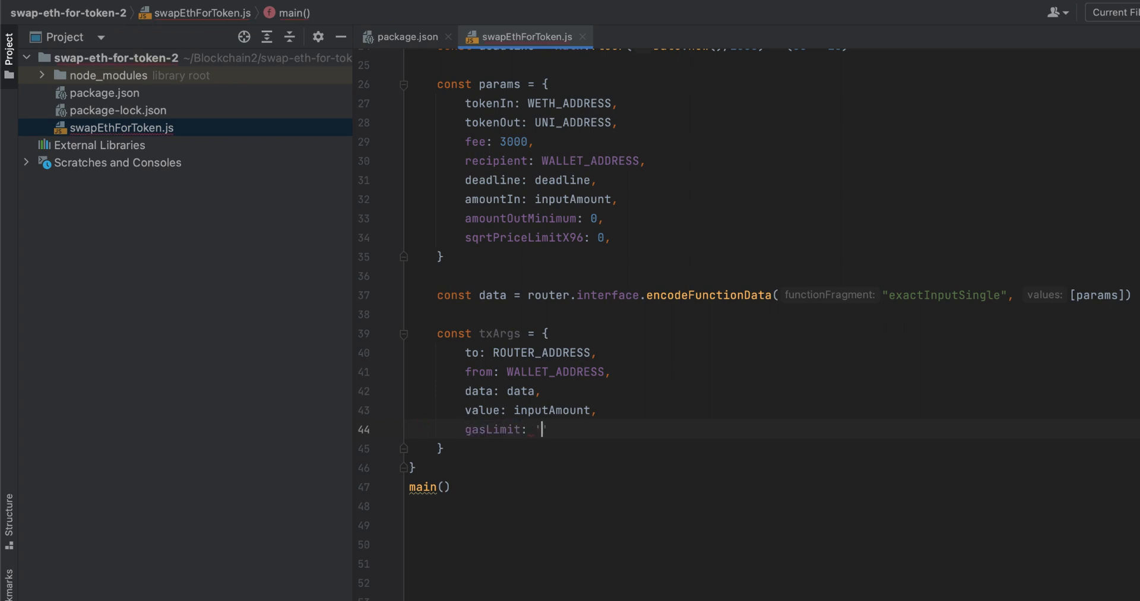
type("1000000")
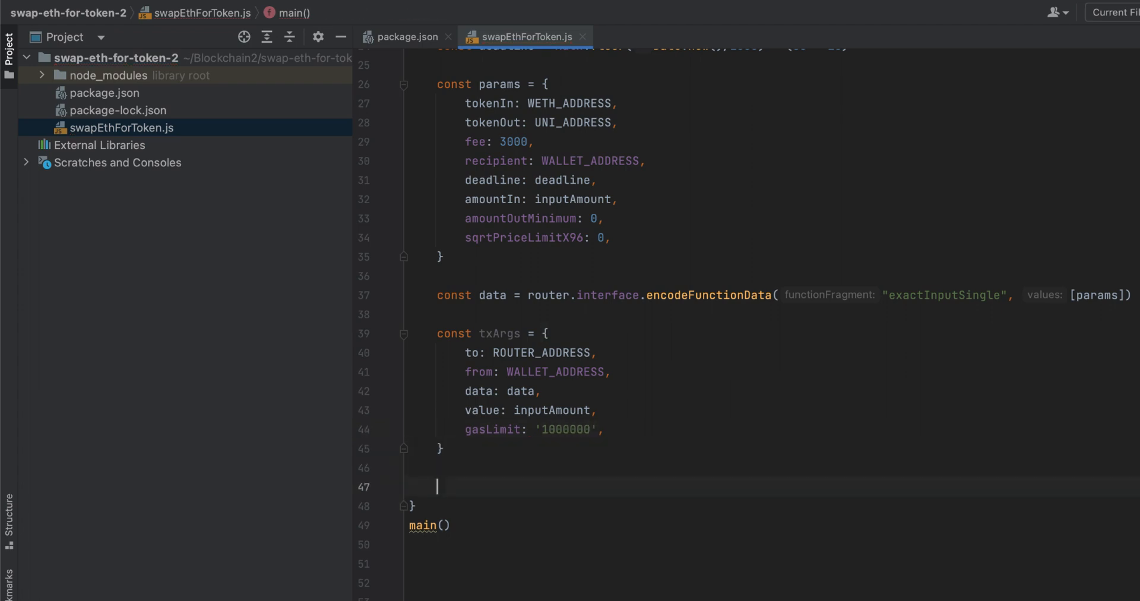
Step: Log 'sending' and define tx = await signer.sendTransaction(txArgs)
type("co")
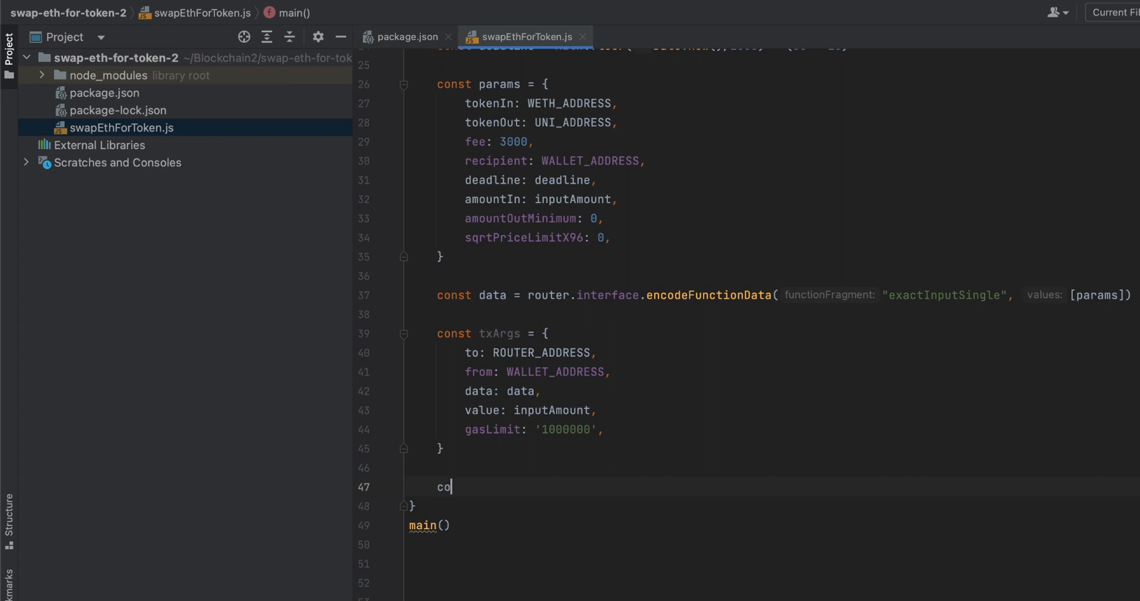
type("nsole.")
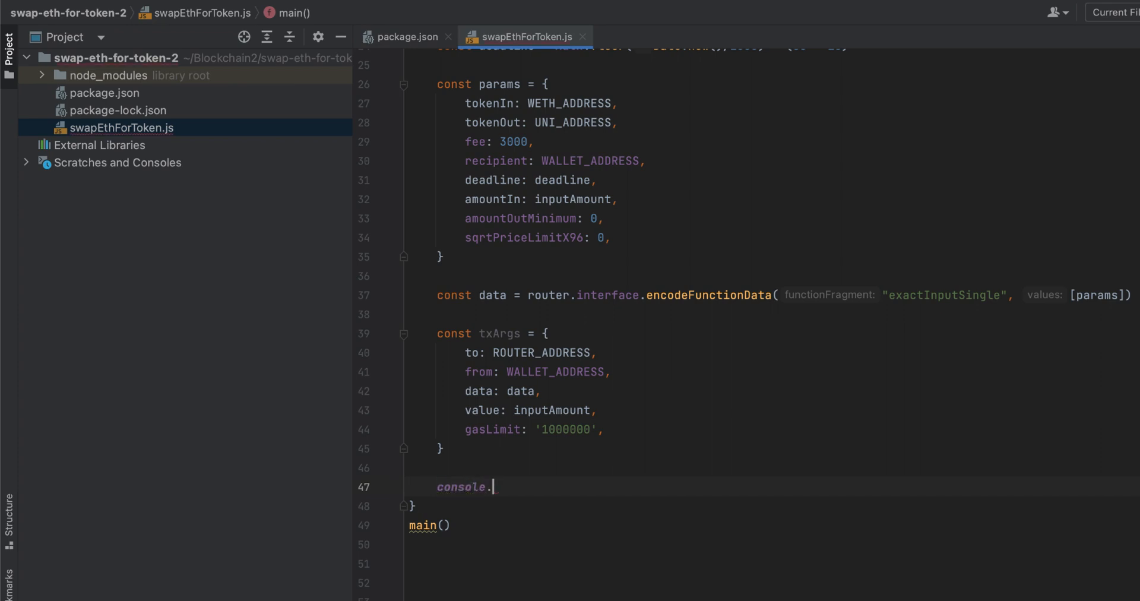
type("log('sen'")
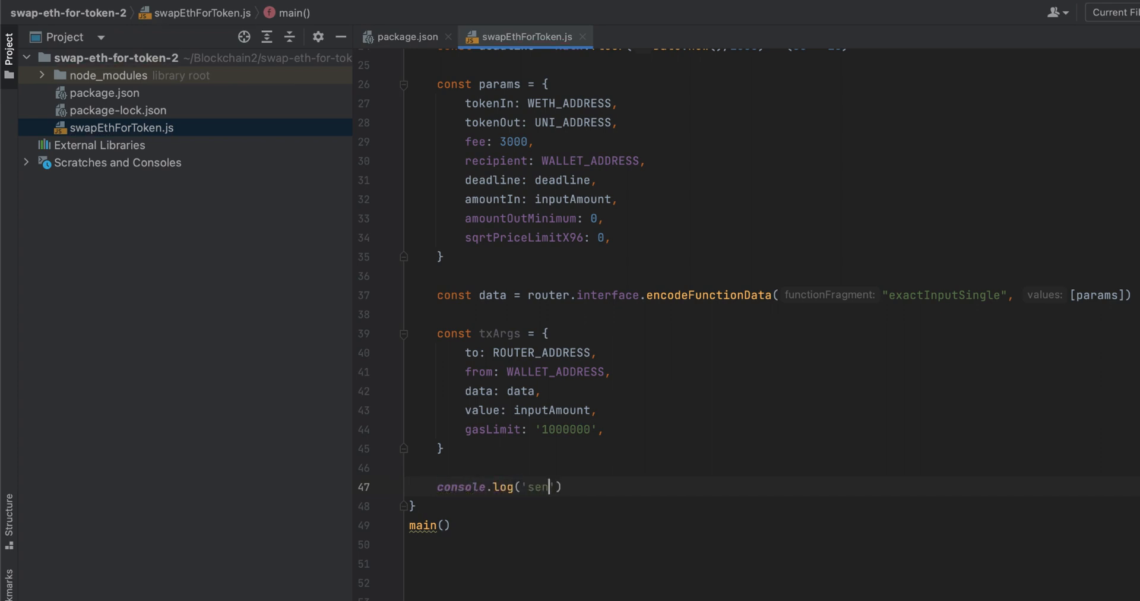
type("ding")
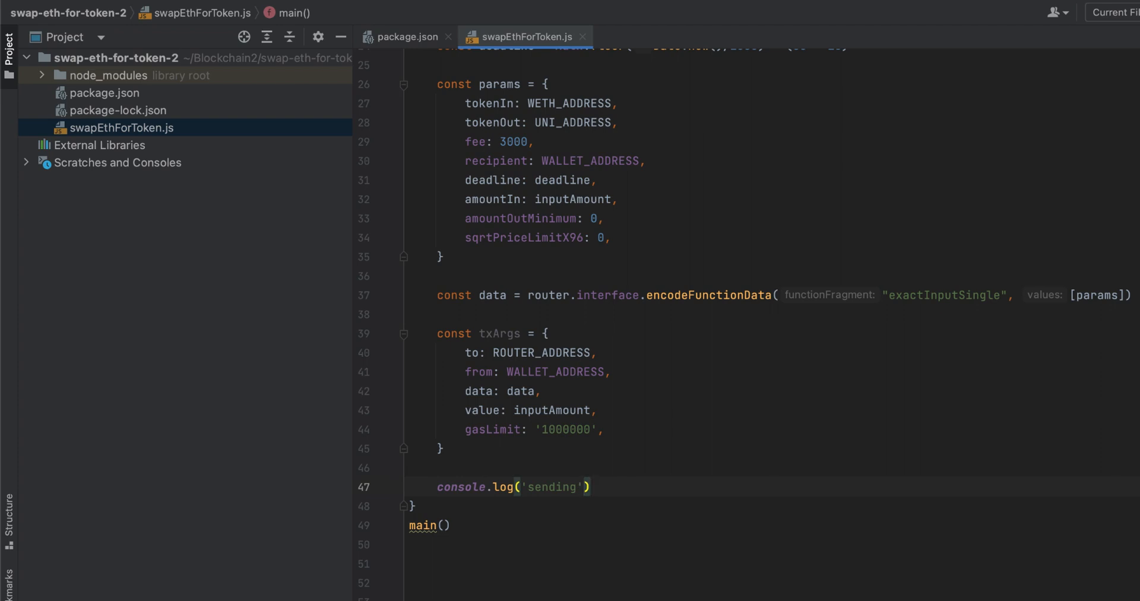
type("const tx")
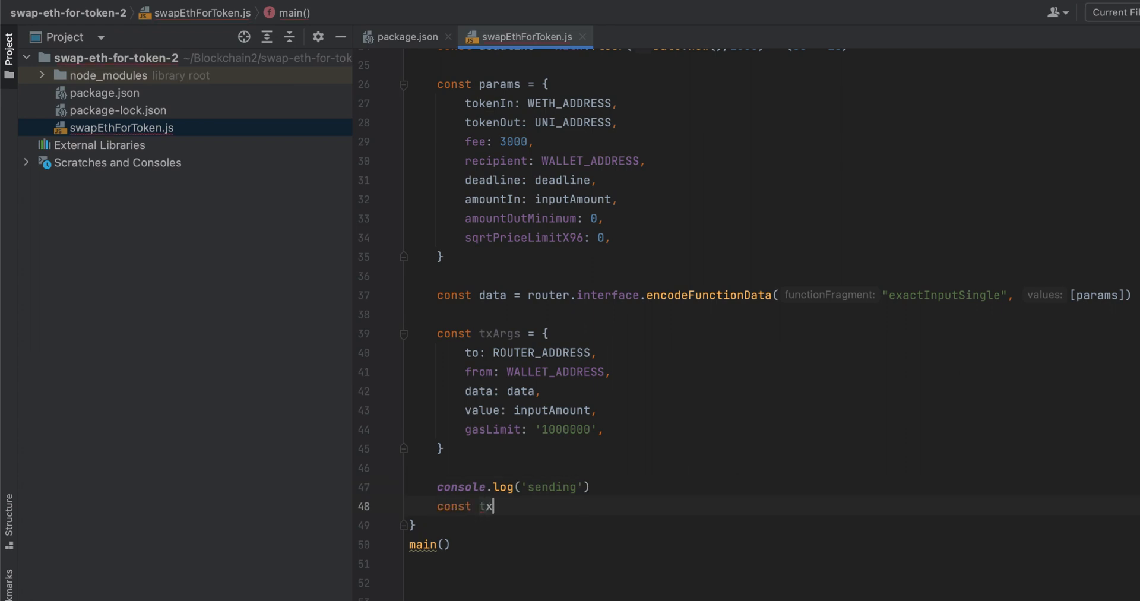
type("= await")
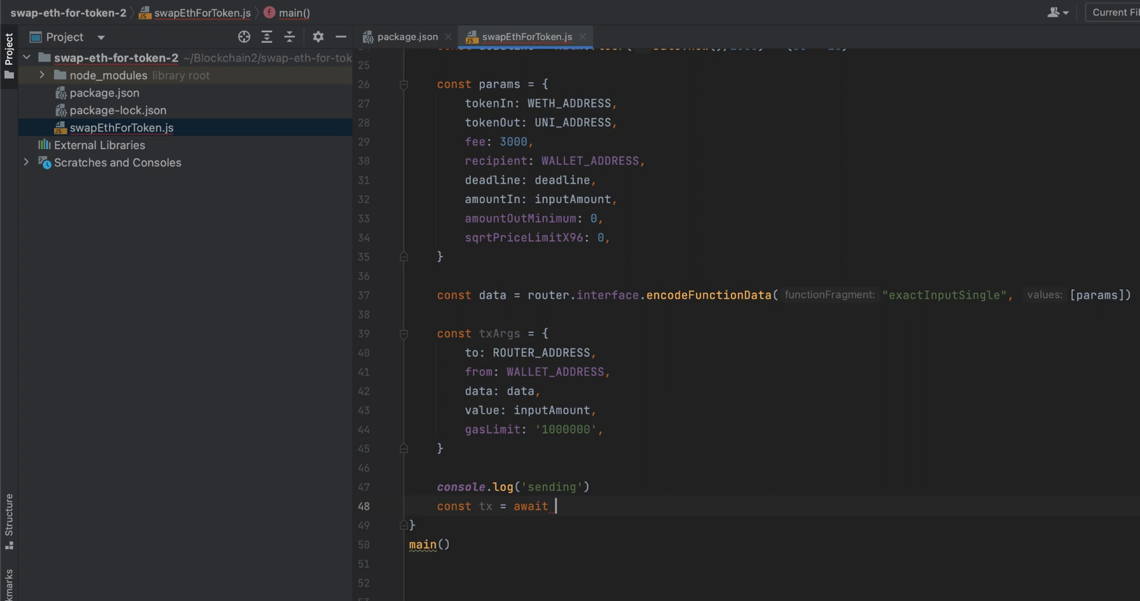
type("signer.sendTrans")
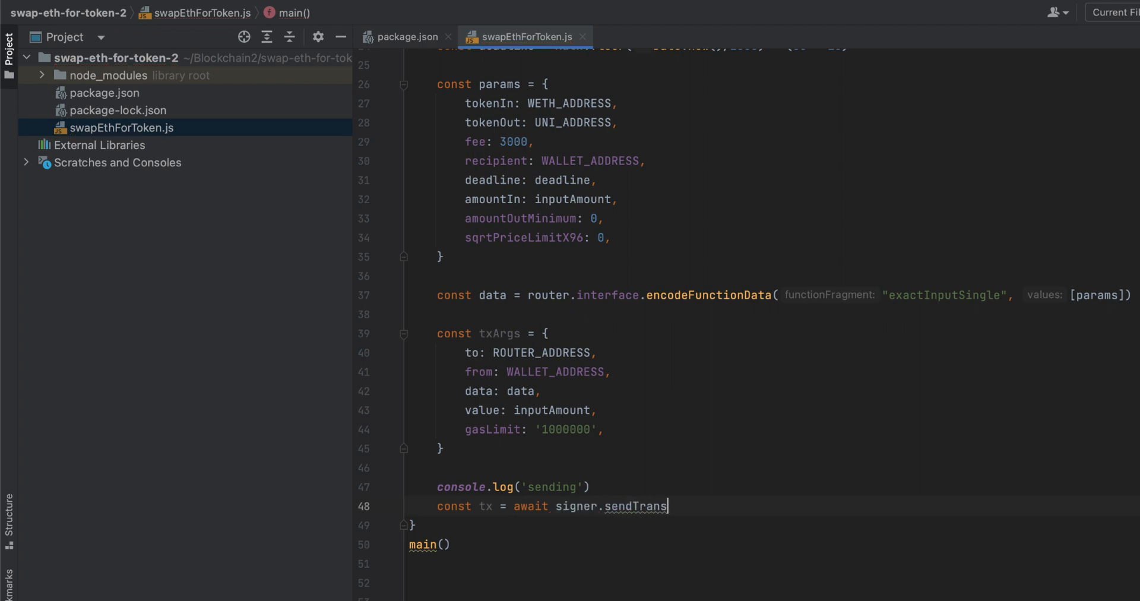
type("action()")
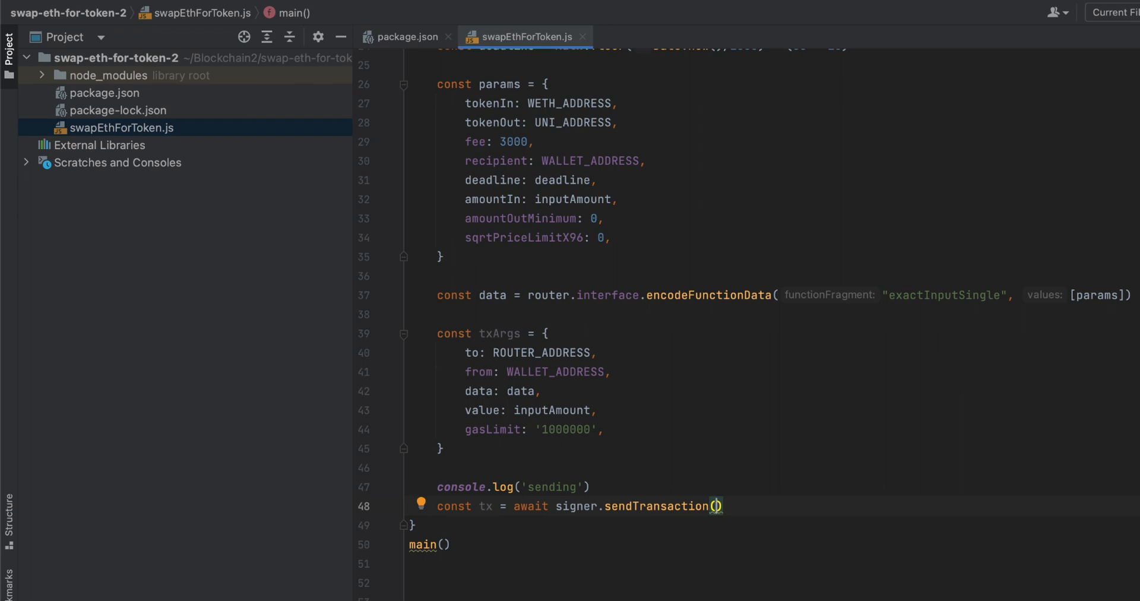
mouse_move(529, 353)
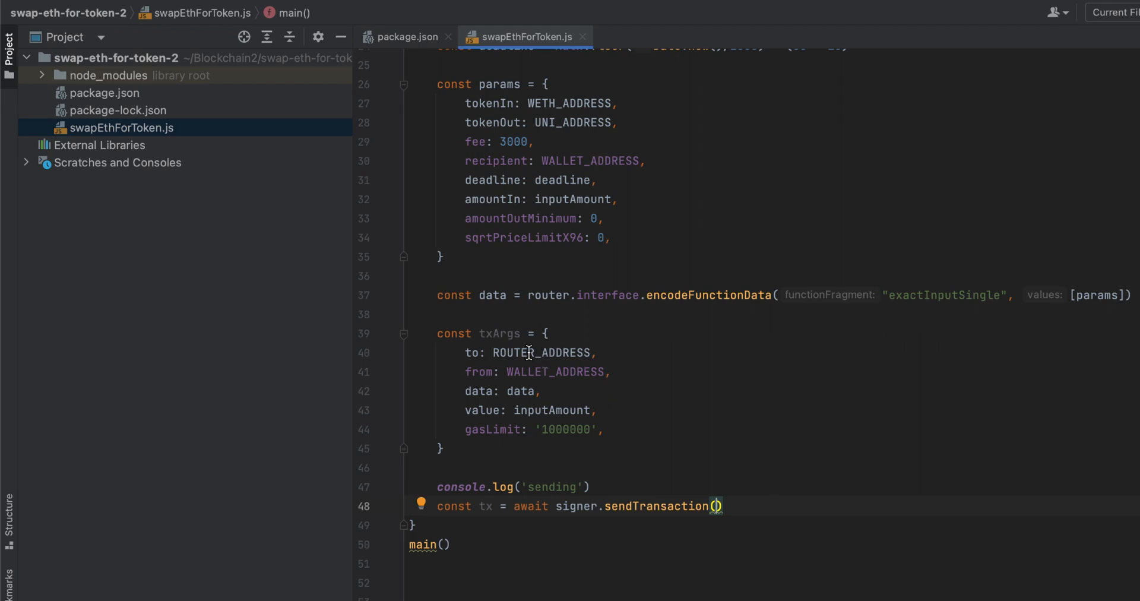
double_click(500, 334)
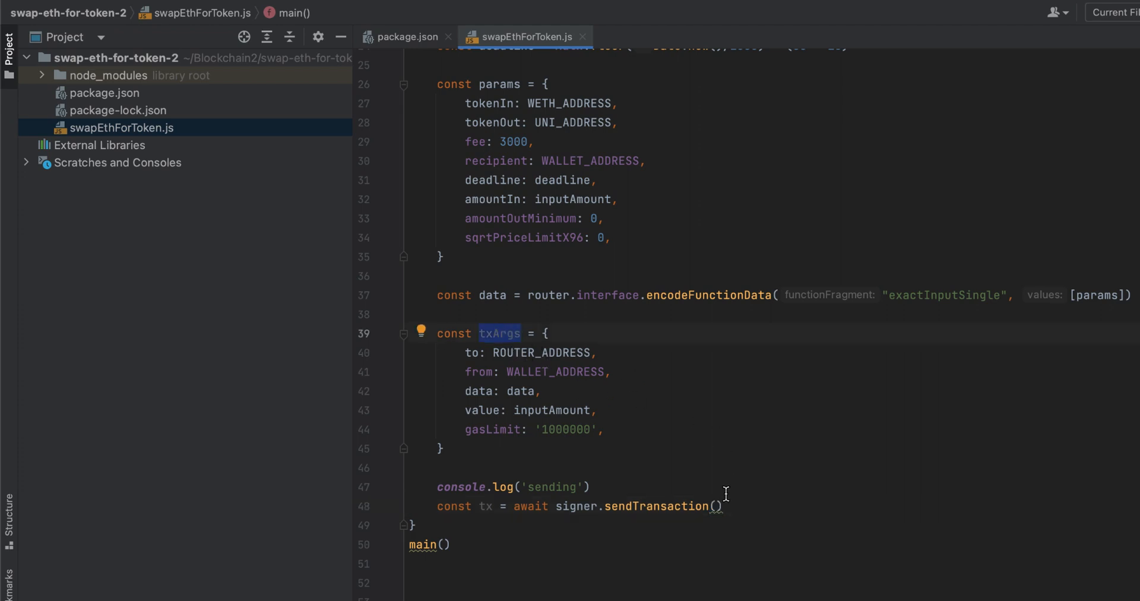
type("txArgs")
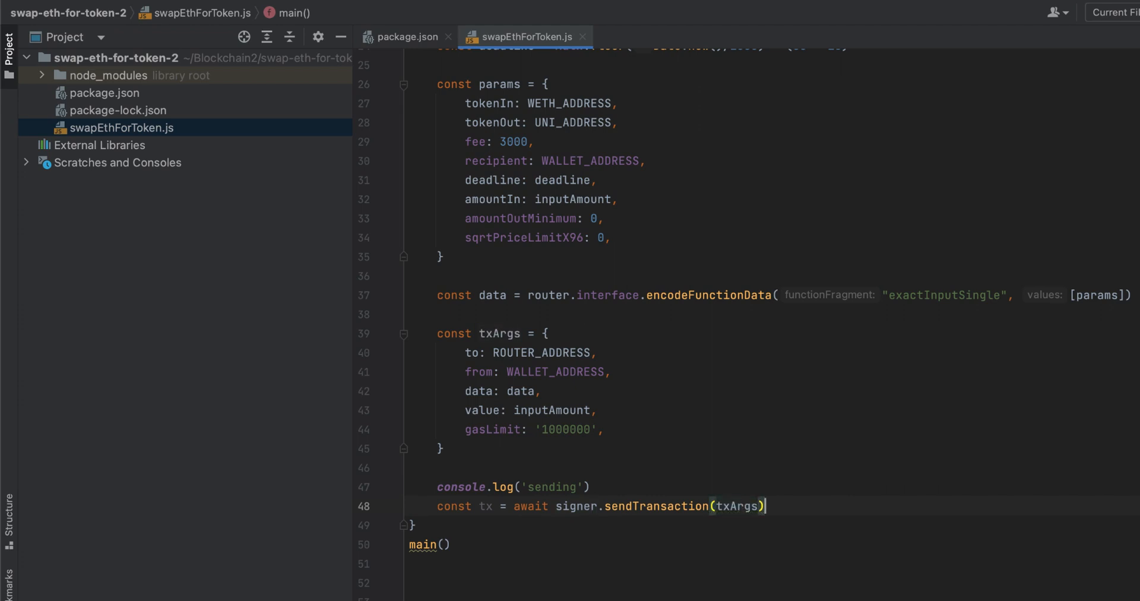
key("enter")
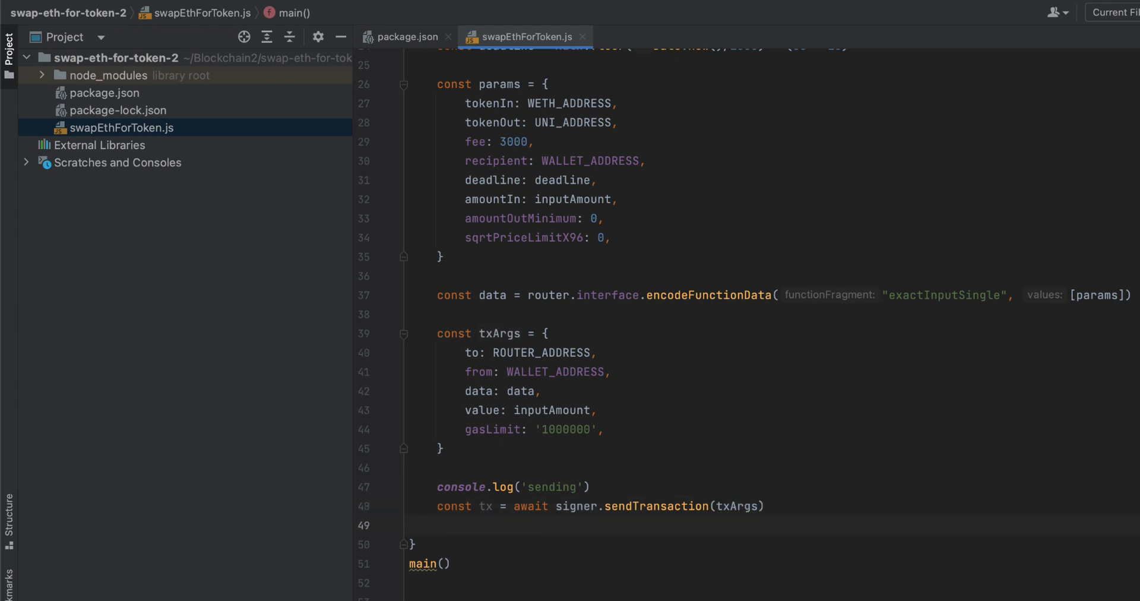
Step: Await the receipt with const receipt = await tx.wait() and begin a console.log call
type("const re")
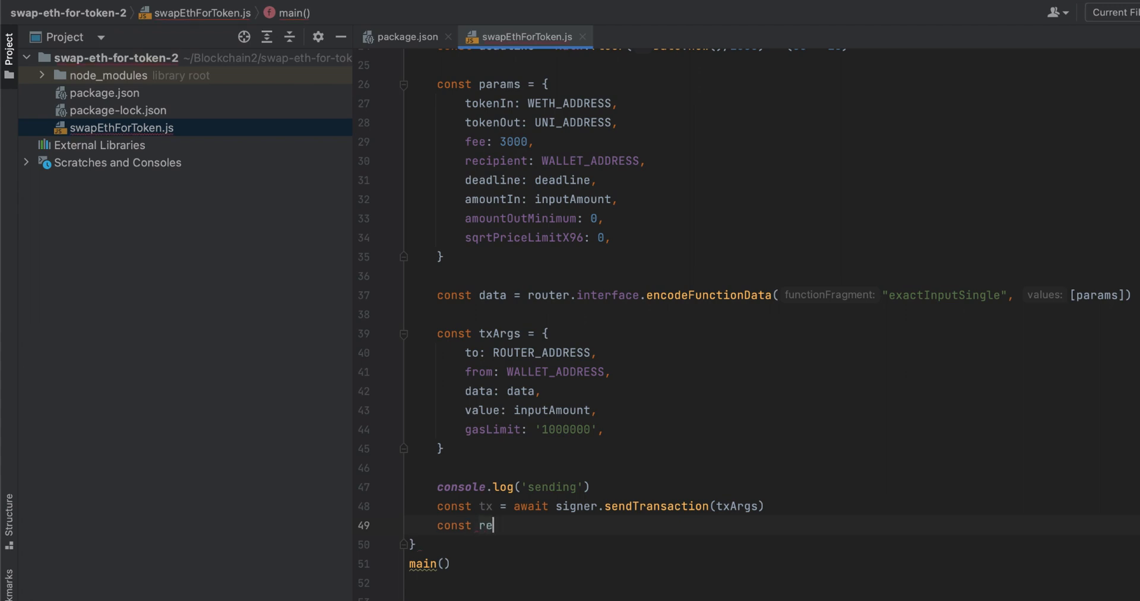
type("ceipt")
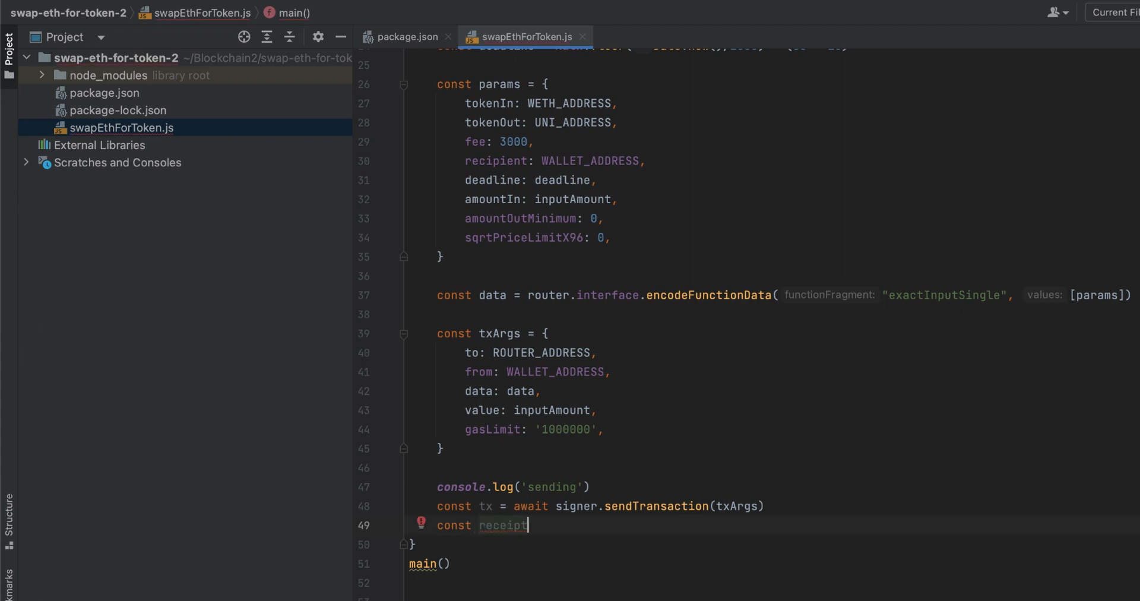
type("= await")
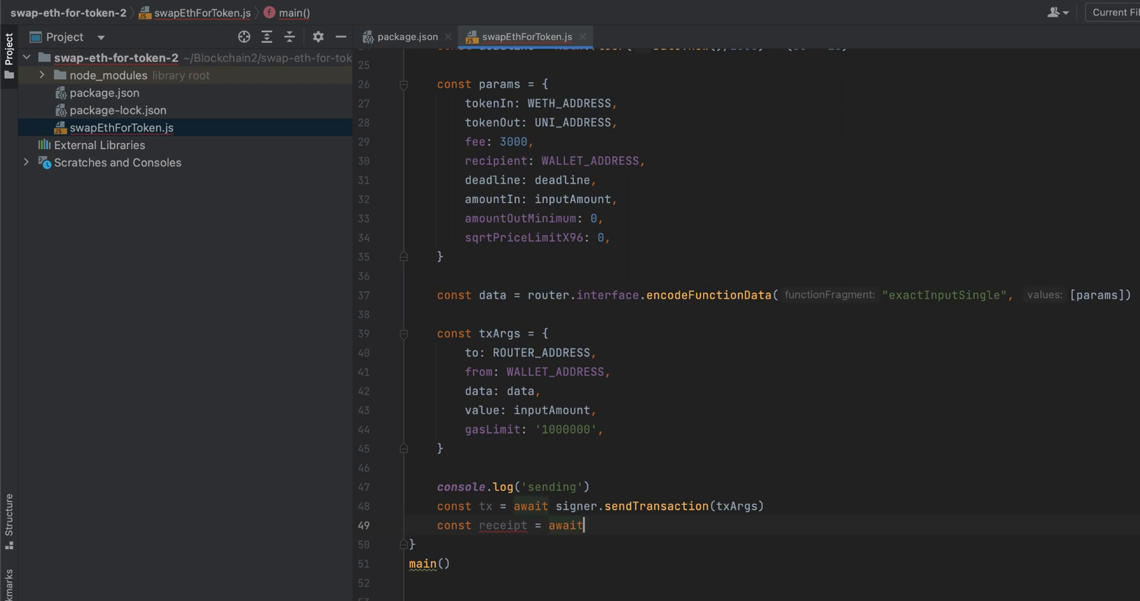
type("tx.wai")
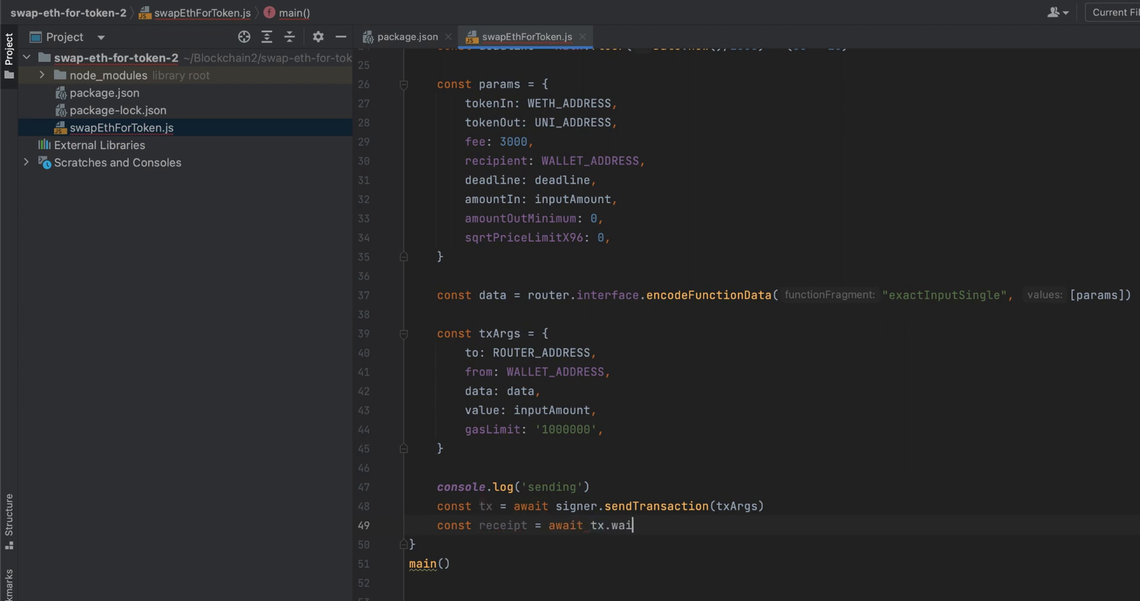
type("t()")
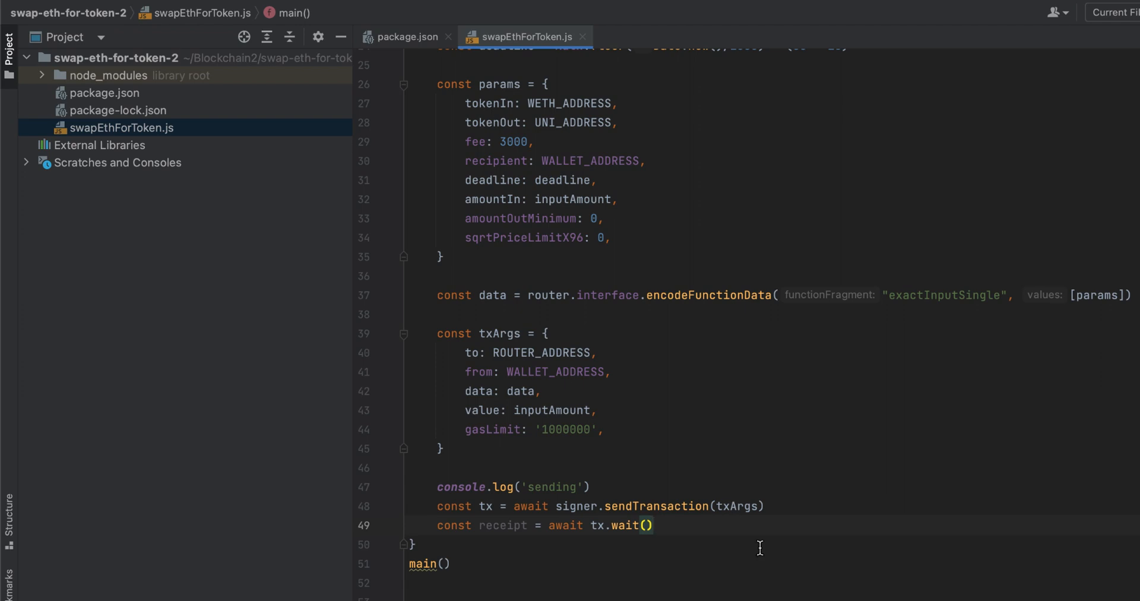
mouse_move(671, 525)
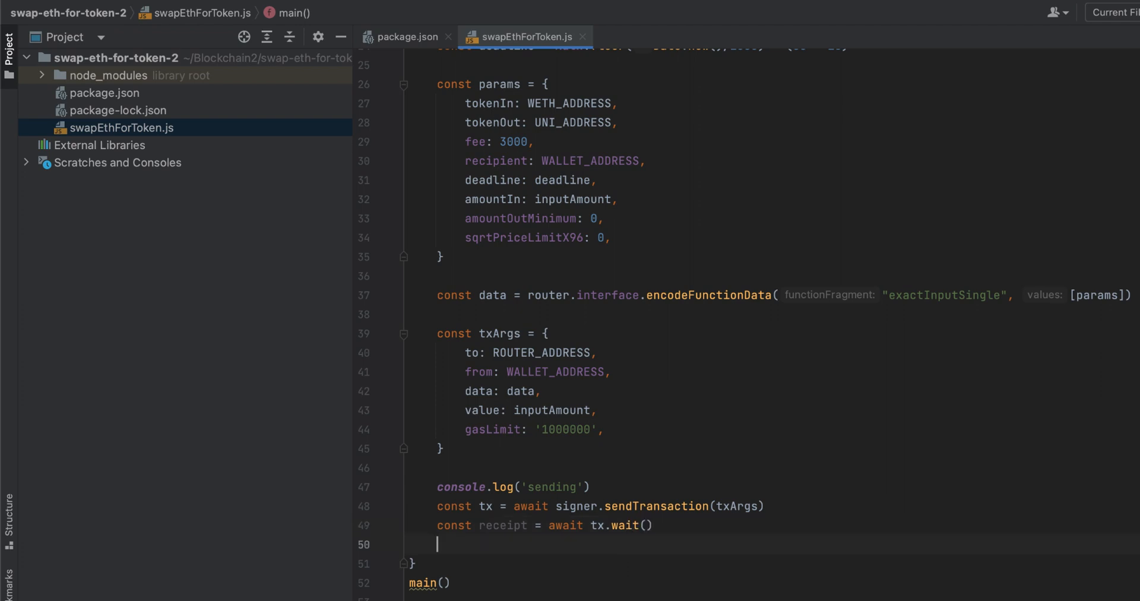
type("consol")
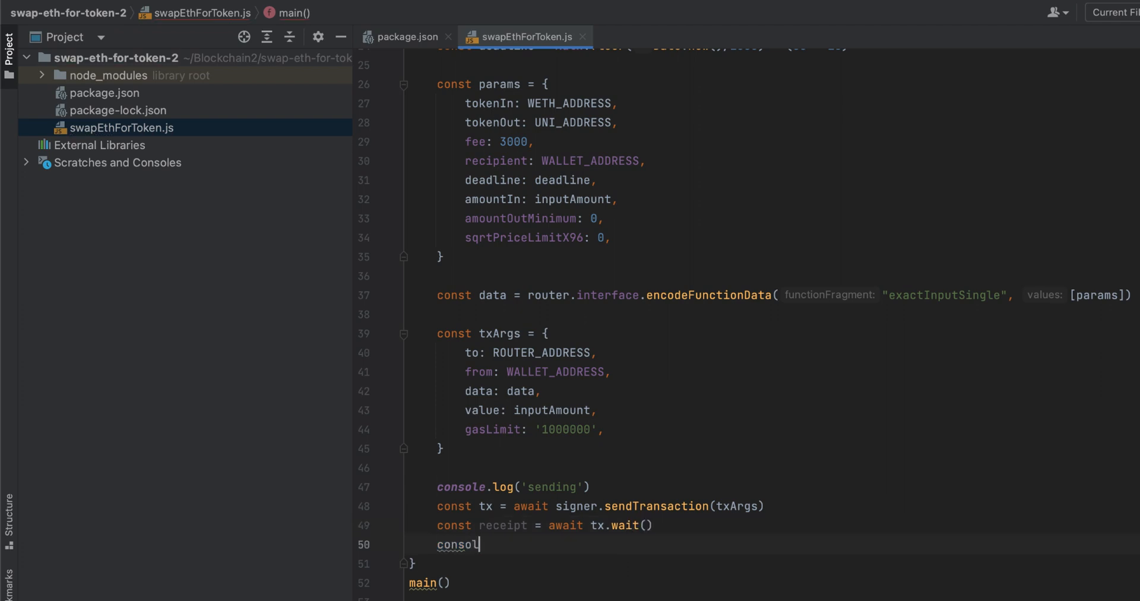
type("e.log()")
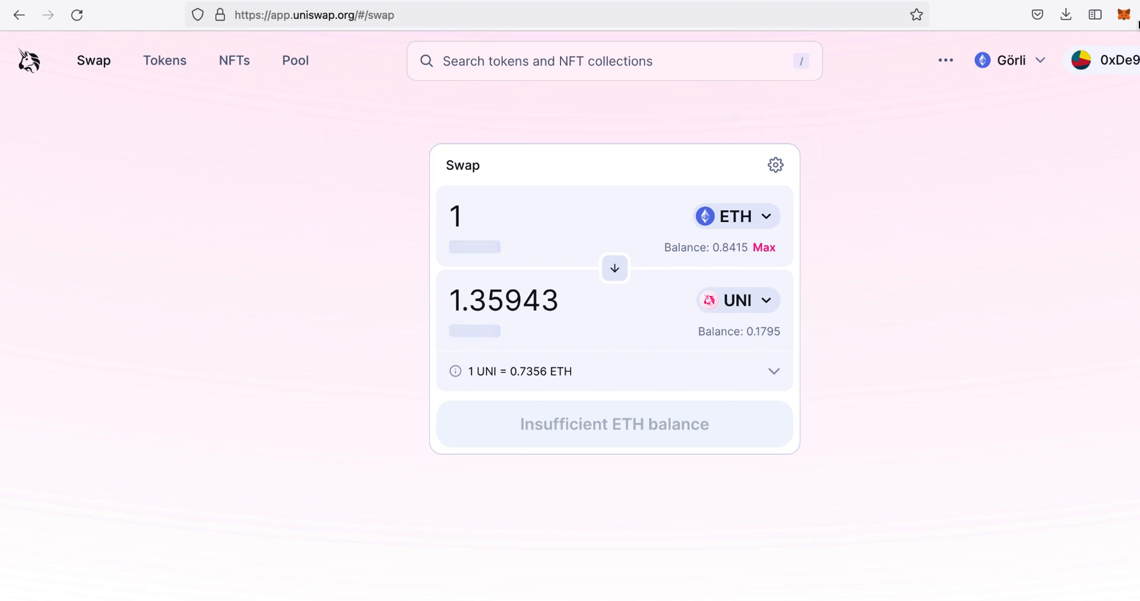
Step: Open the MetaMask wallet to view the token balances, including 0.17955 UNI
left_click(1123, 14)
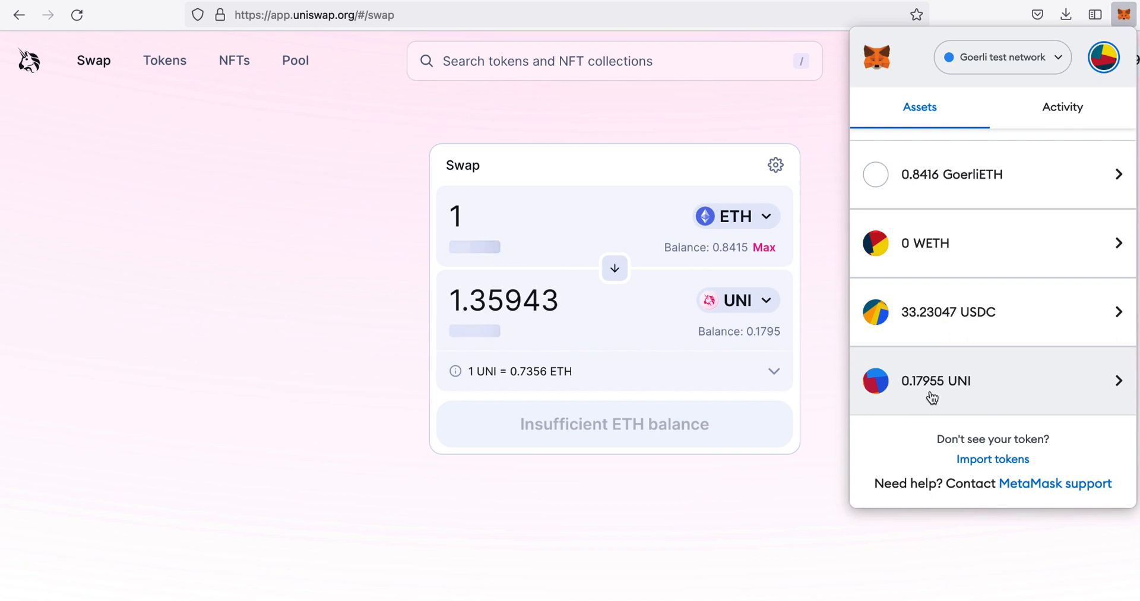
mouse_move(942, 398)
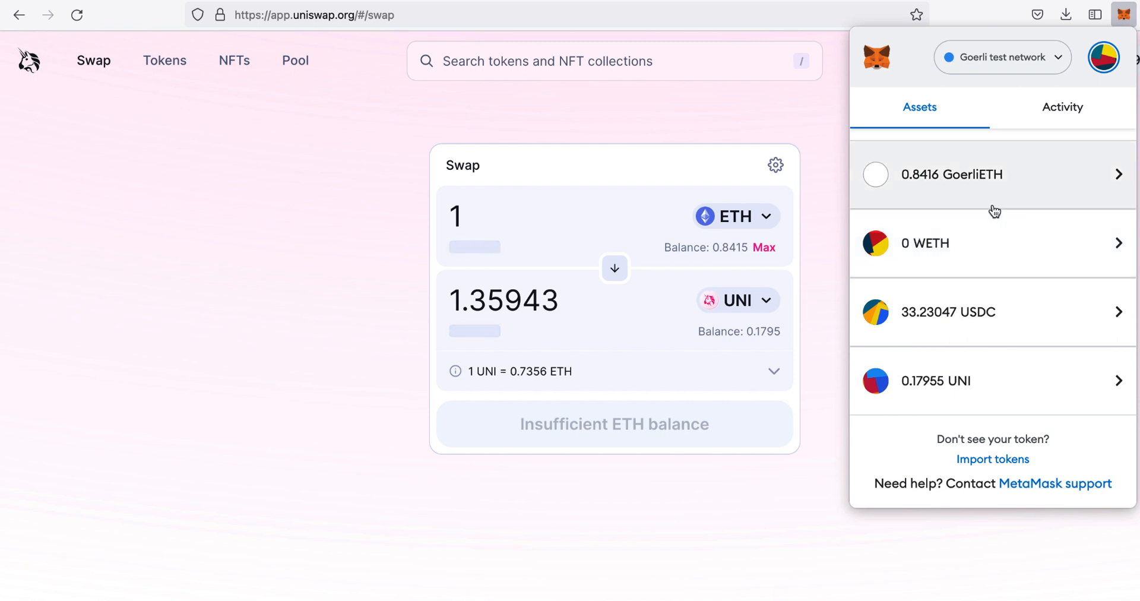
mouse_move(987, 198)
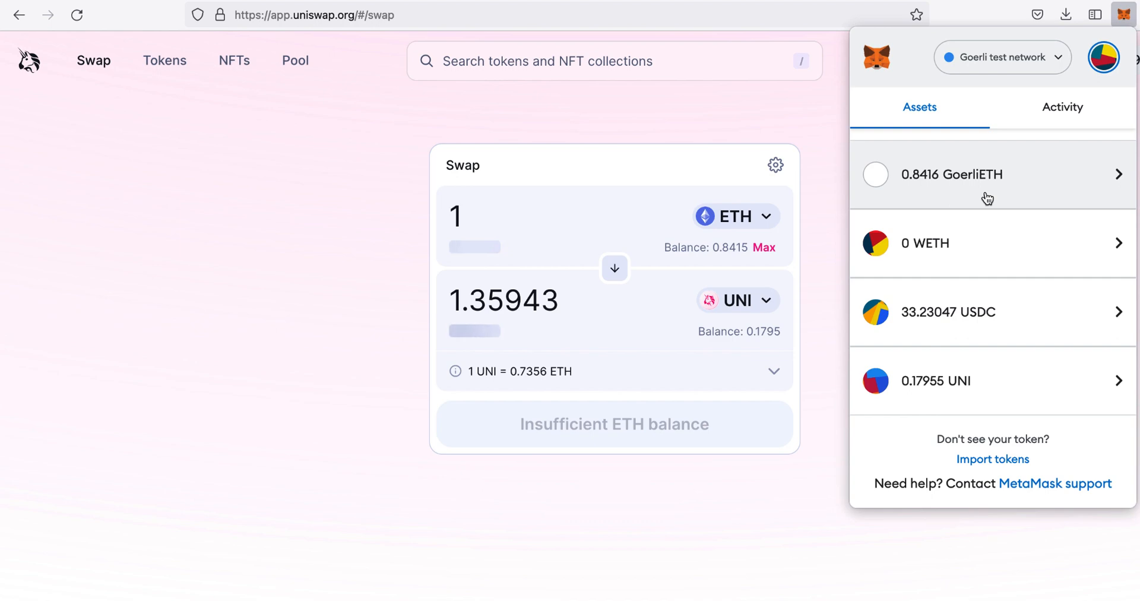